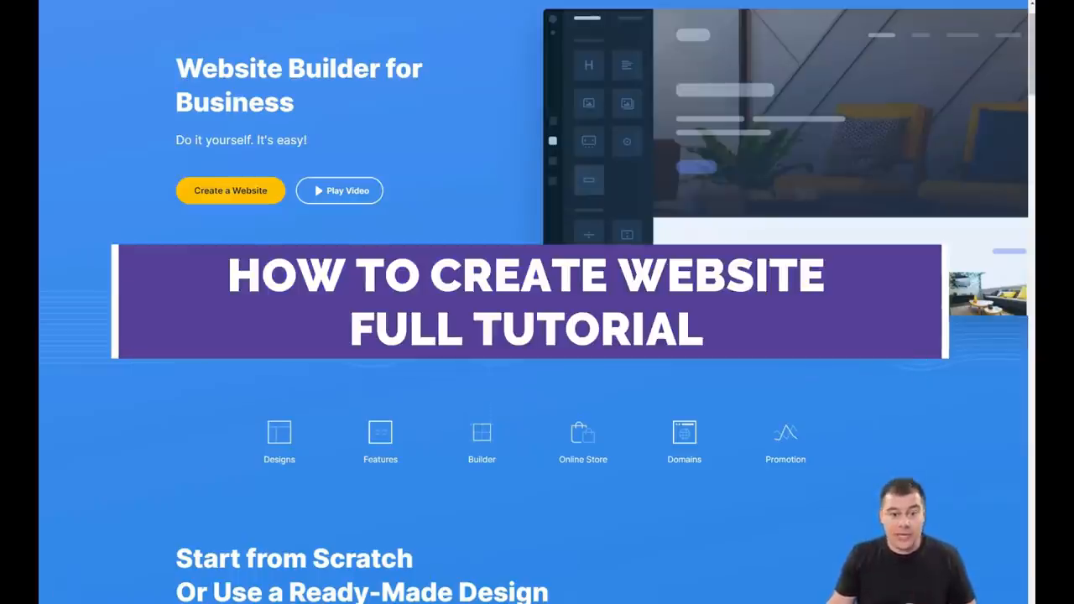
Start creating a new website from the uKit dashboard.
scroll("down", 3)
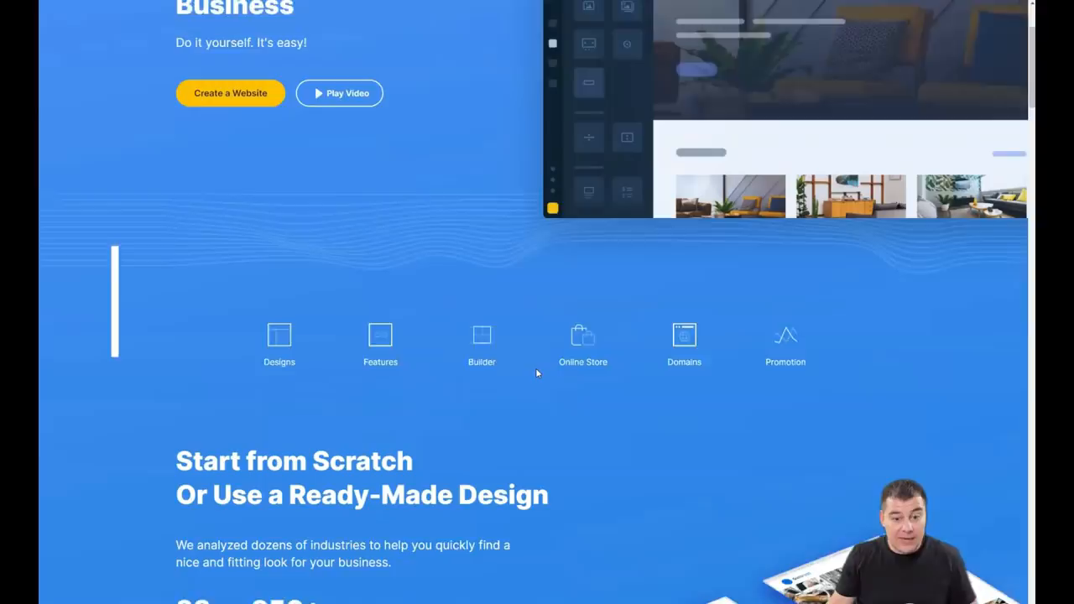
scroll("down", 3)
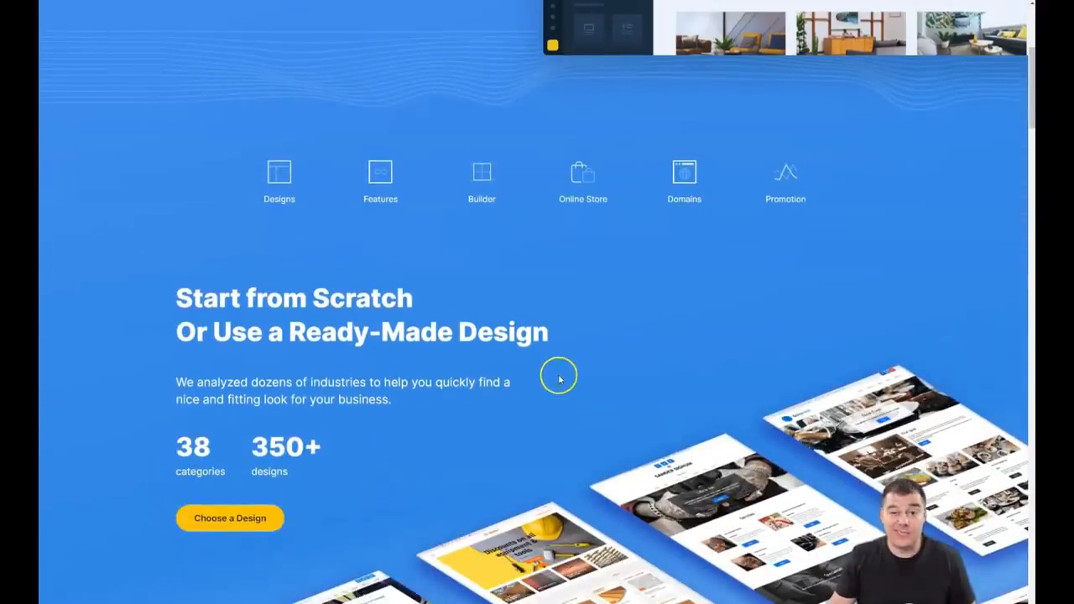
mouse_move(540, 371)
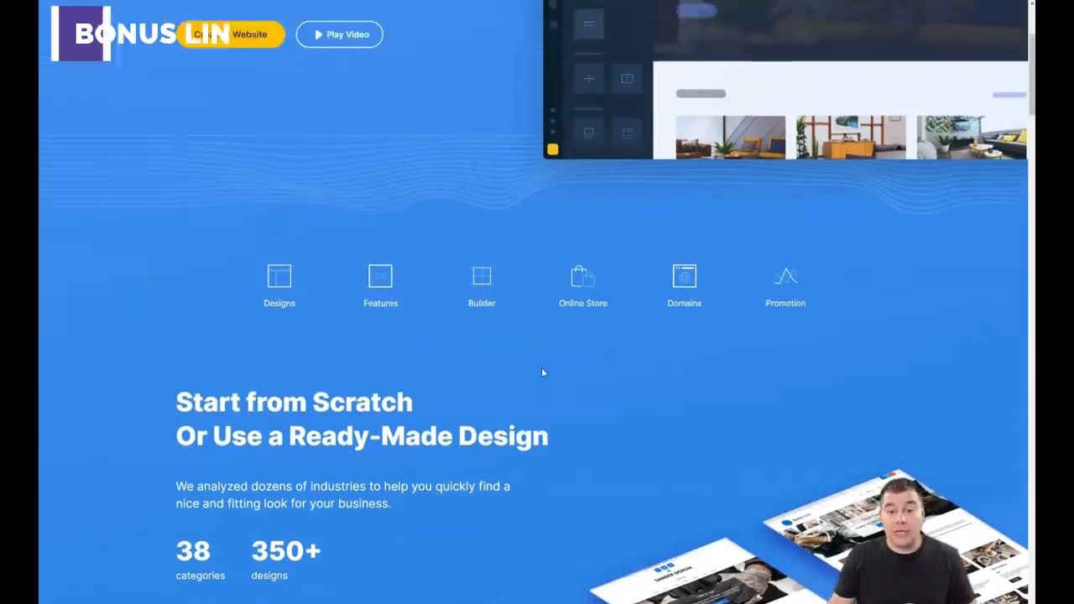
scroll("down", 3)
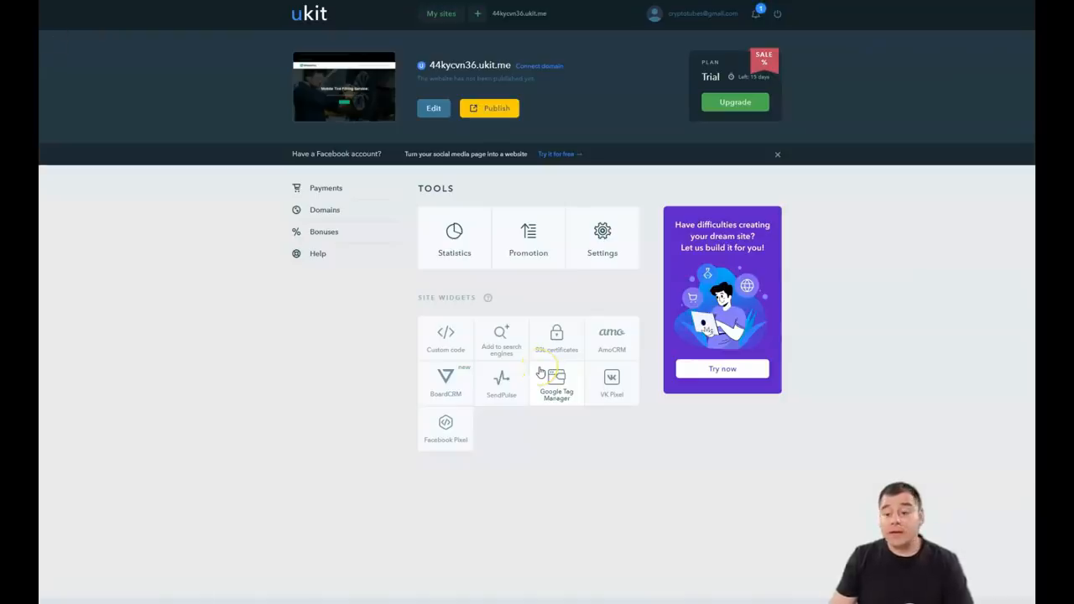
mouse_move(489, 228)
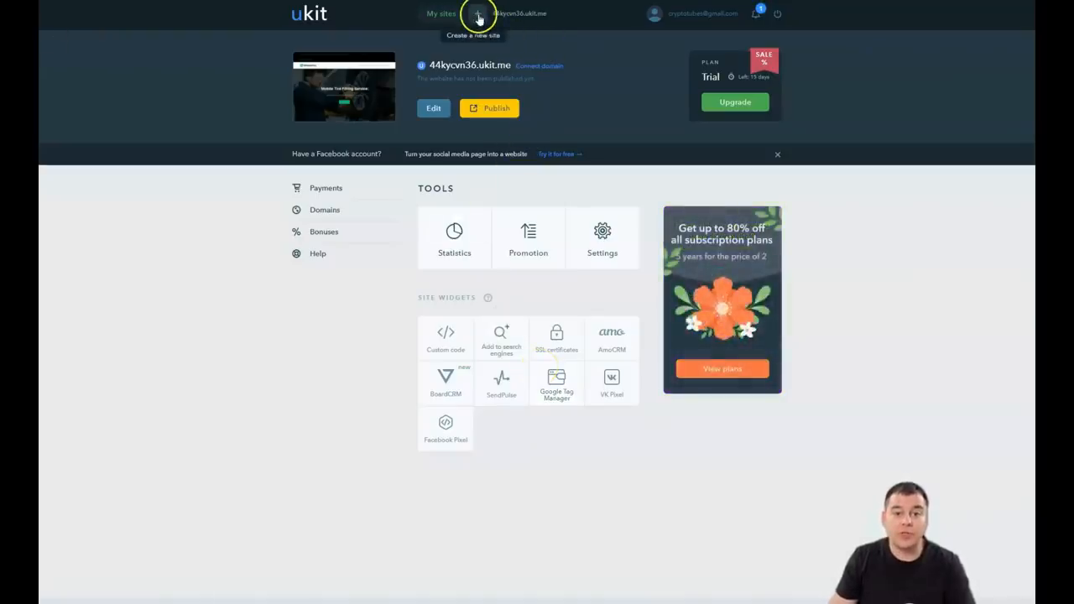
left_click(477, 13)
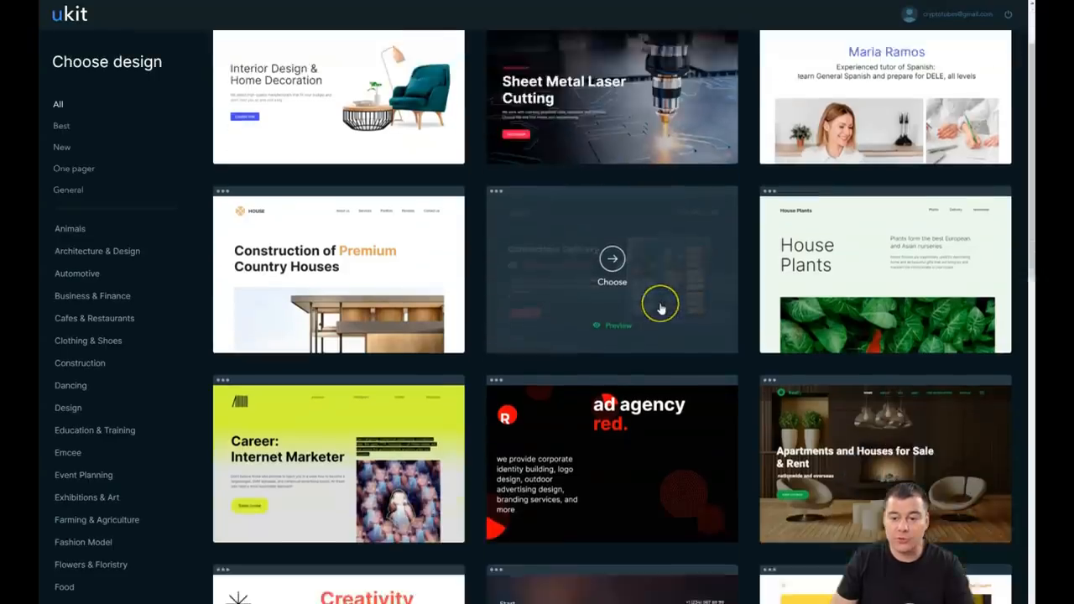
Browse the Choose design gallery and pick the Adaline musician template.
scroll("down", 3)
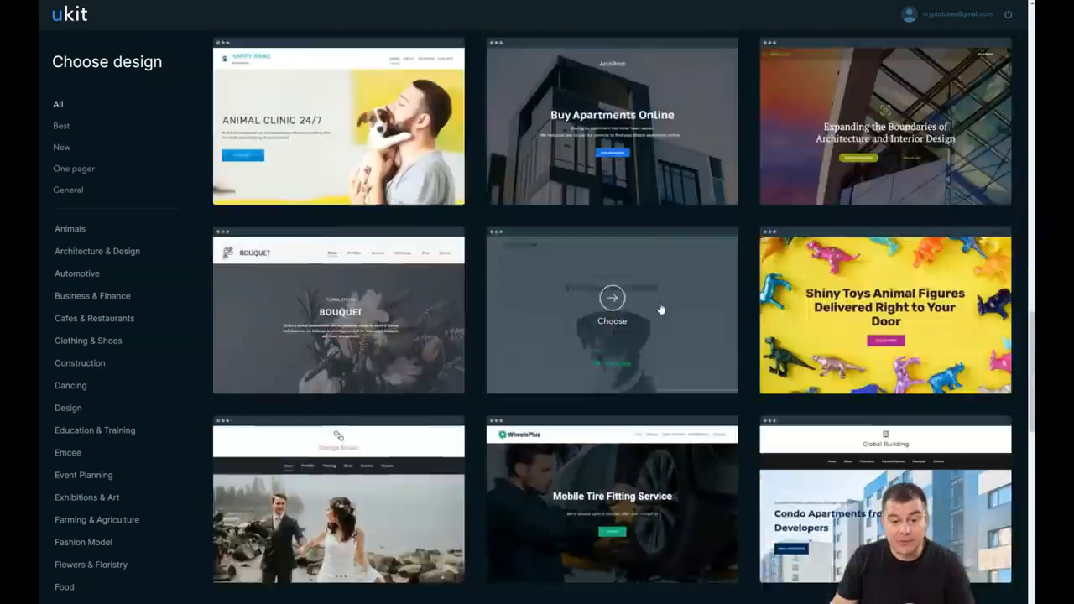
scroll("down", 3)
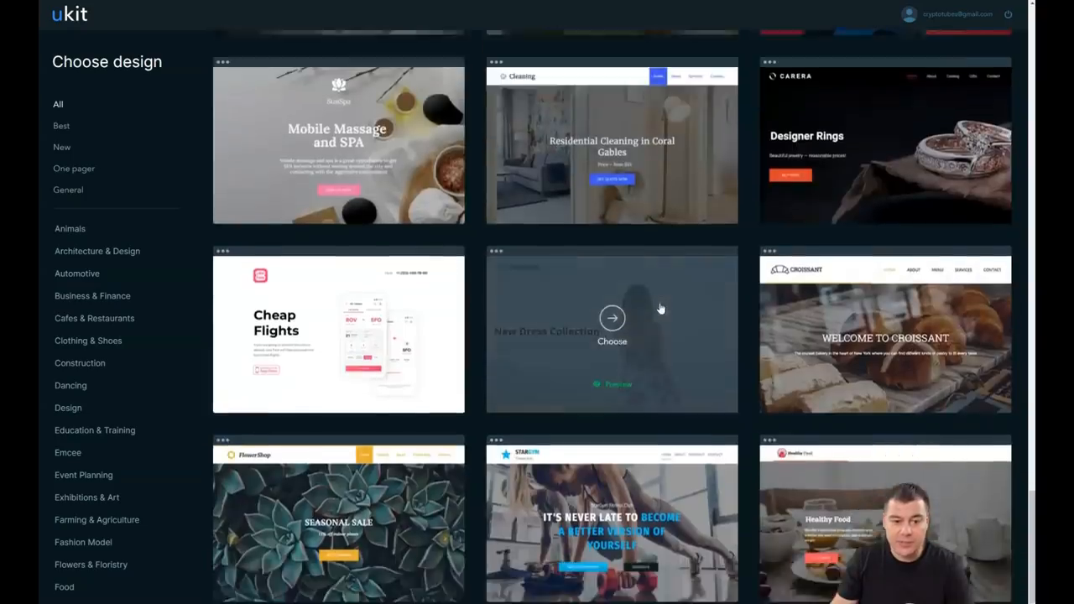
scroll("down", 3)
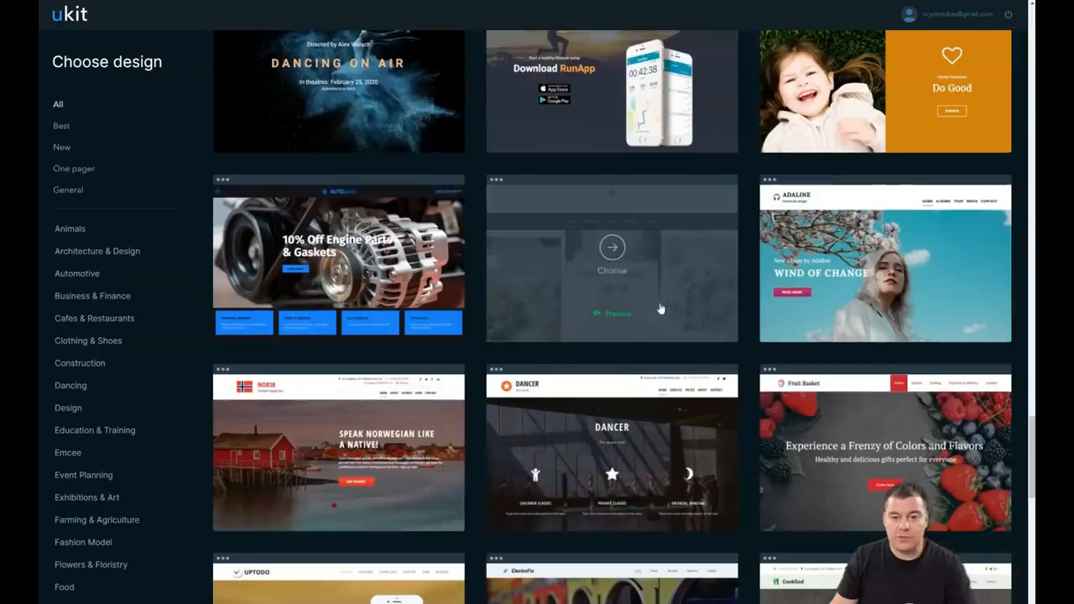
scroll("down", 3)
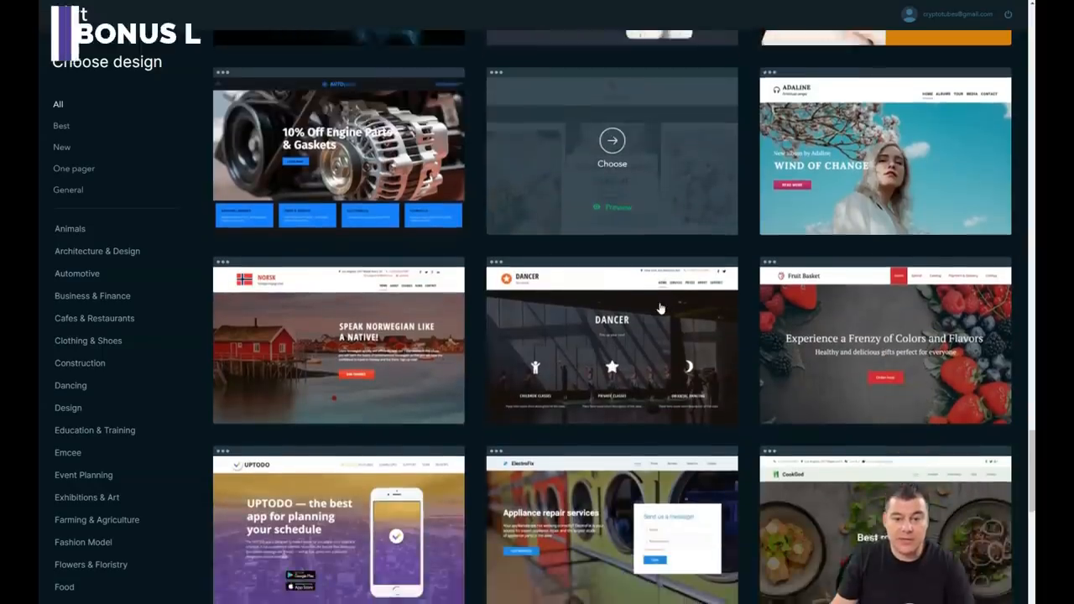
scroll("down", 3)
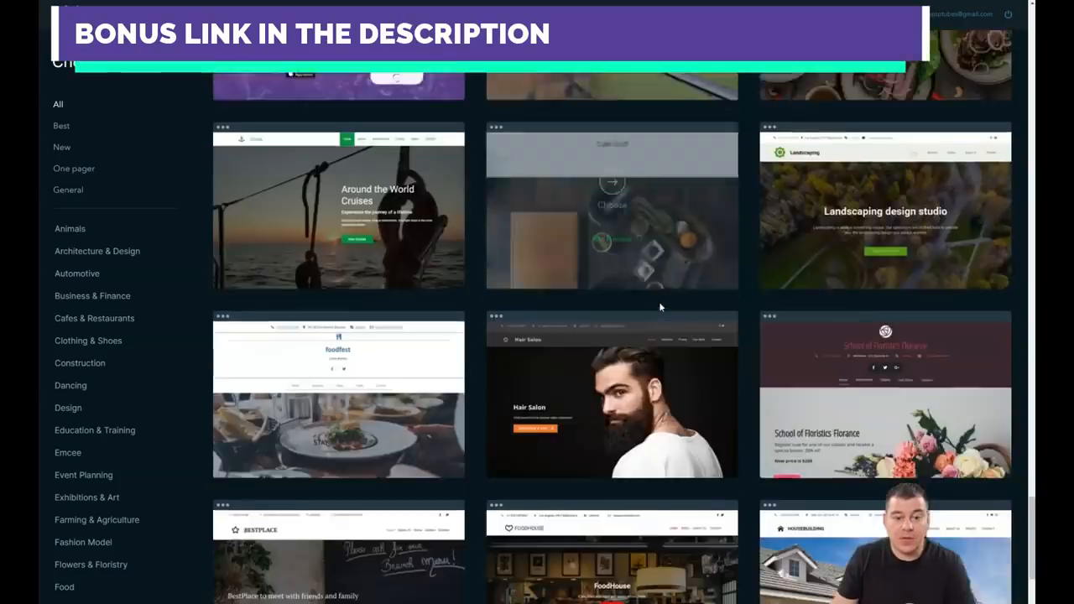
scroll("down", 3)
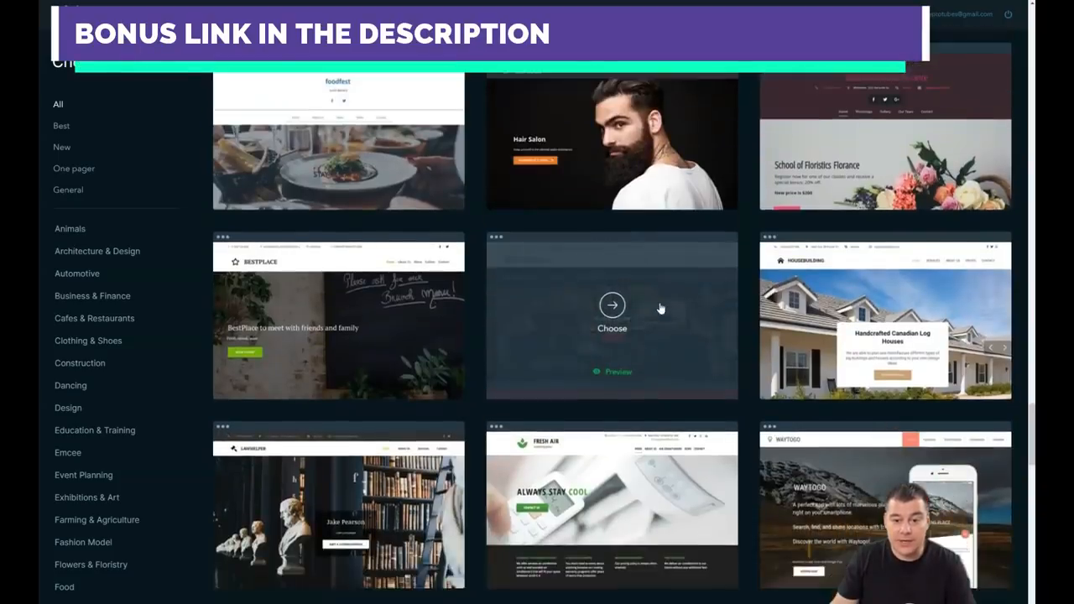
scroll("down", 3)
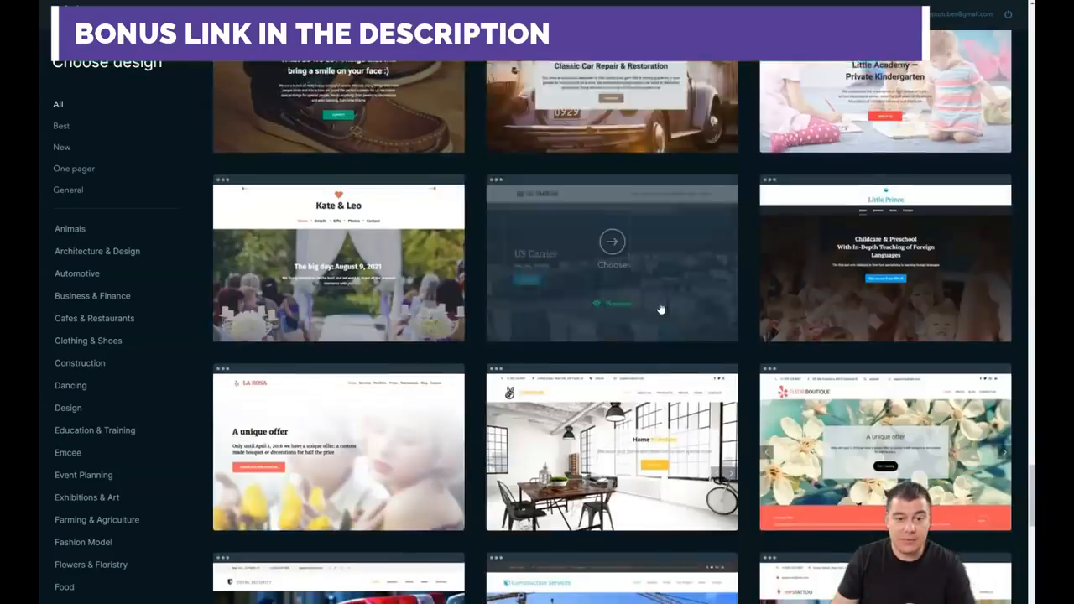
scroll("down", 3)
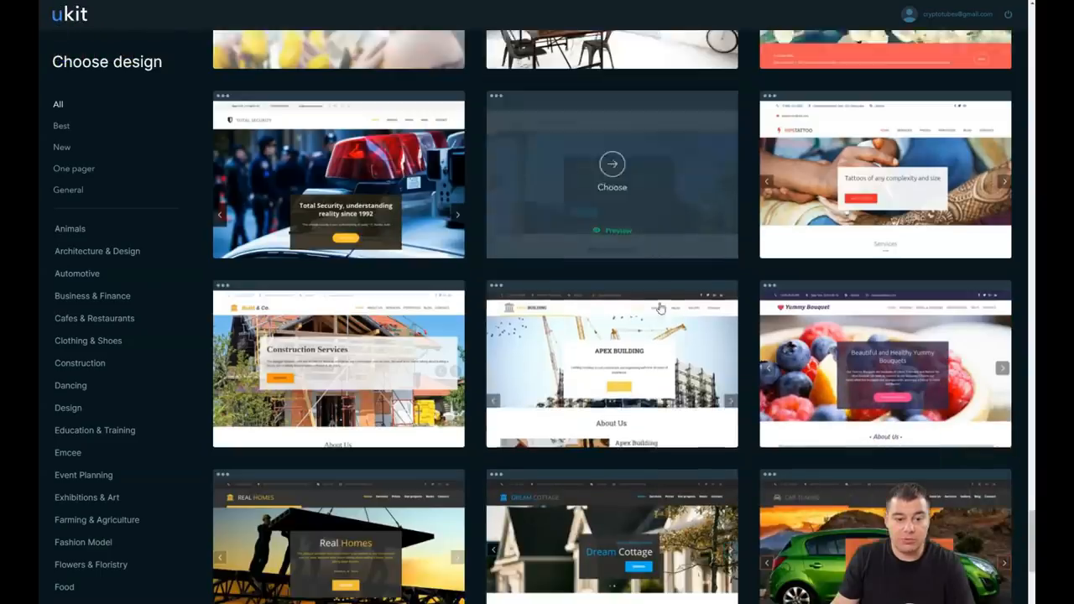
scroll("down", 3)
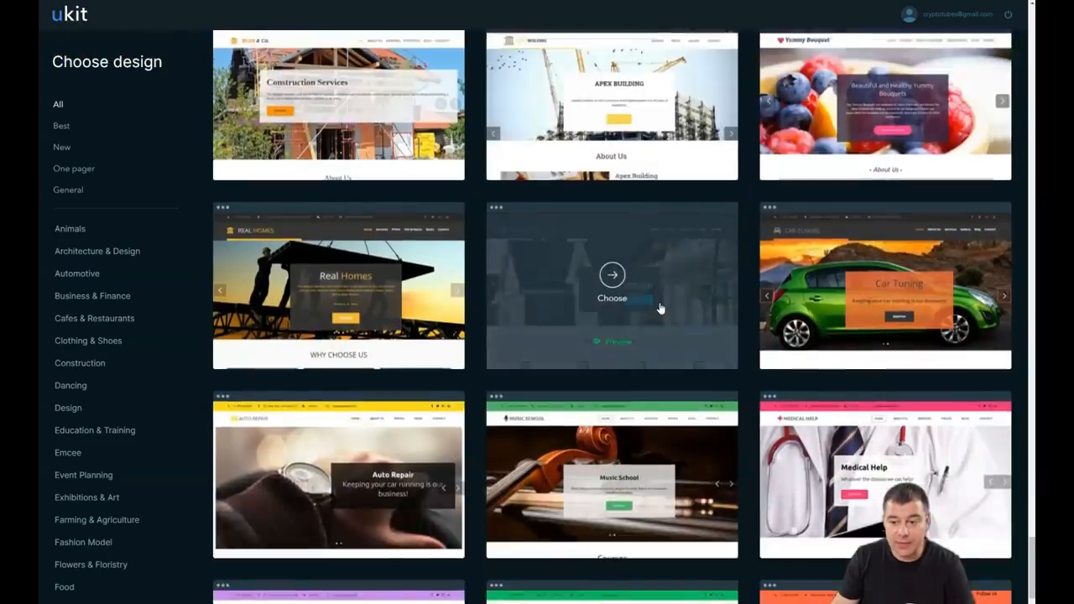
scroll("down", 3)
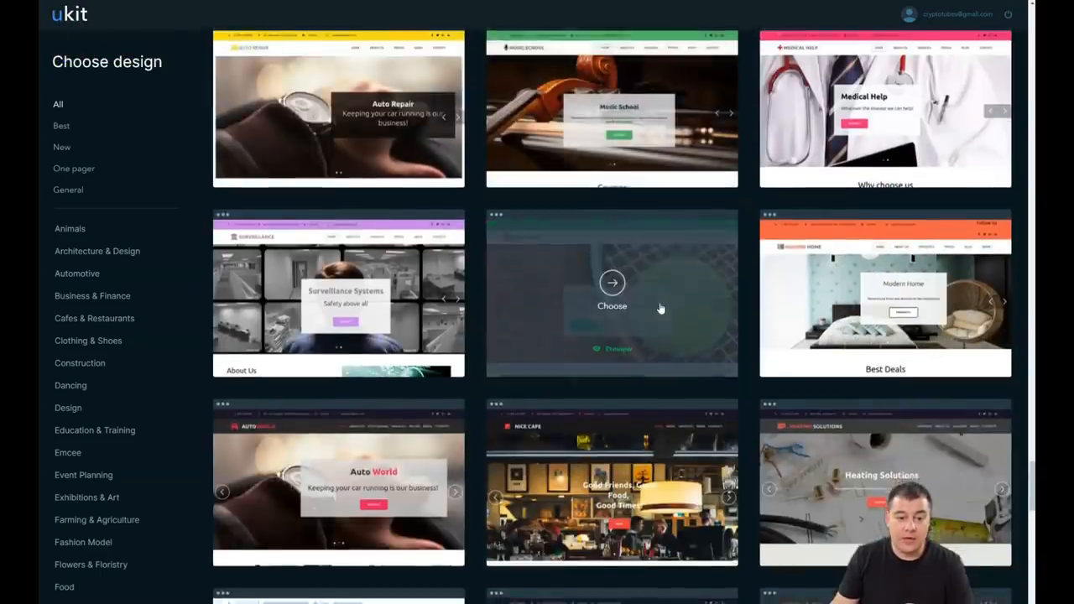
scroll("down", 3)
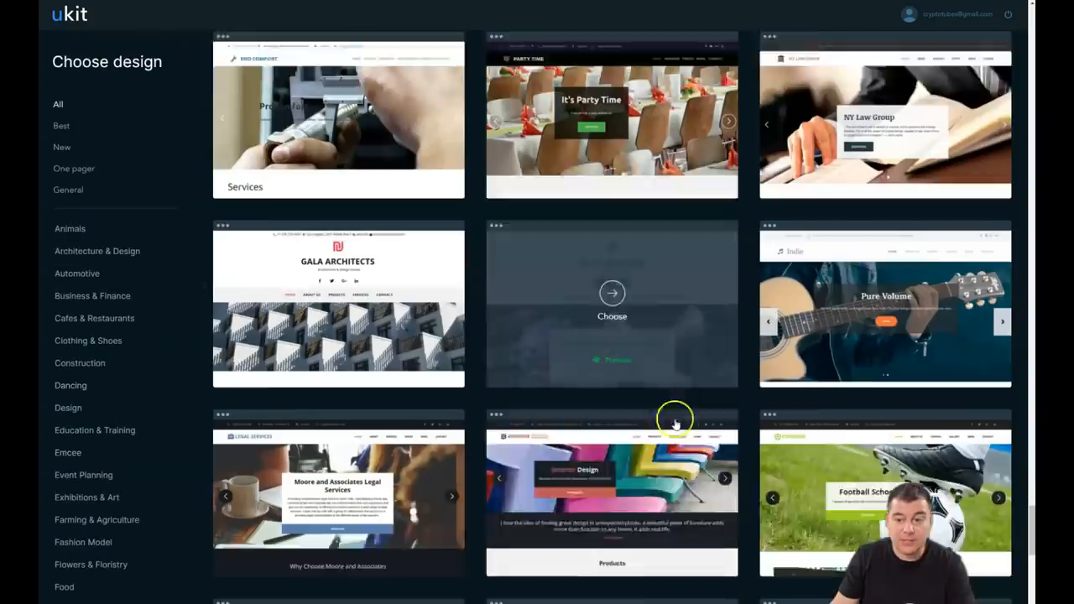
scroll("down", 3)
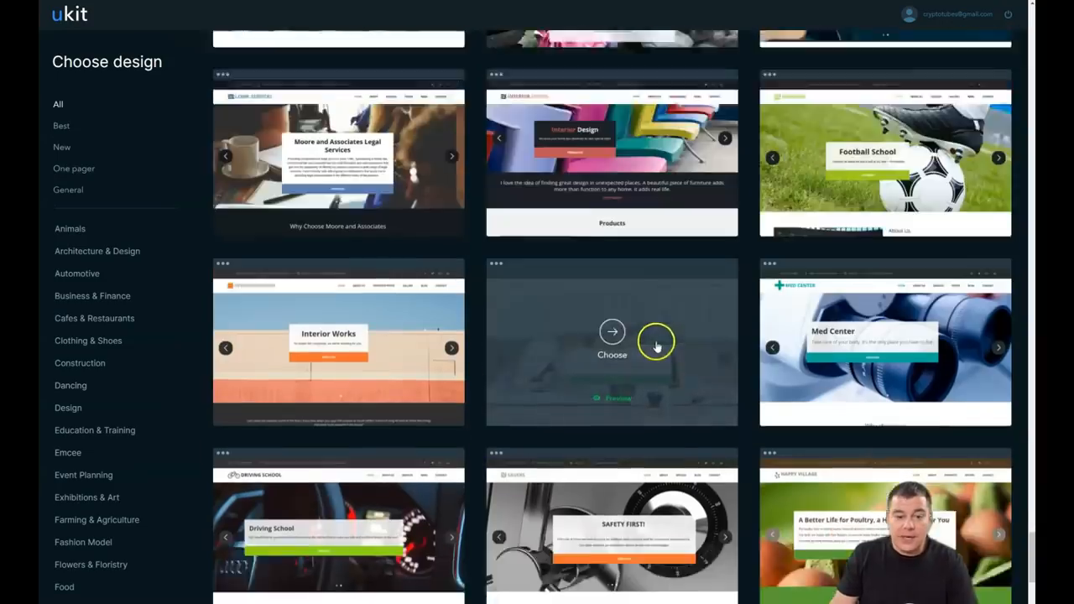
scroll("down", 3)
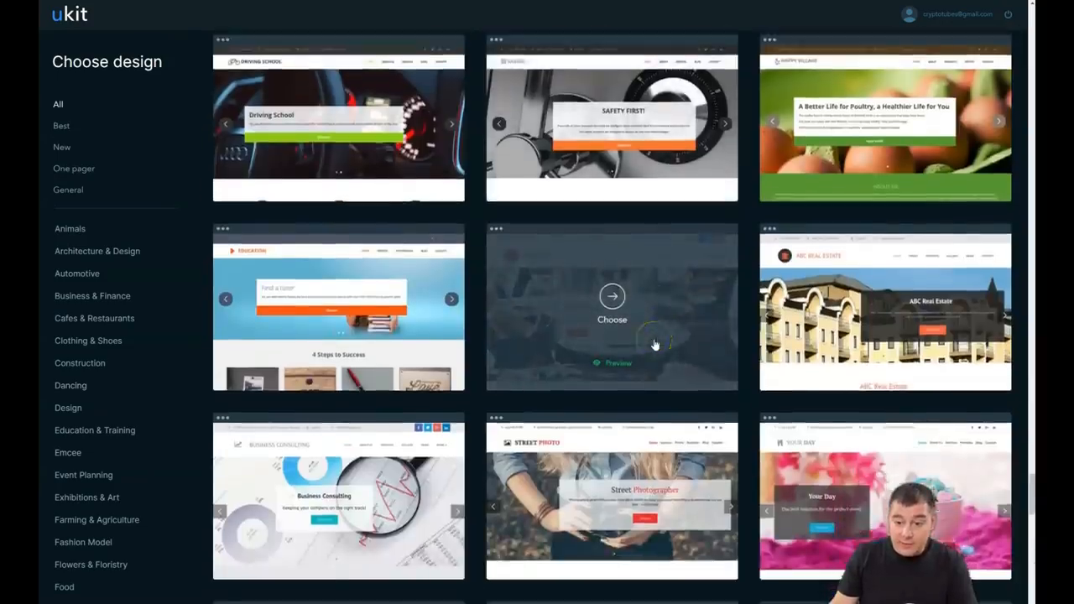
scroll("down", 3)
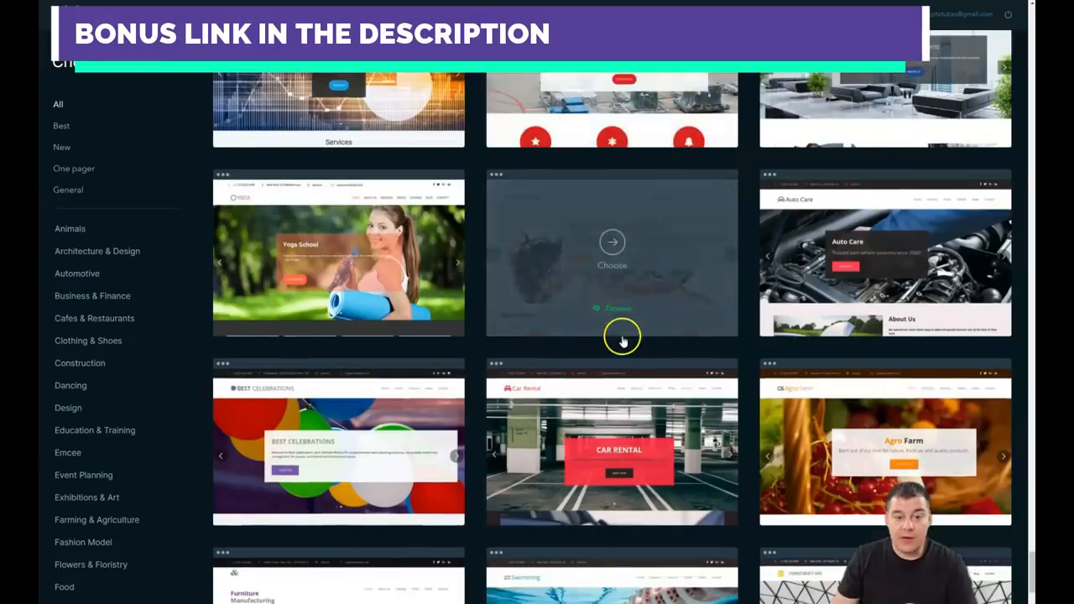
scroll("down", 3)
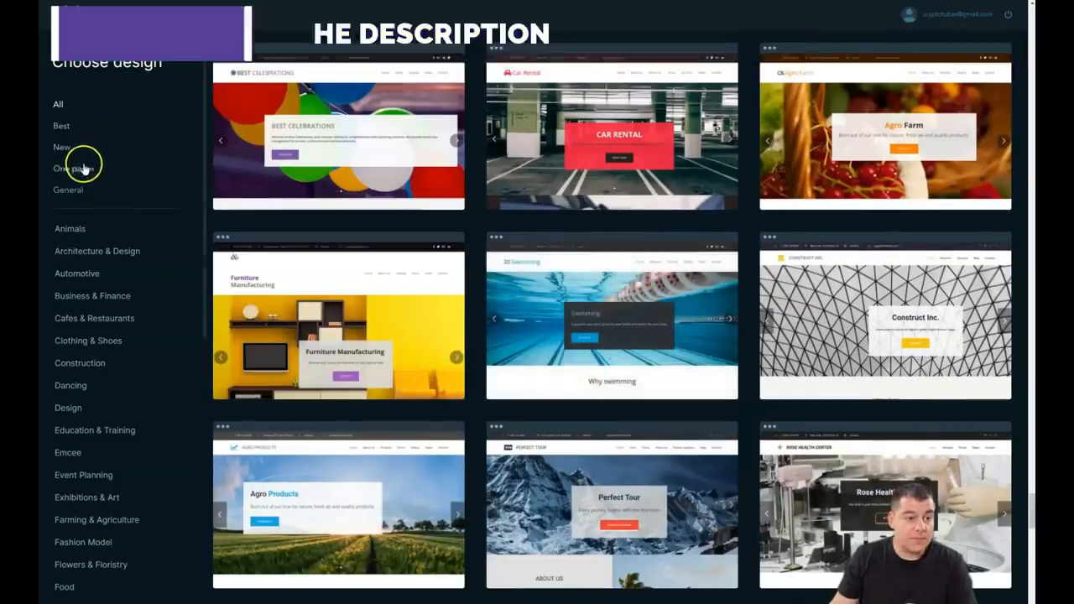
left_click(74, 189)
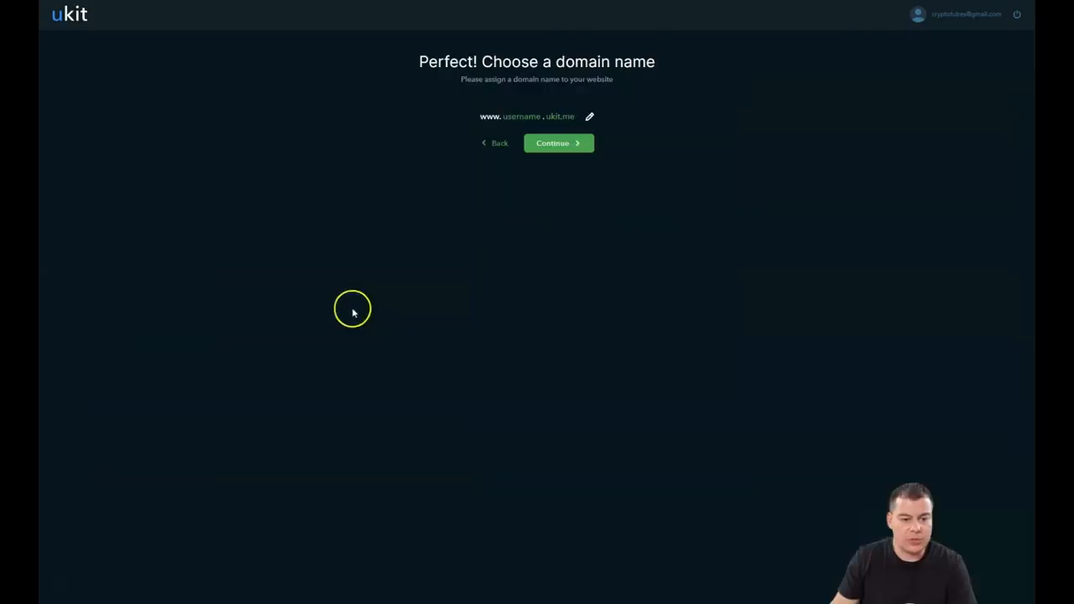
Accept the suggested domain and continue into the editor for the Adaline site.
left_click(558, 143)
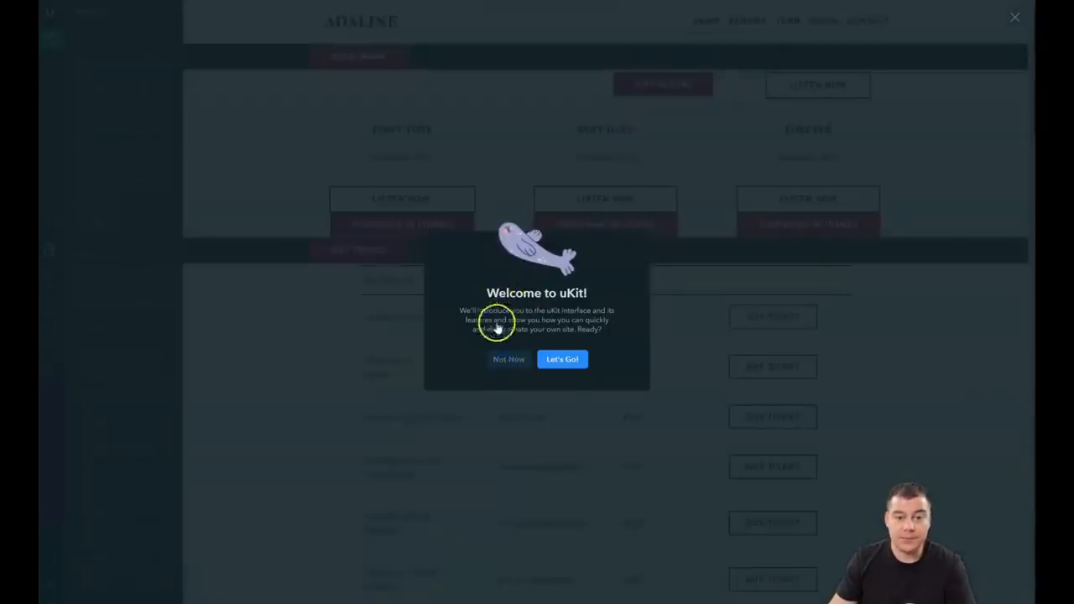
left_click(509, 359)
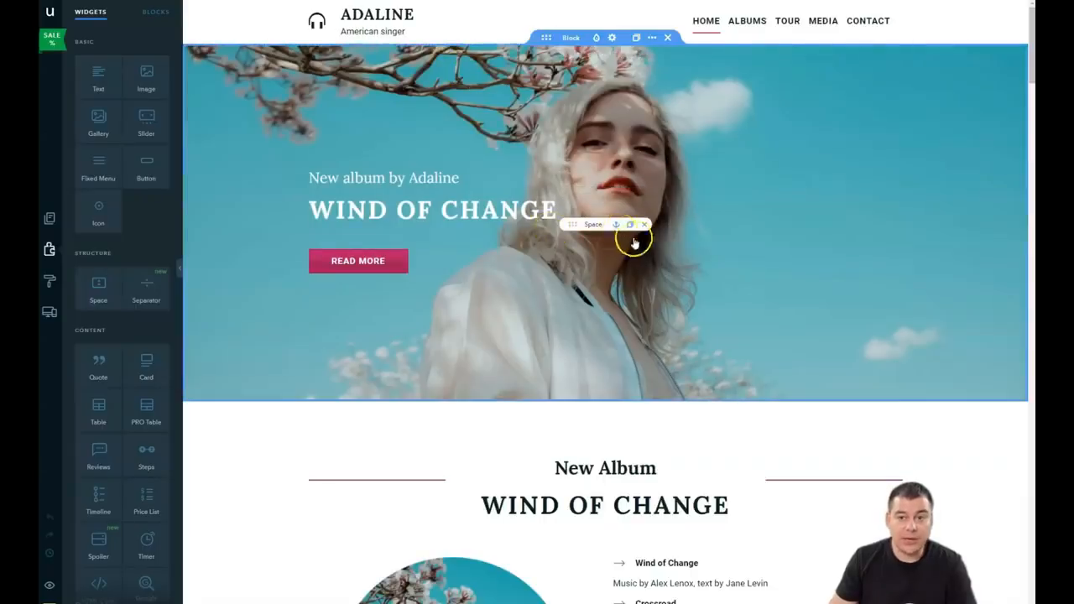
scroll("down", 3)
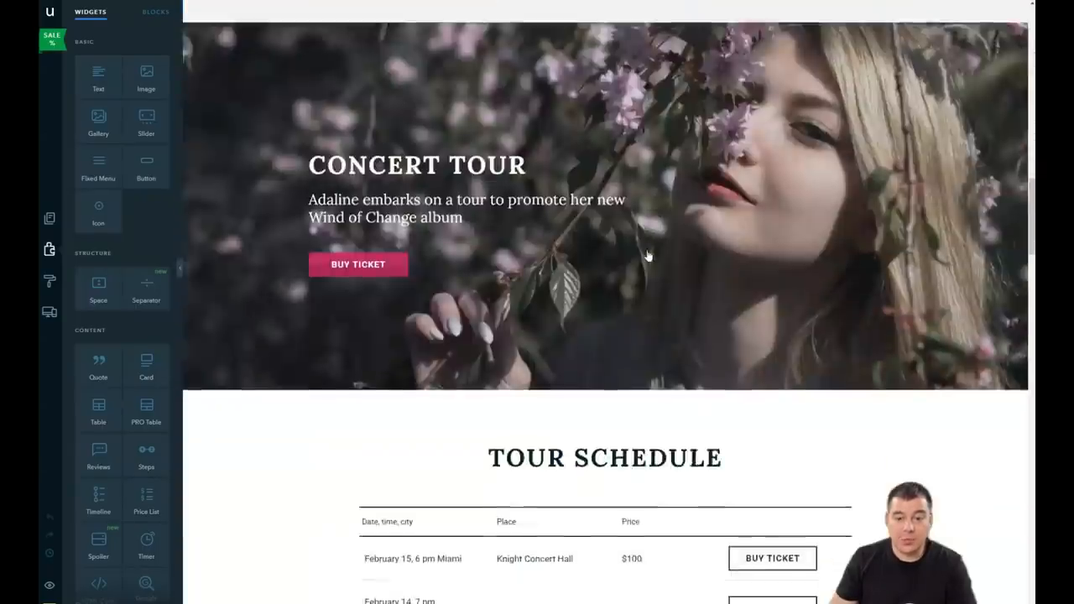
scroll("down", 3)
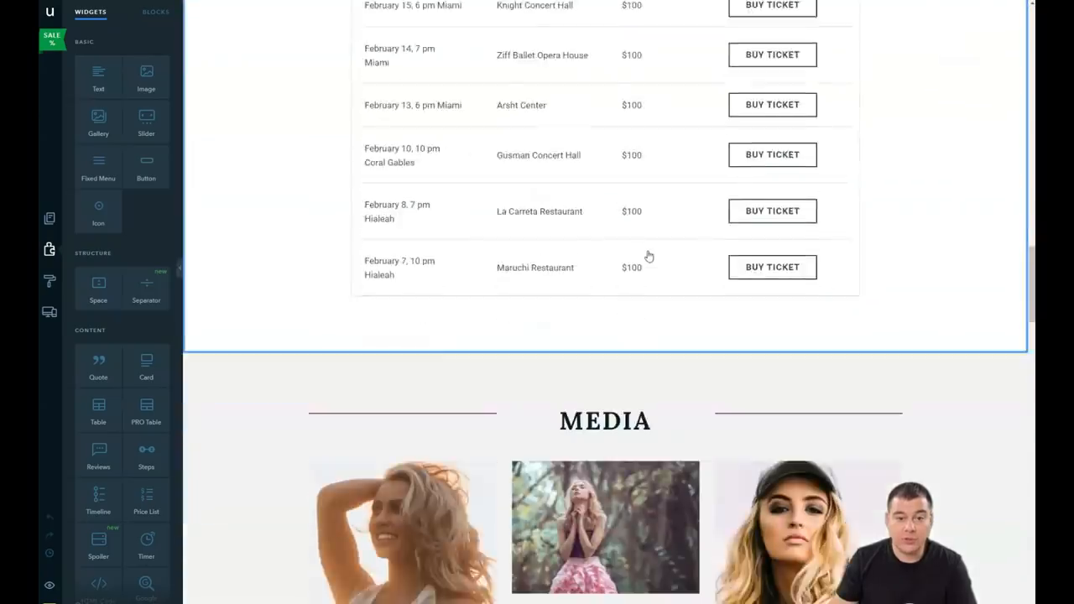
scroll("down", 3)
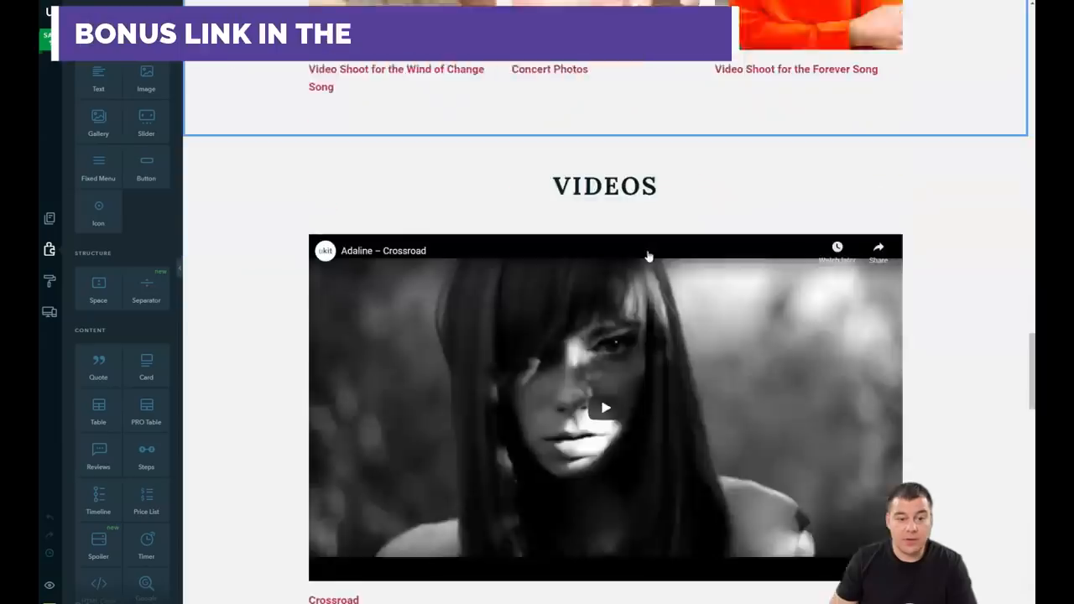
scroll("down", 3)
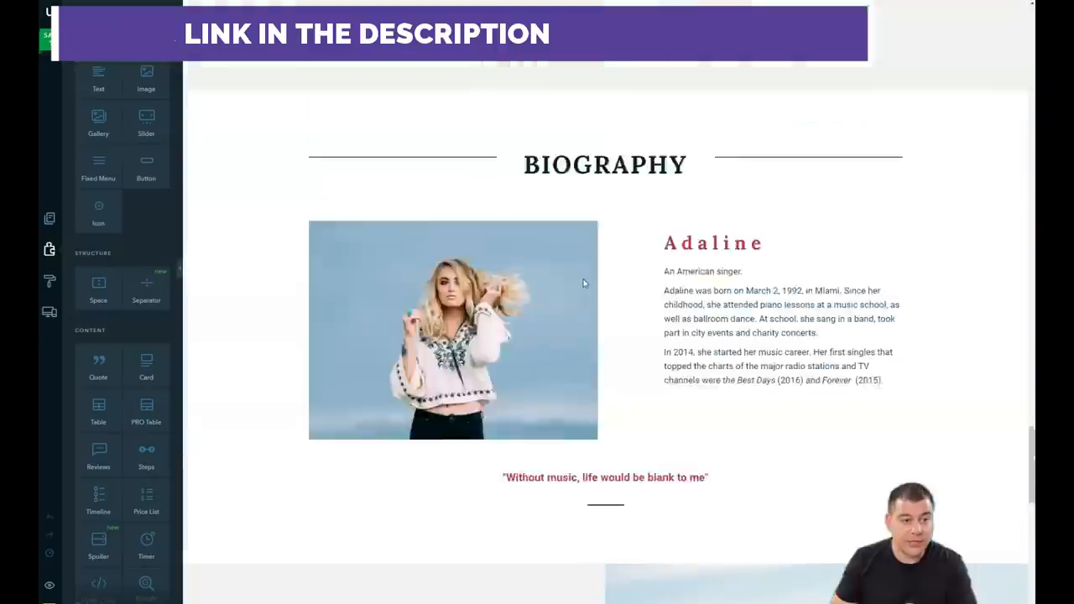
scroll("down", 3)
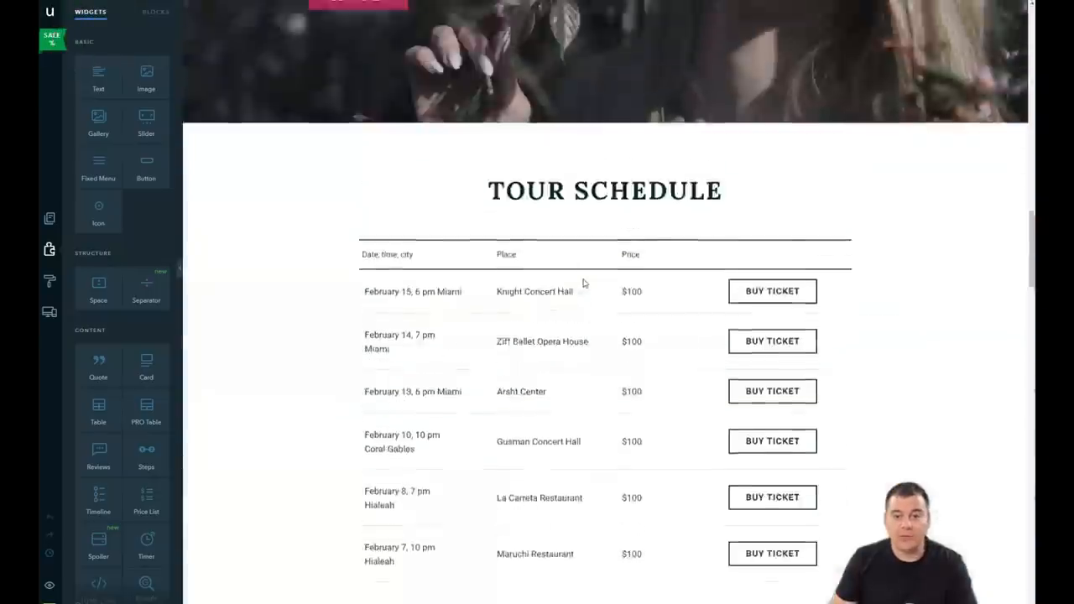
scroll("up", 3)
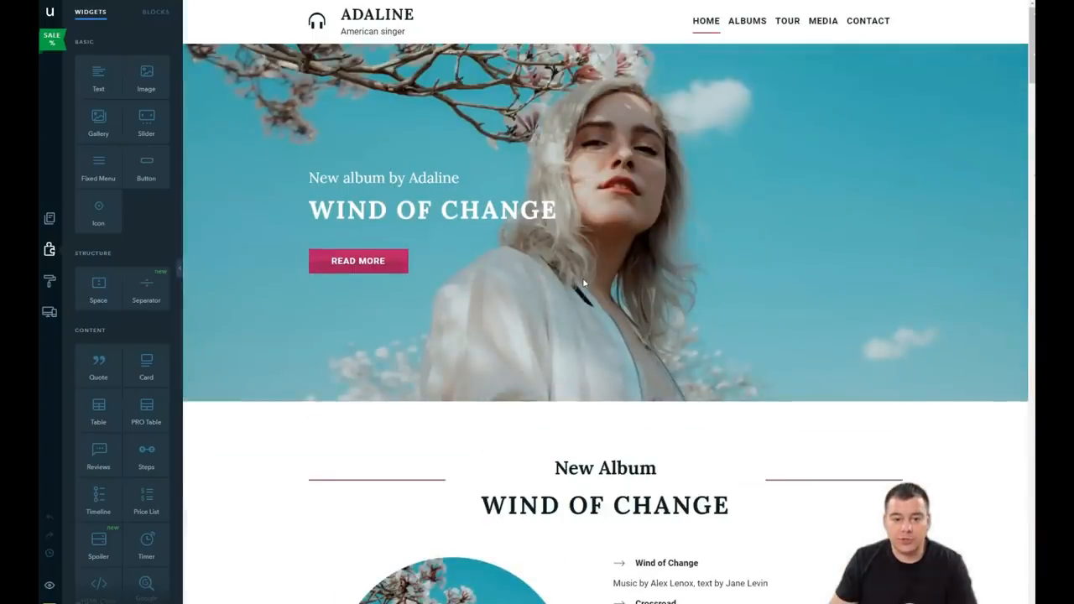
left_click(474, 22)
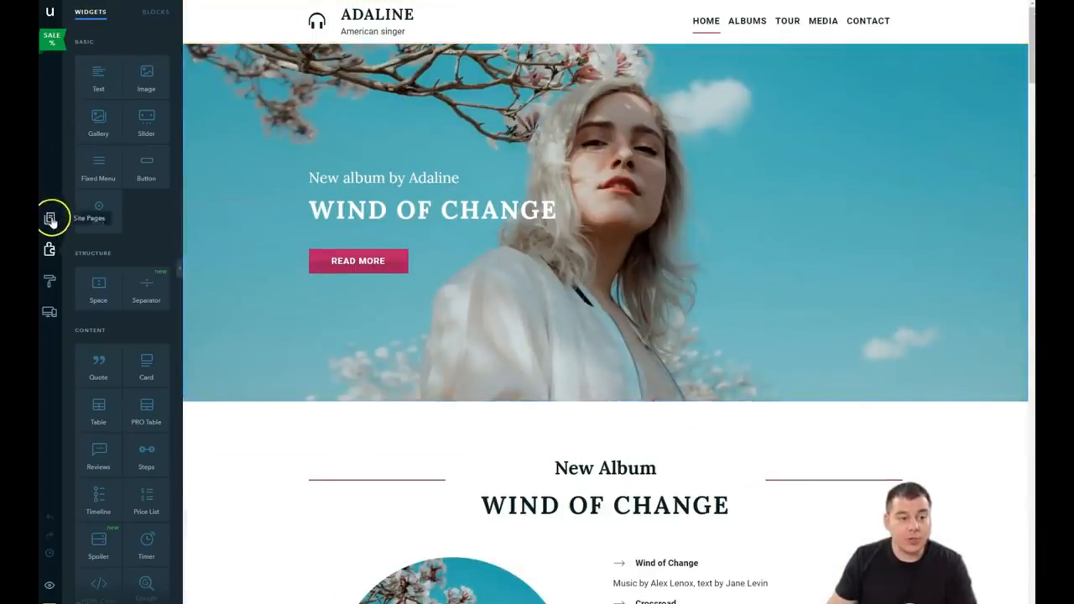
Review the site pages list, the header menu links and the pop-up windows section.
left_click(48, 218)
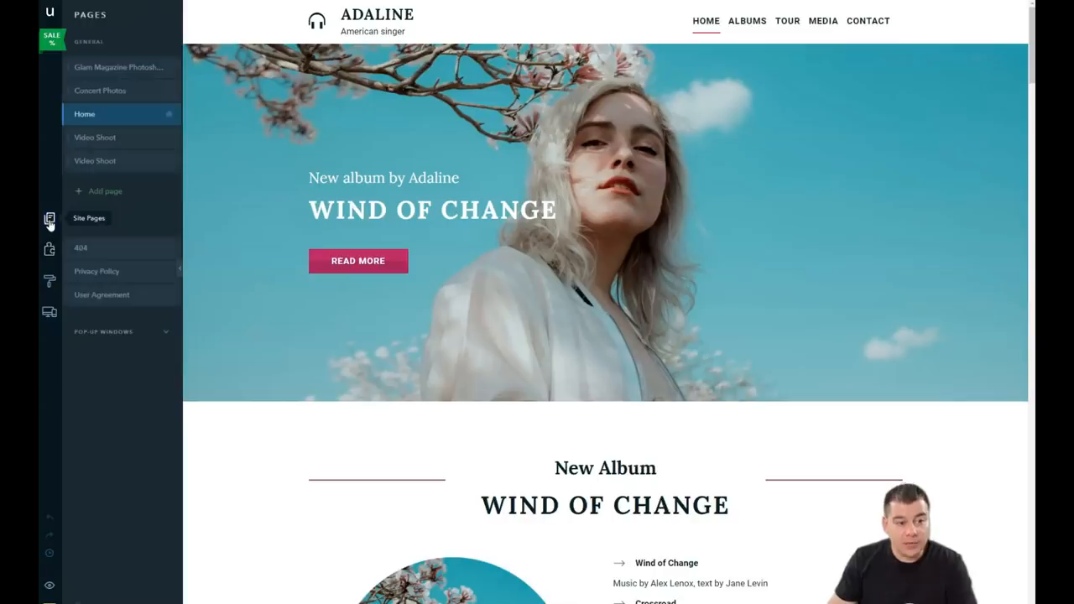
left_click(92, 41)
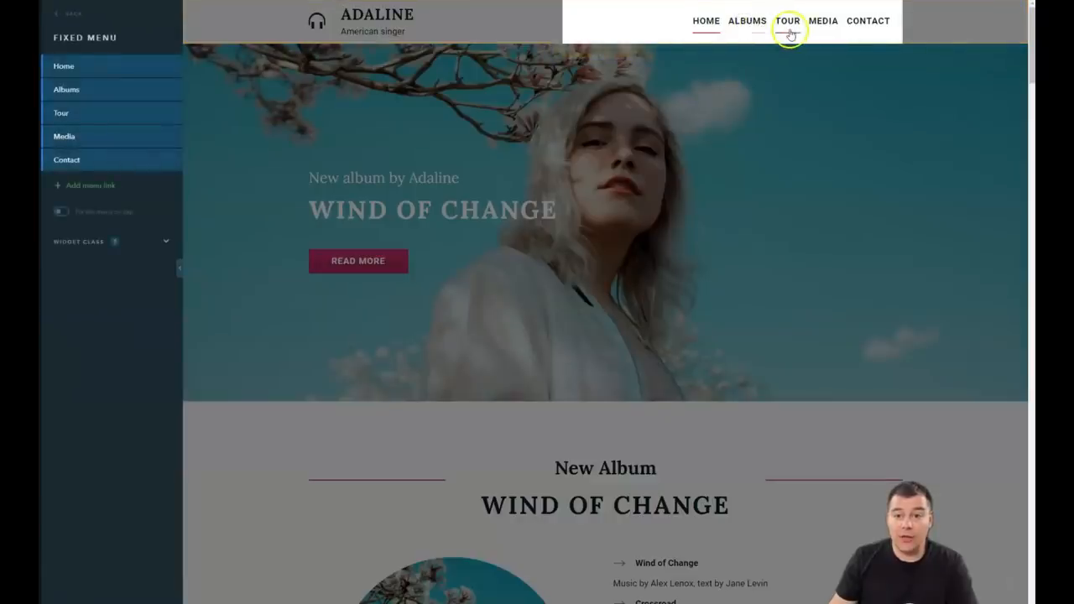
scroll("down", 3)
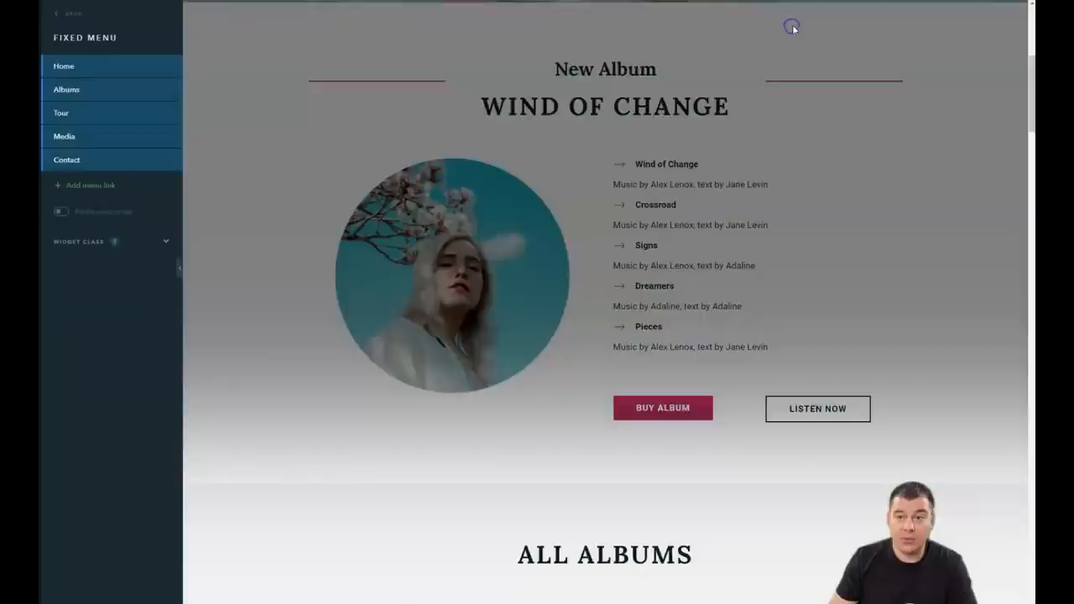
scroll("down", 3)
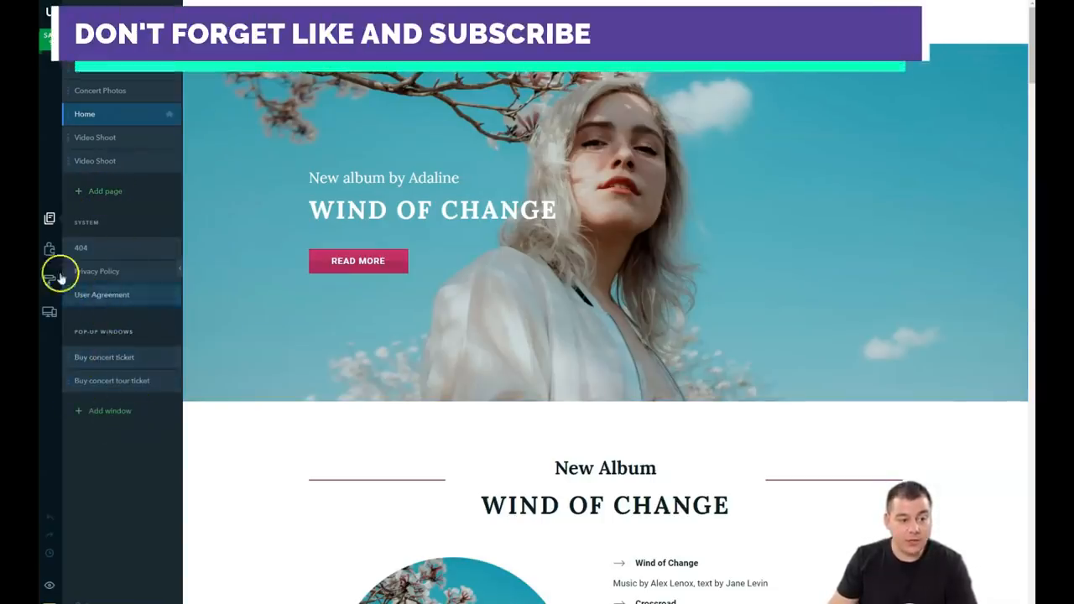
Browse the widget library through Basic, Structure, Media, Contact and Social categories.
left_click(49, 248)
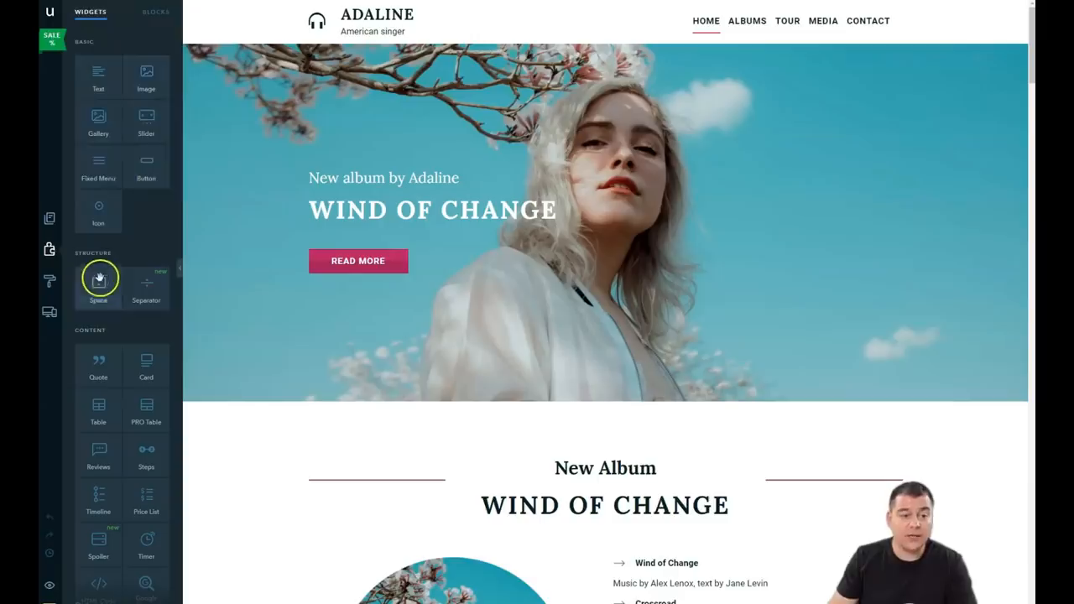
mouse_move(147, 215)
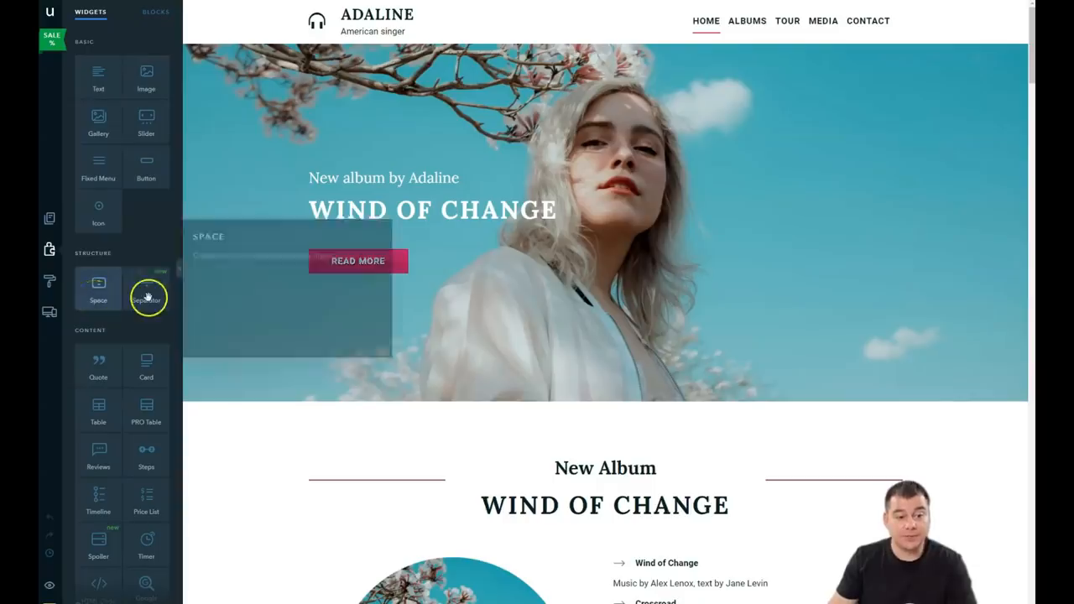
scroll("down", 3)
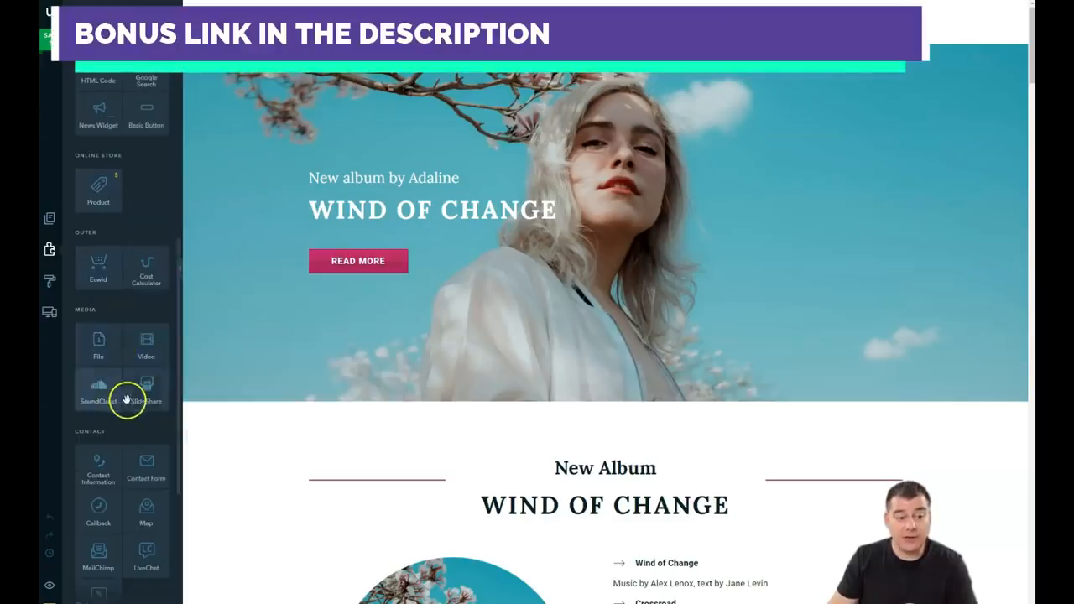
scroll("down", 3)
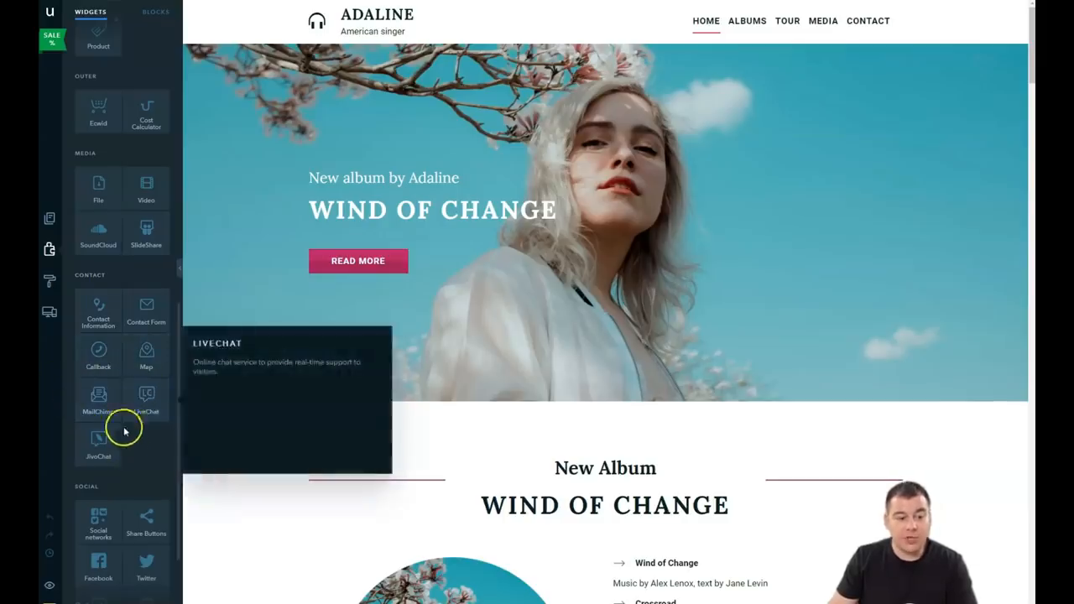
scroll("down", 3)
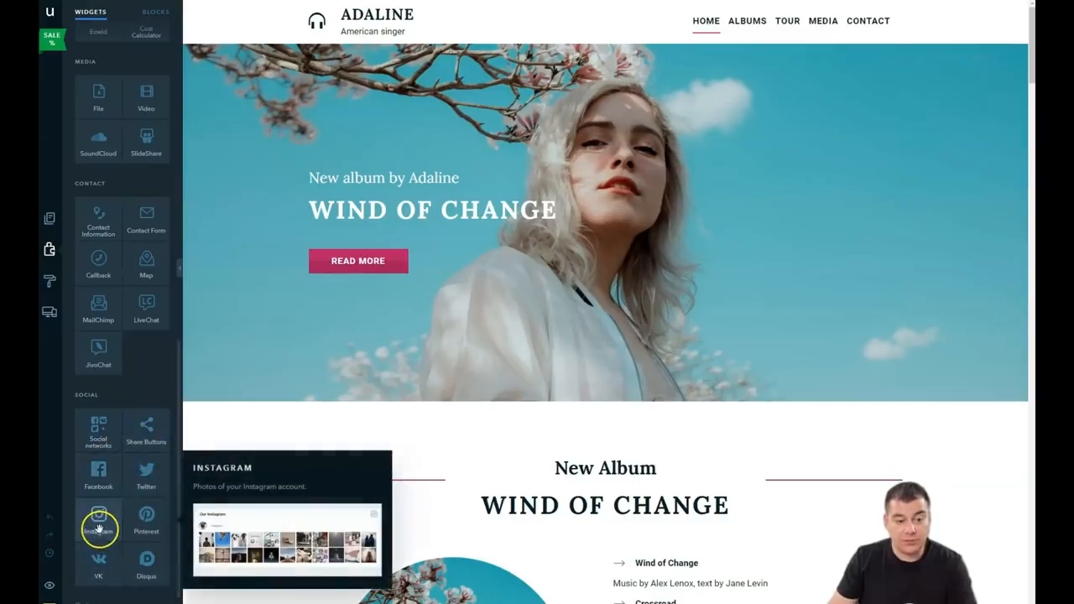
mouse_move(97, 519)
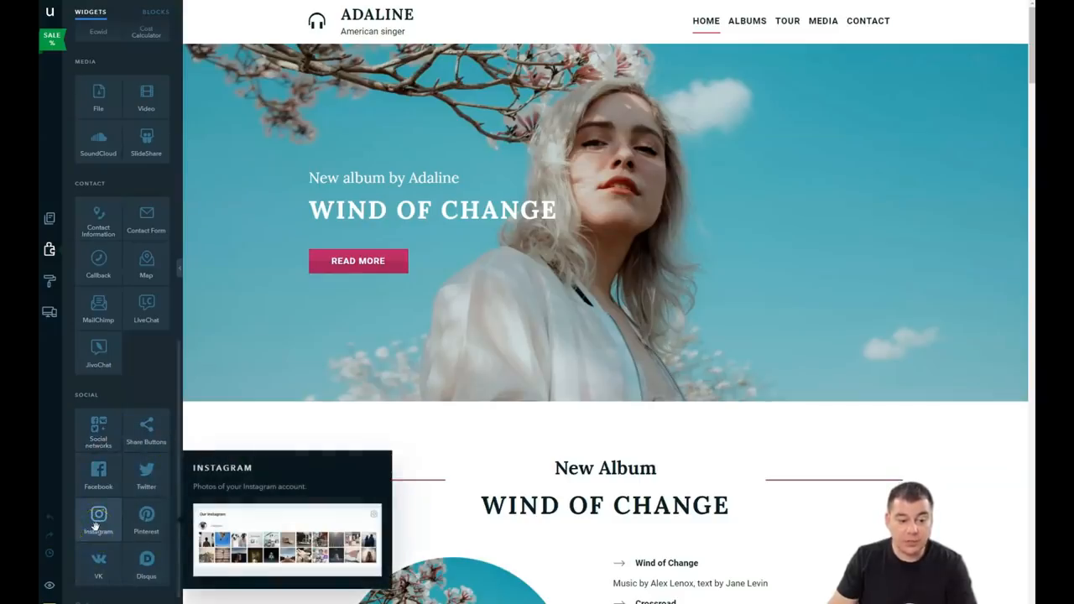
mouse_move(146, 430)
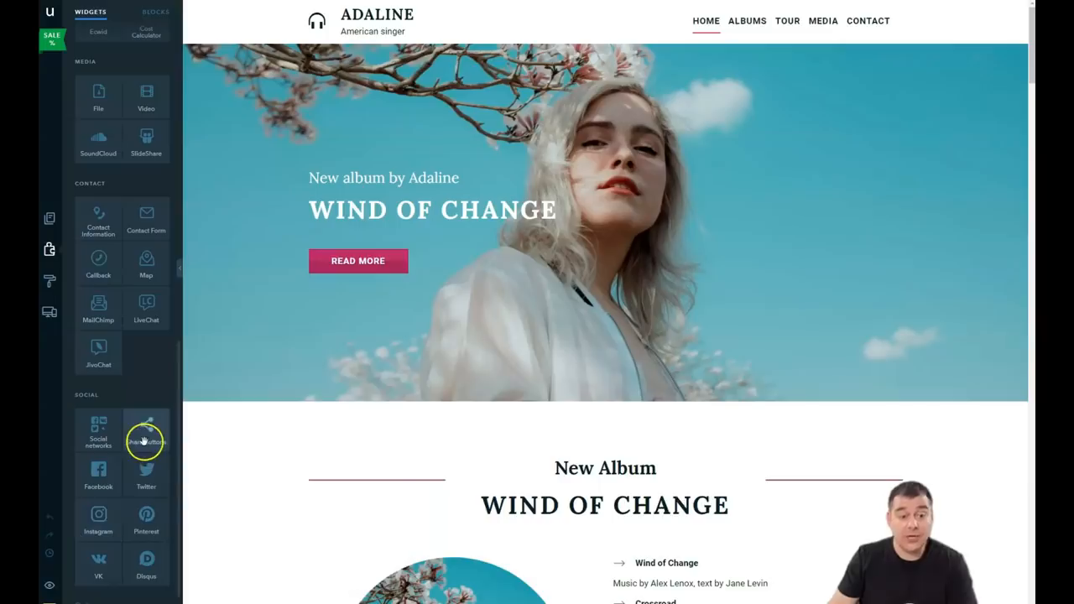
mouse_move(97, 430)
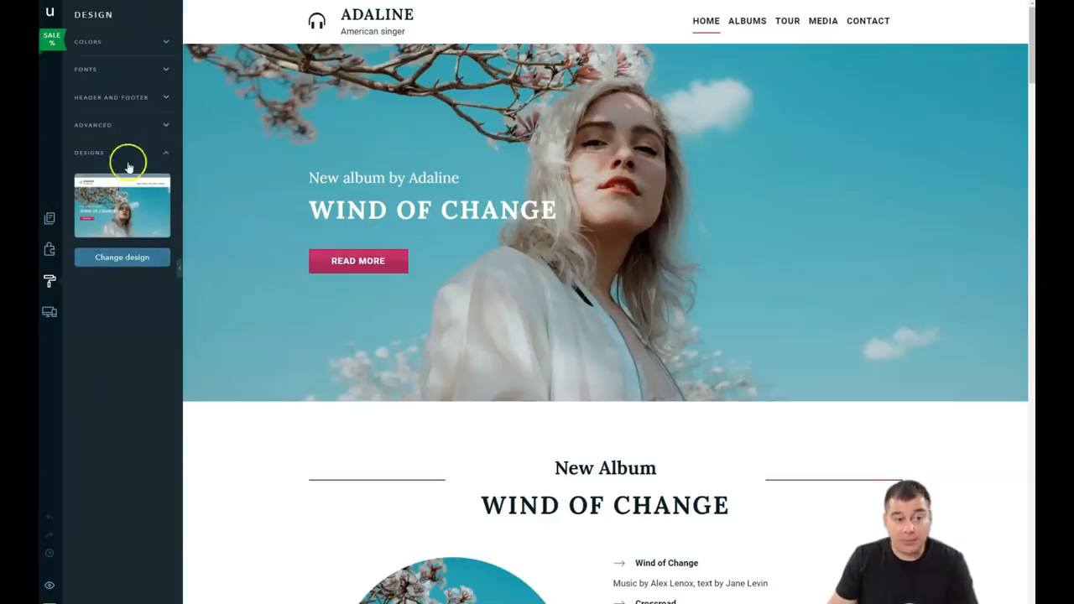
Preview the orange colour scheme in Design > Colors, then switch back to crimson.
left_click(87, 40)
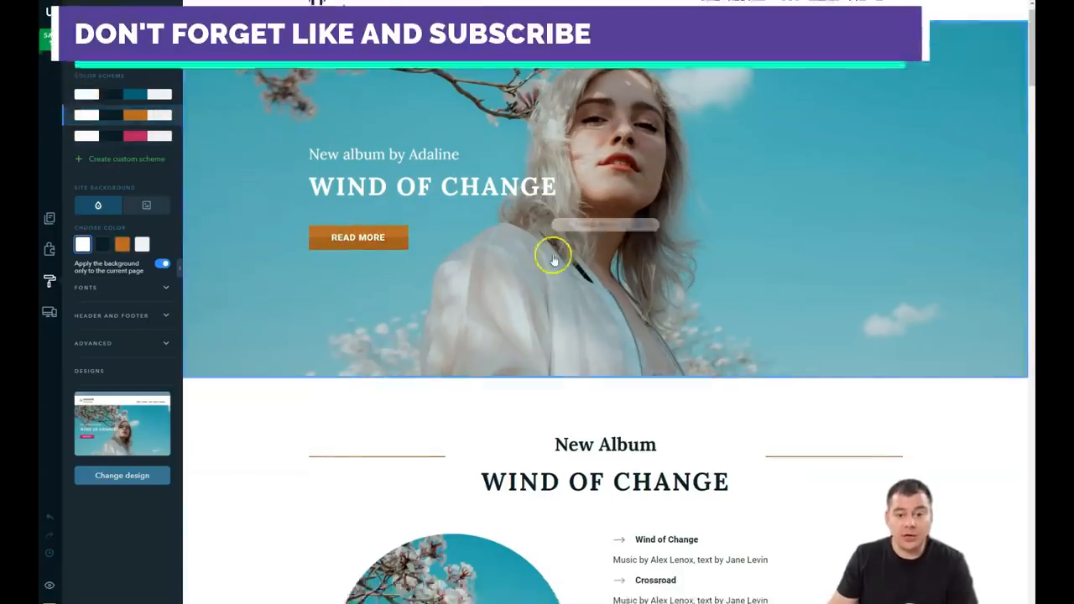
scroll("down", 3)
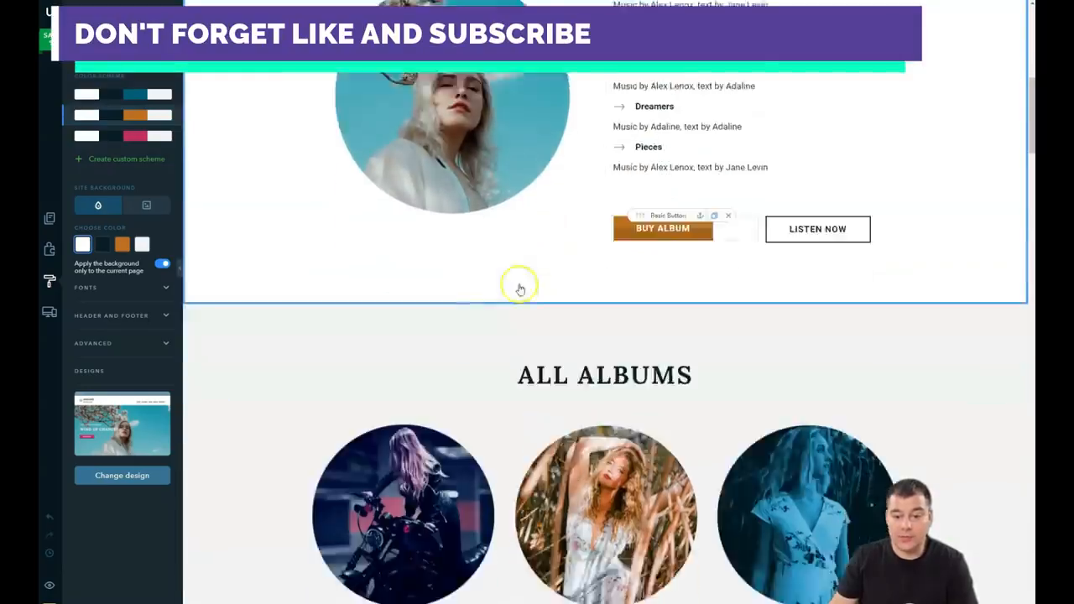
scroll("down", 3)
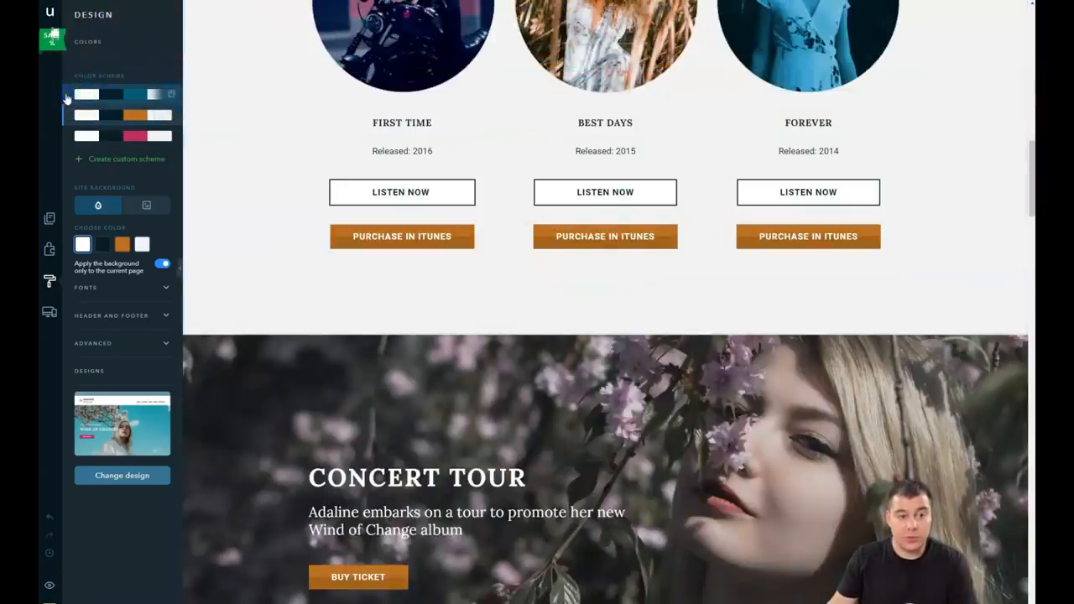
left_click(121, 94)
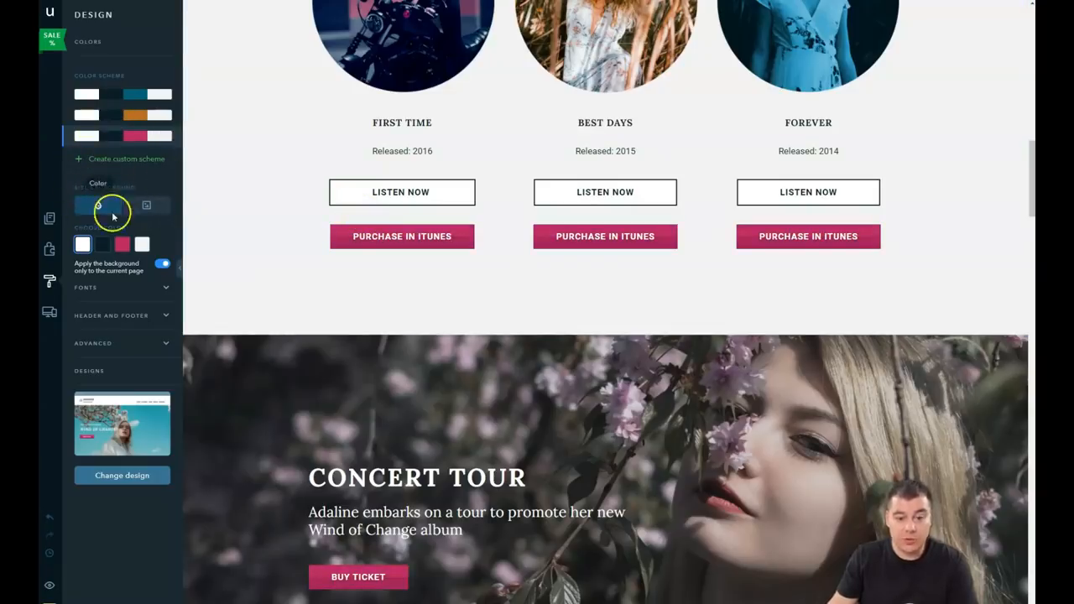
Scroll the page to check the crimson accents across its sections.
scroll("down", 3)
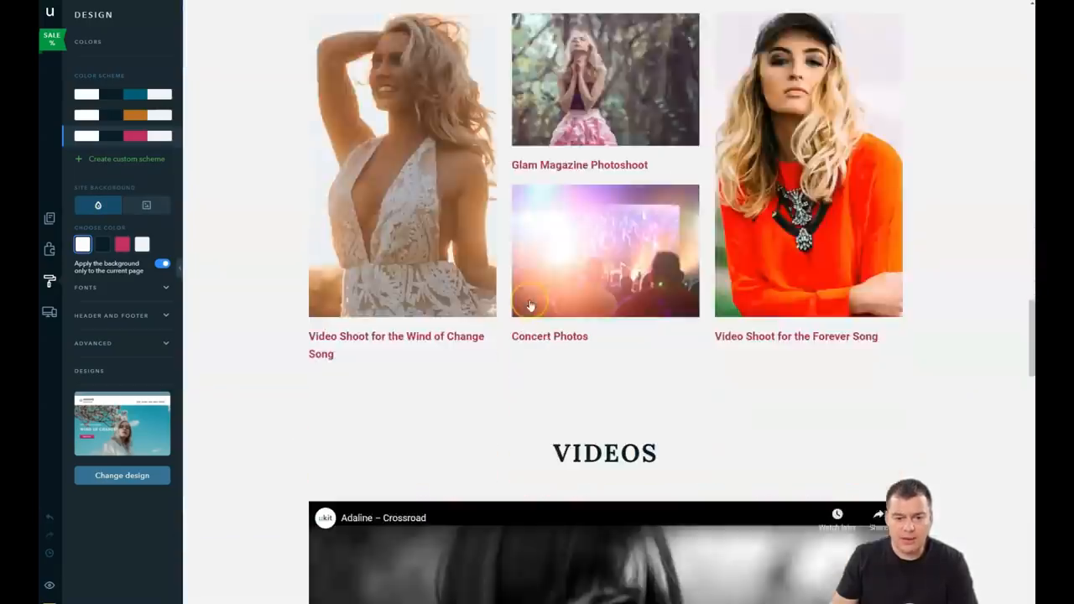
scroll("down", 3)
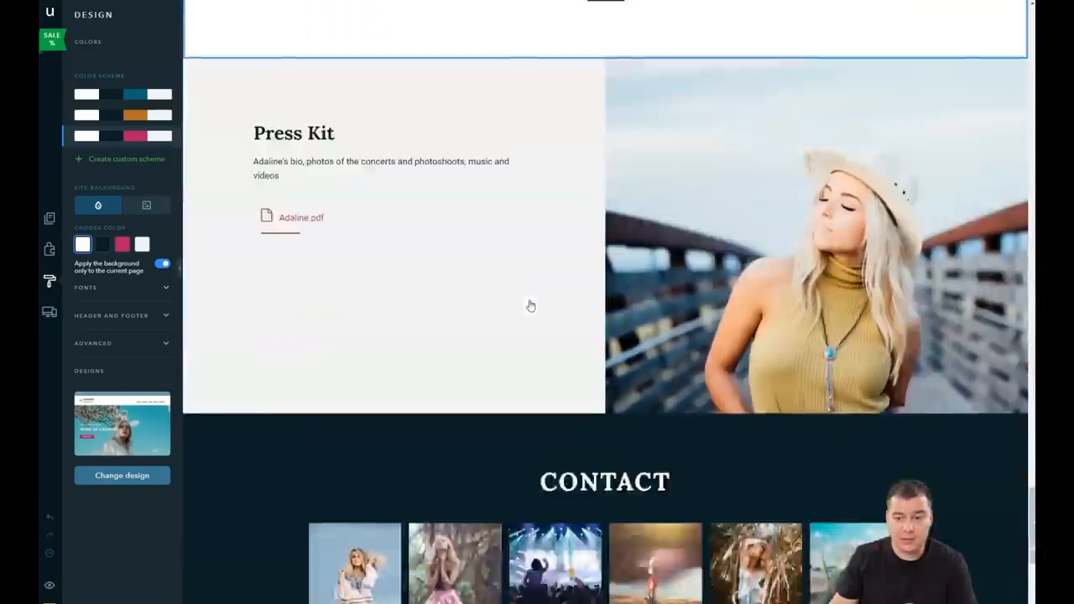
scroll("down", 3)
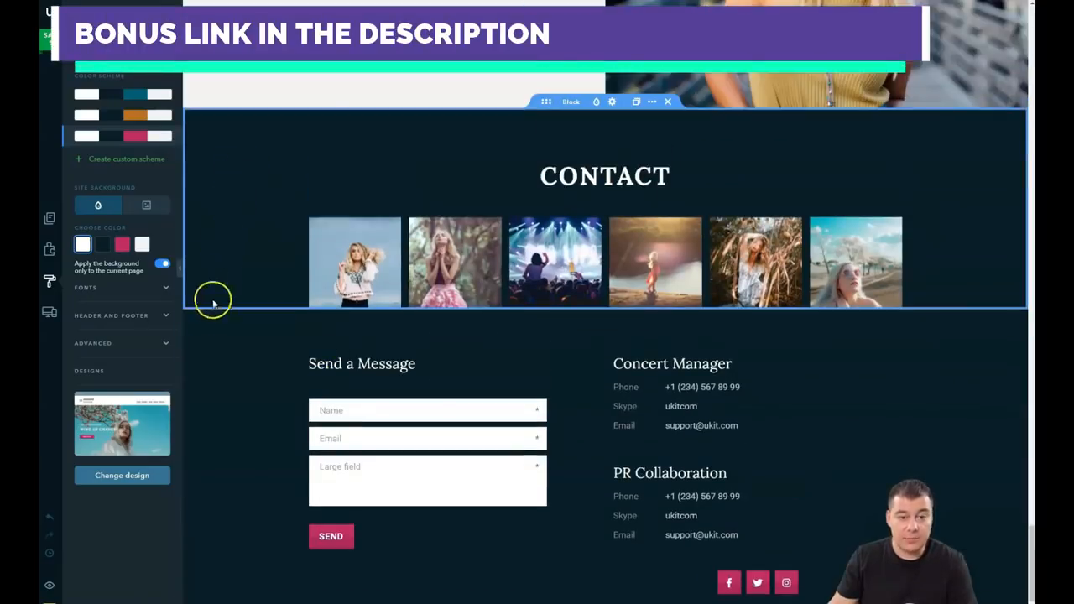
scroll("down", 3)
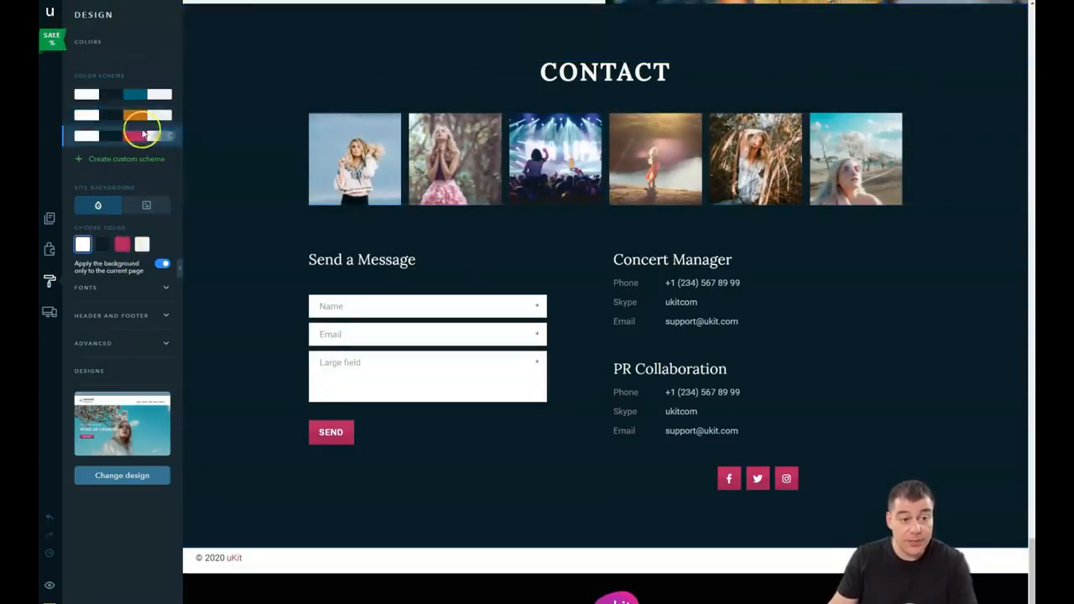
Try the Open Sans, Roboto and other font pairs, return to Default, and expand Header and Footer settings.
left_click(87, 40)
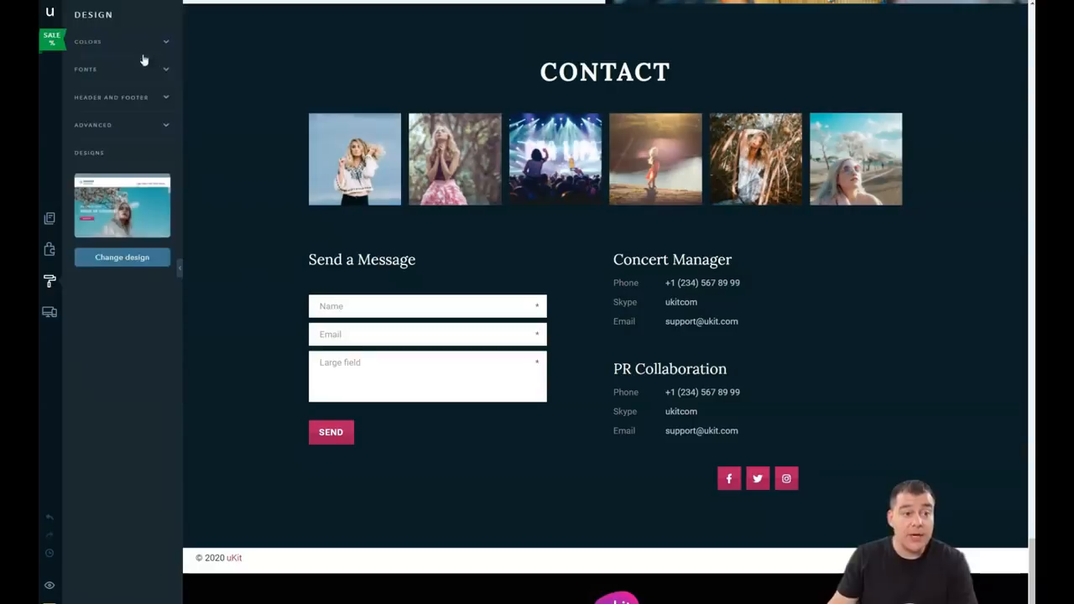
left_click(86, 69)
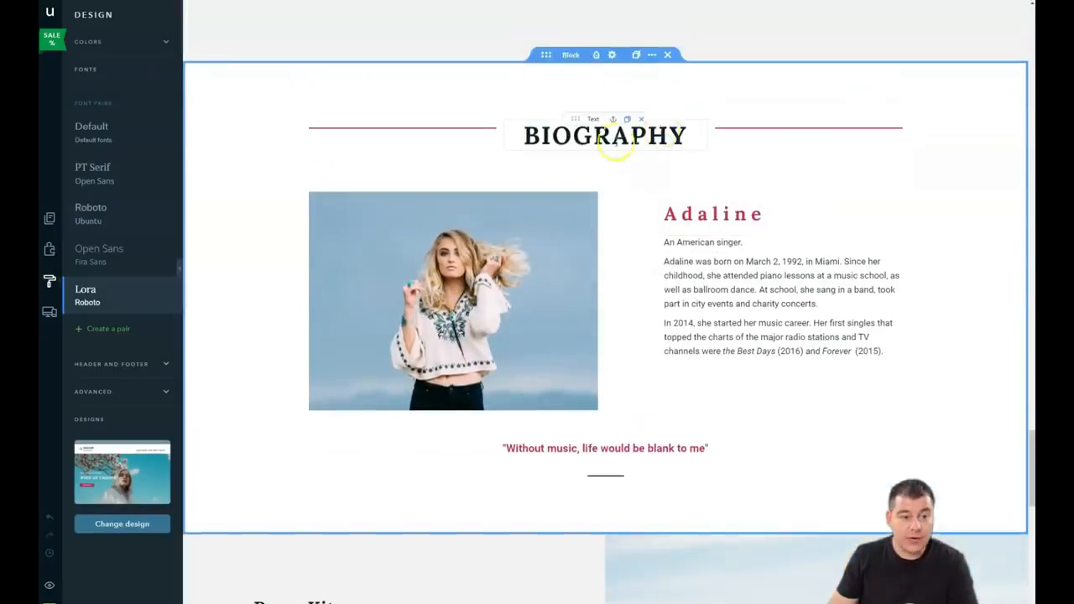
left_click(99, 255)
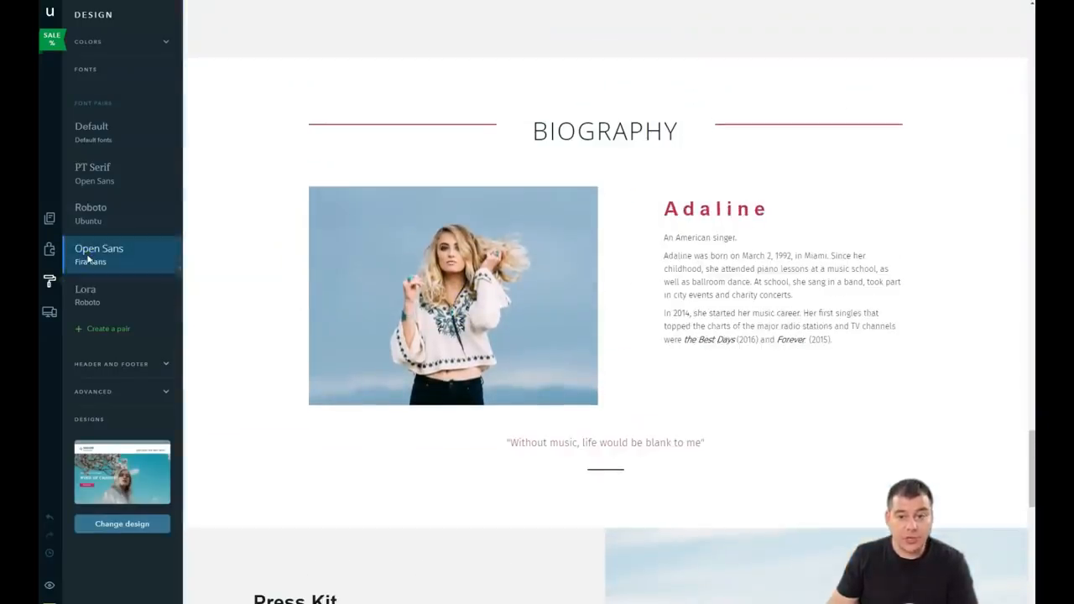
left_click(91, 213)
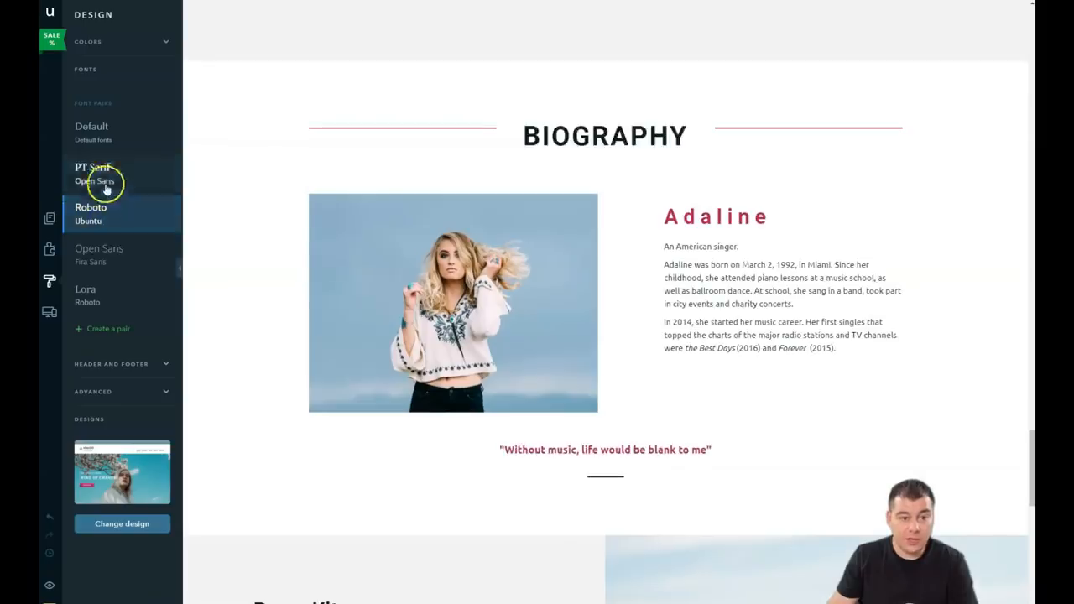
left_click(94, 173)
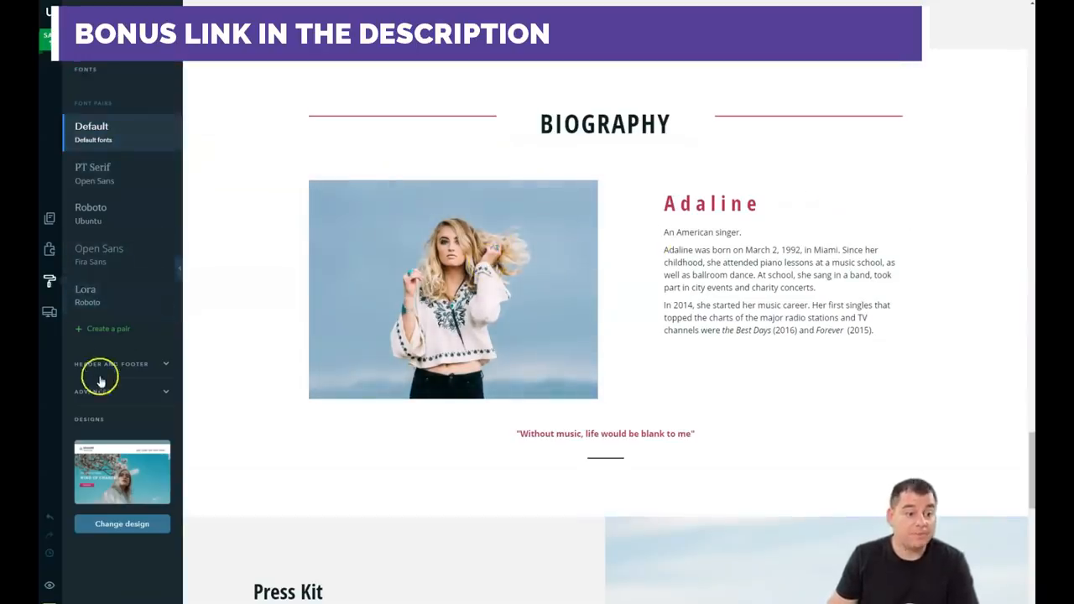
left_click(164, 362)
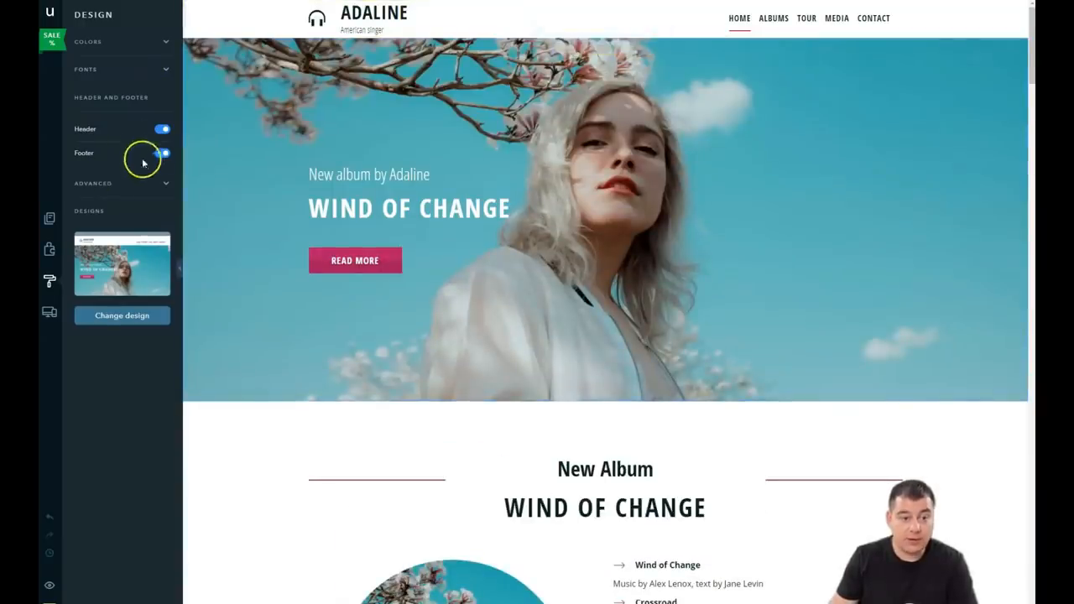
Toggle the site header off and back on, then move to the Adaptive View settings.
left_click(161, 131)
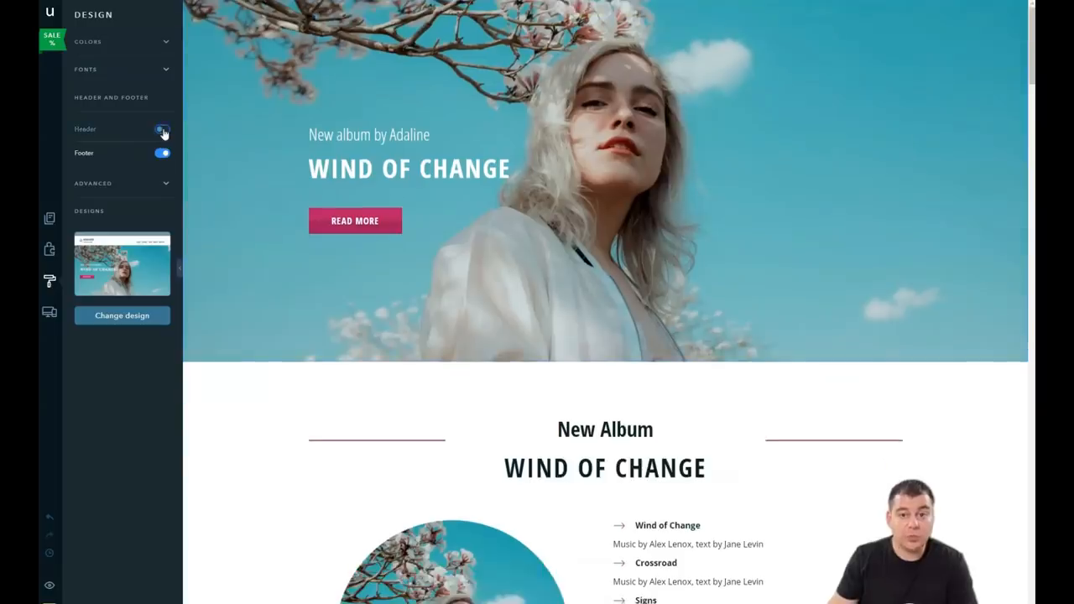
left_click(162, 131)
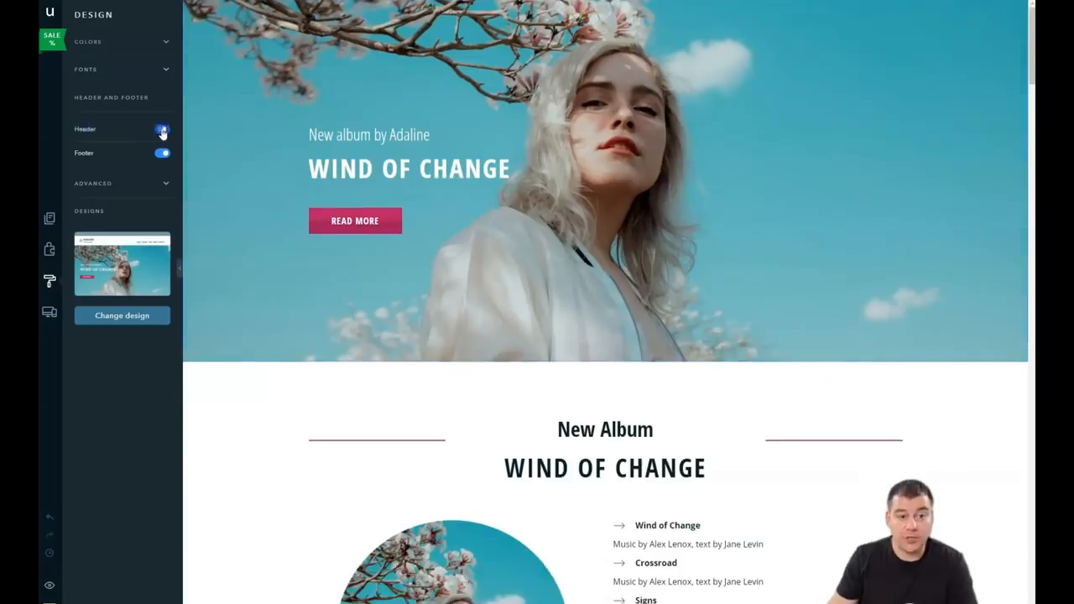
left_click(162, 128)
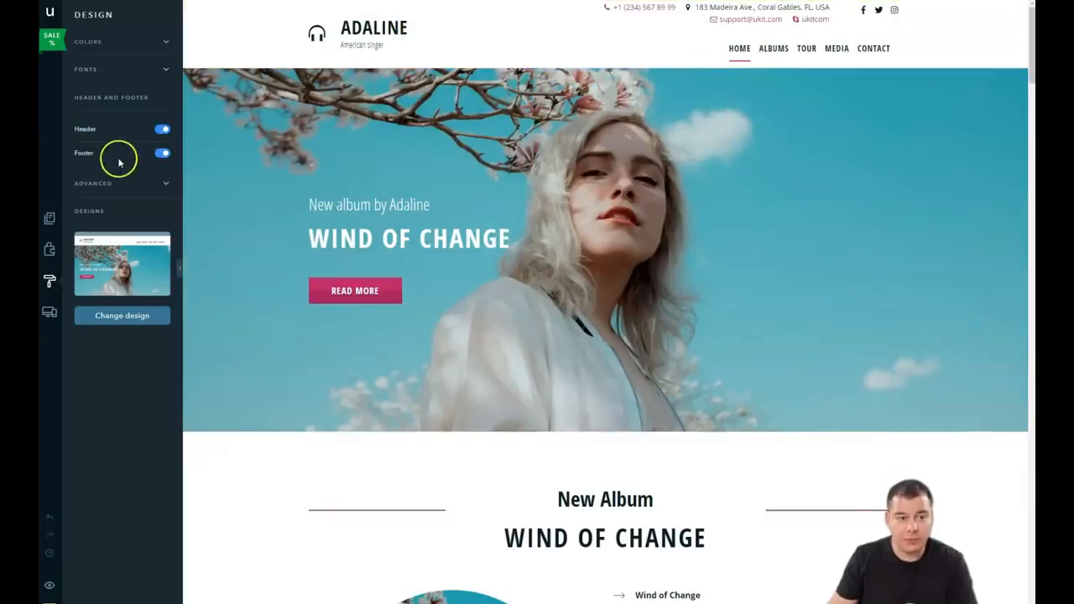
left_click(49, 310)
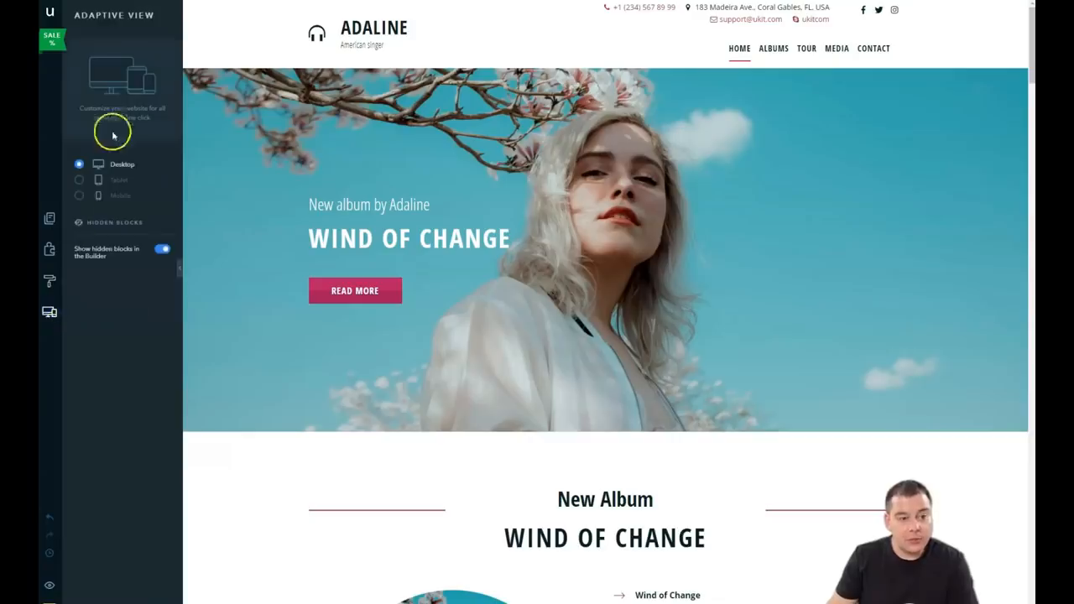
mouse_move(50, 311)
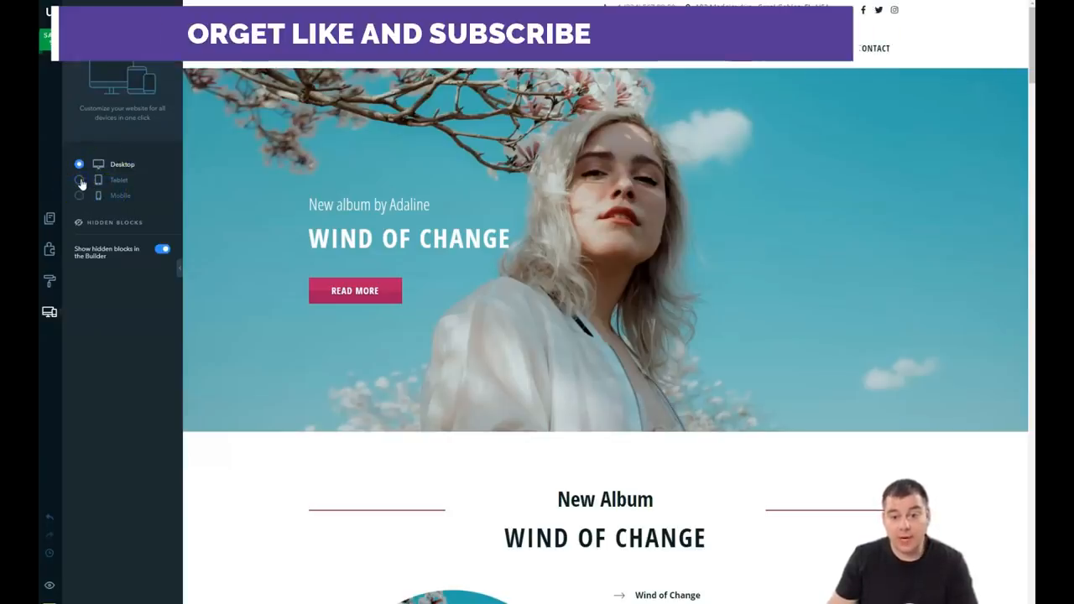
Preview the Adaline page at tablet and mobile widths, then return to desktop.
left_click(79, 180)
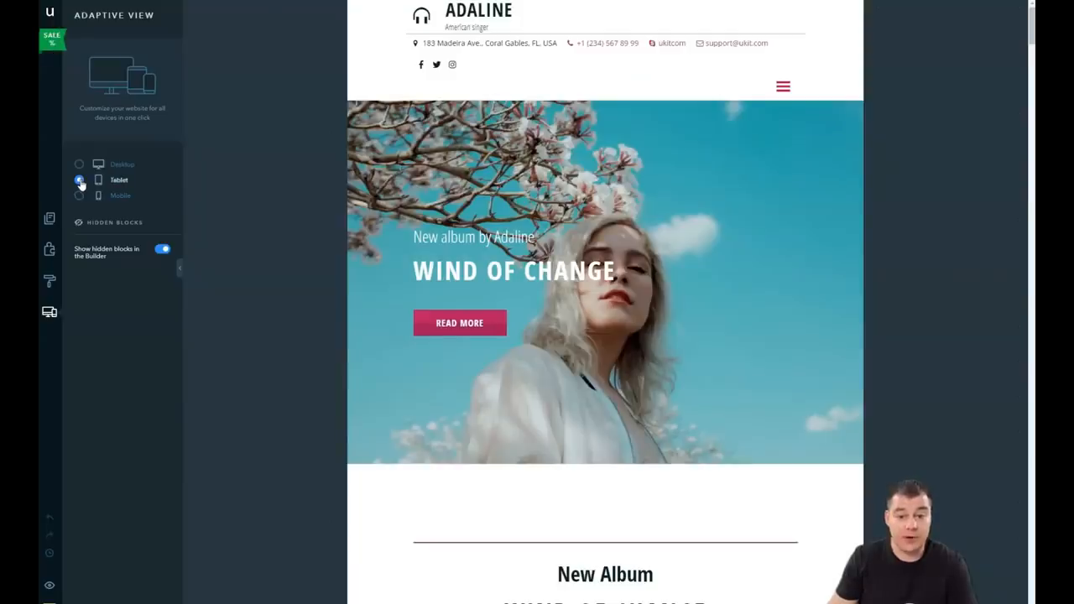
left_click(79, 180)
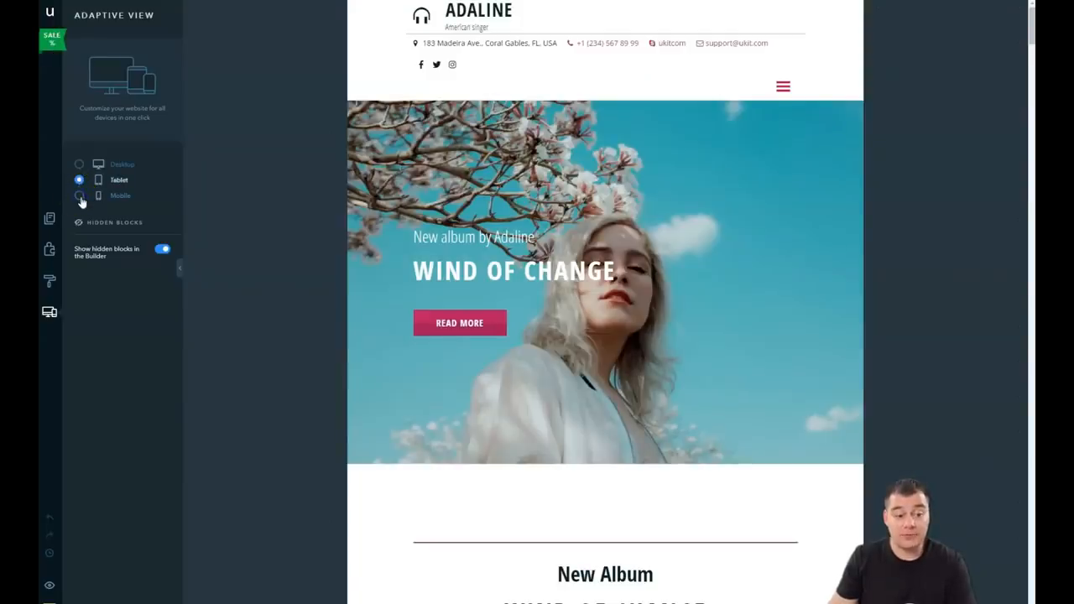
left_click(79, 195)
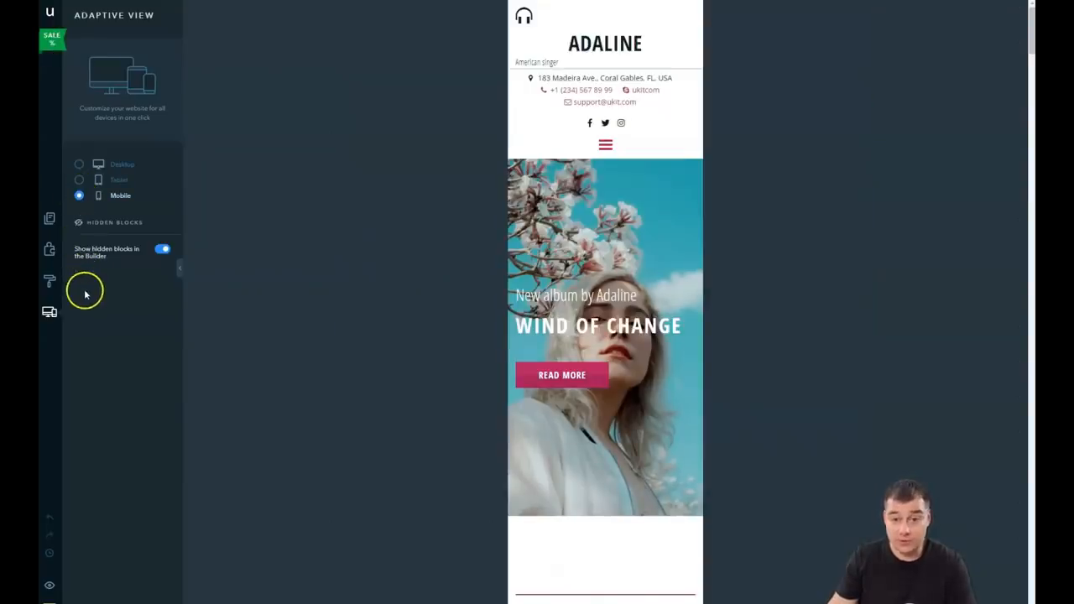
mouse_move(101, 219)
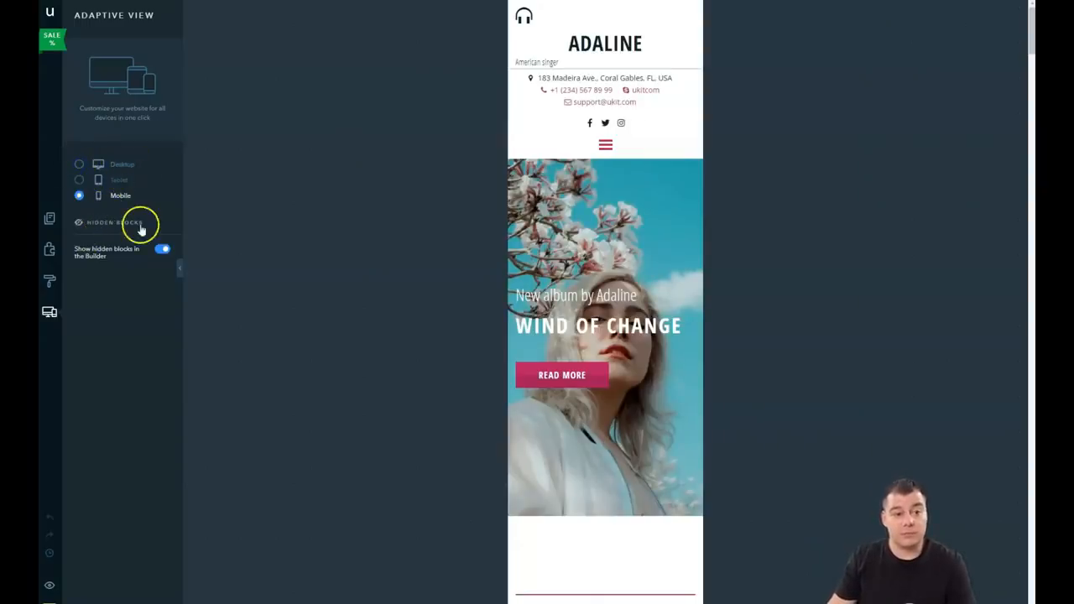
left_click(79, 164)
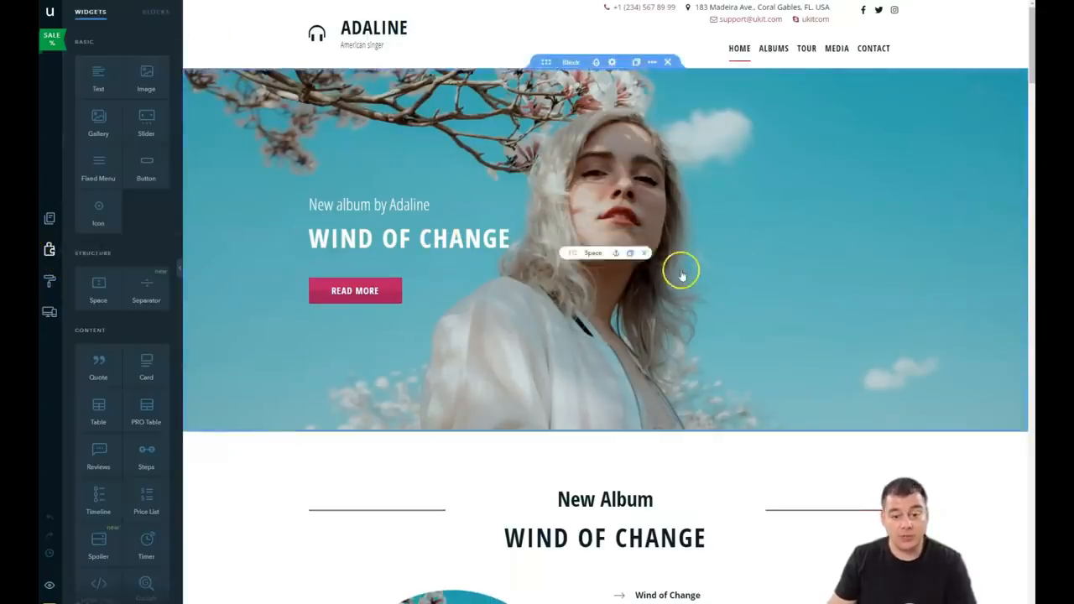
Inspect the hero block's toolbar options and scroll down to the New Album section.
scroll("down", 3)
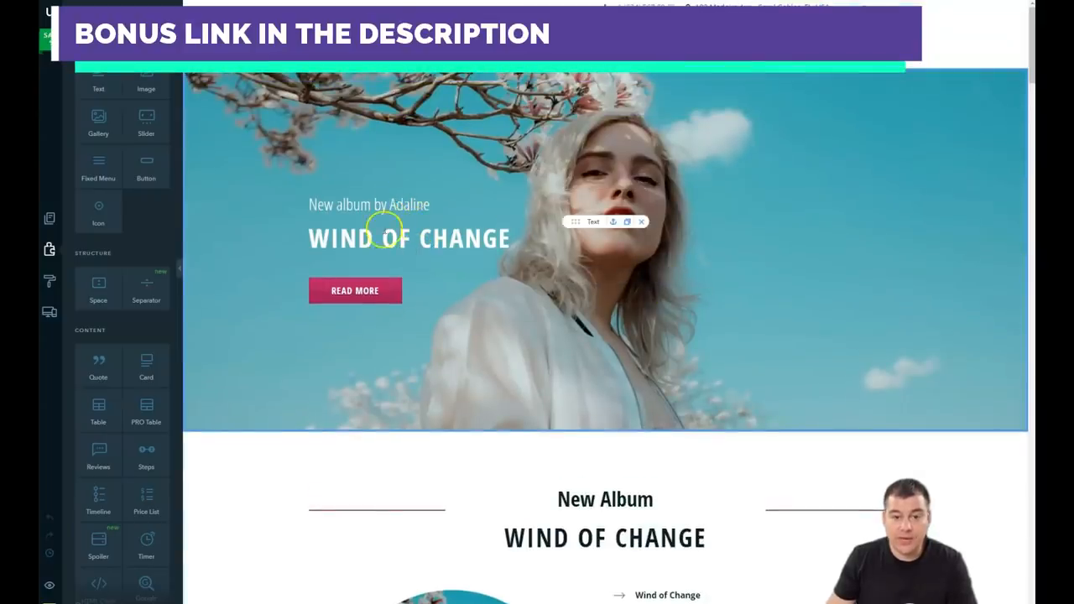
left_click(356, 291)
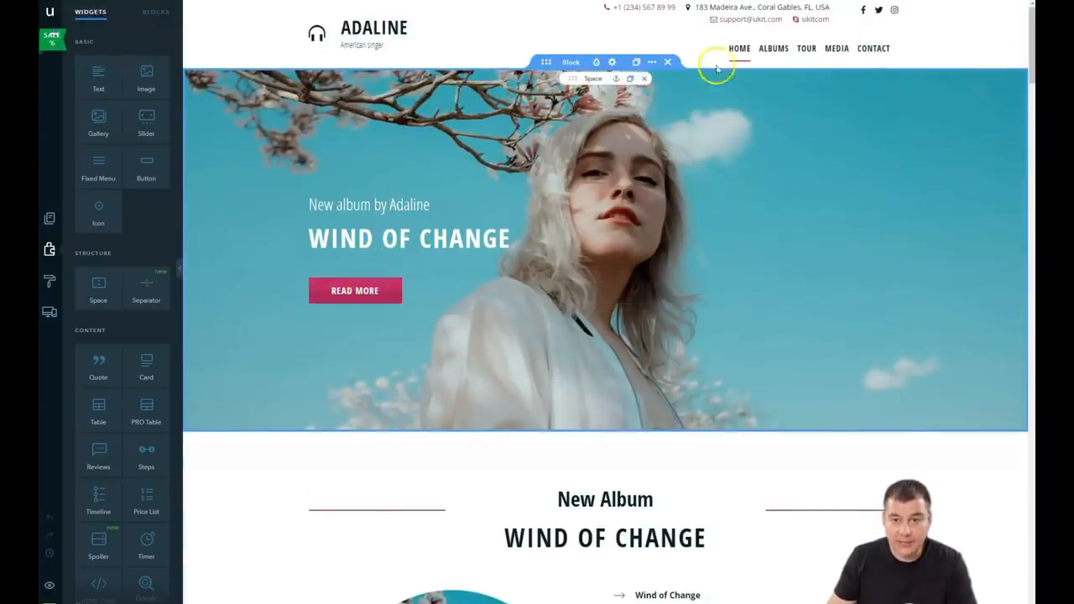
mouse_move(574, 141)
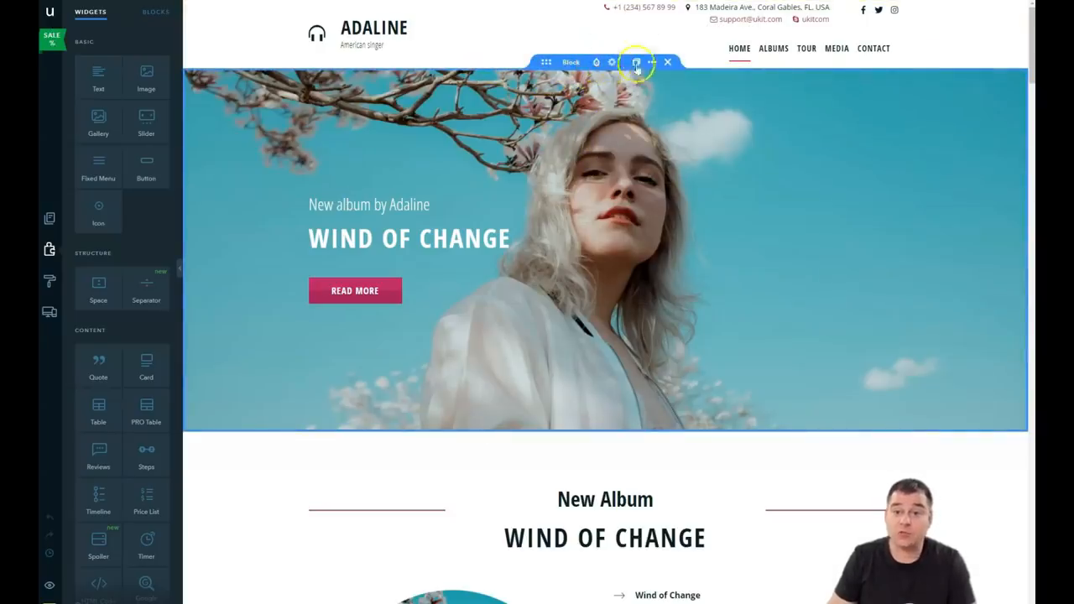
mouse_move(651, 62)
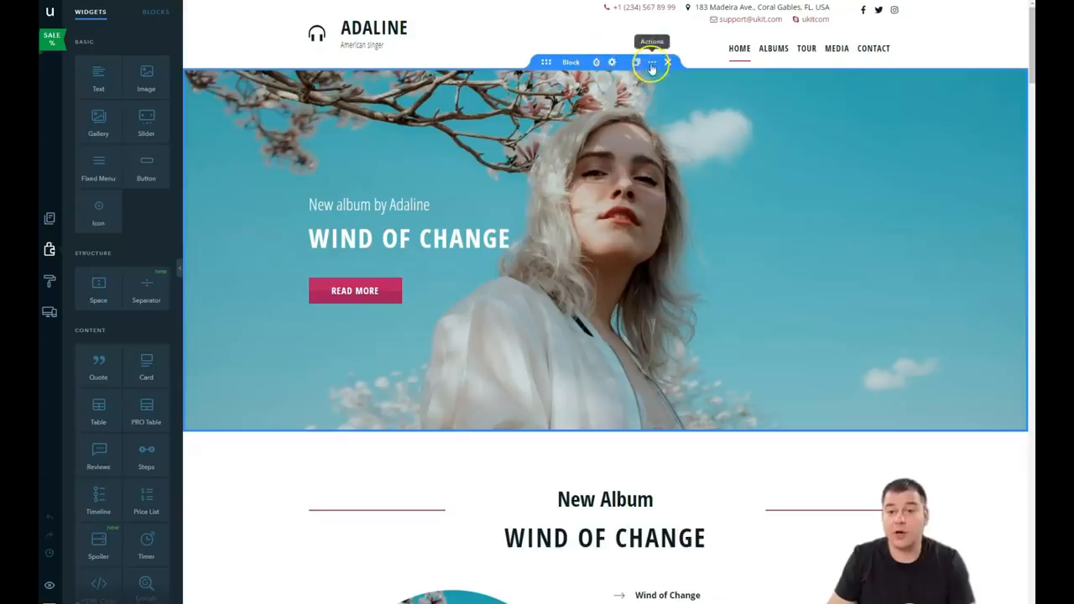
left_click(652, 62)
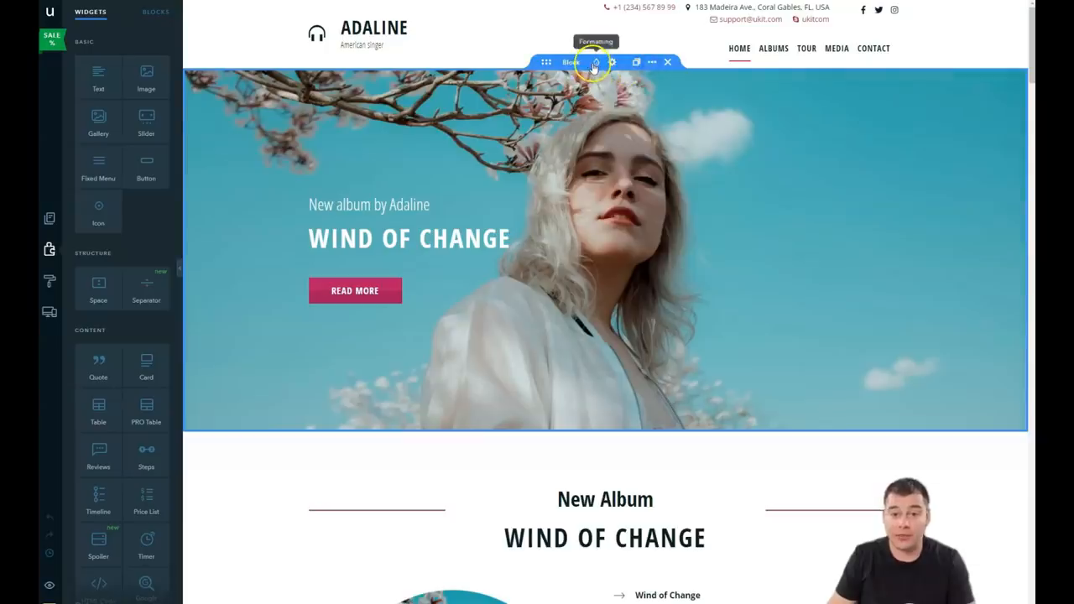
mouse_move(596, 64)
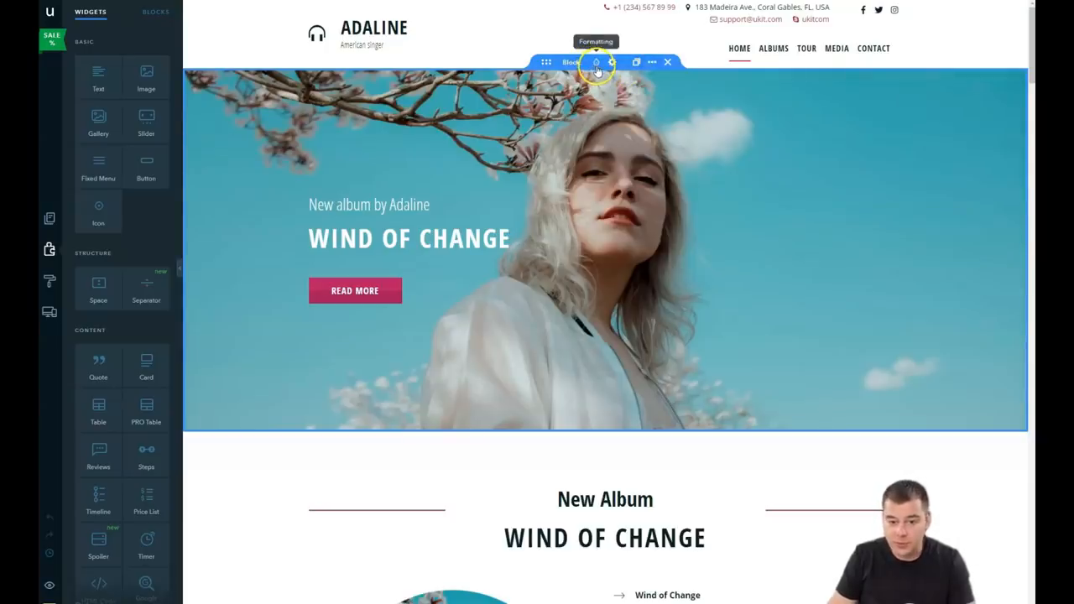
scroll("down", 3)
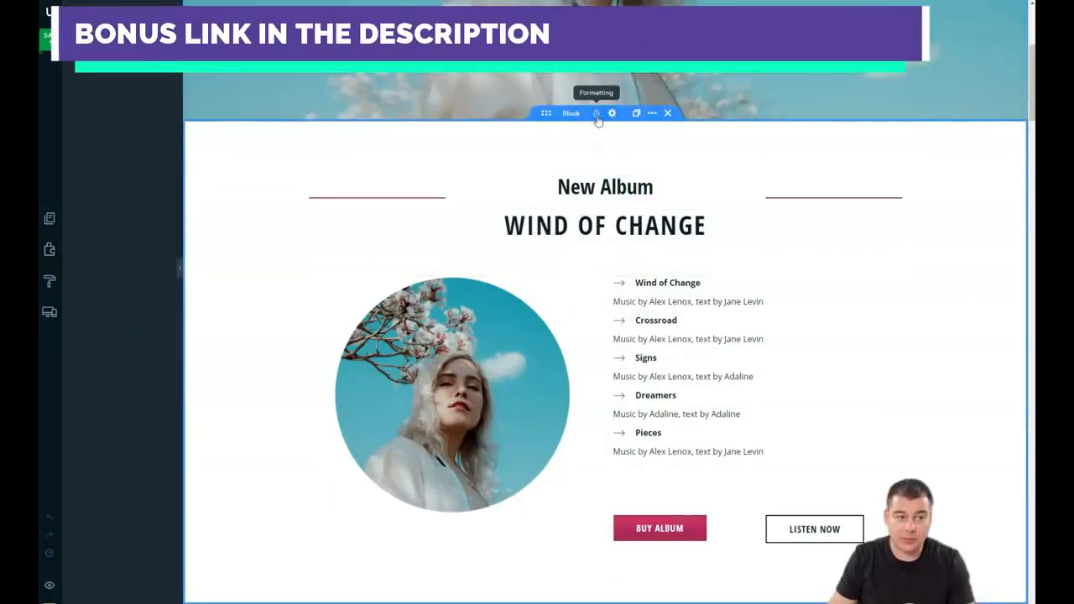
left_click(611, 113)
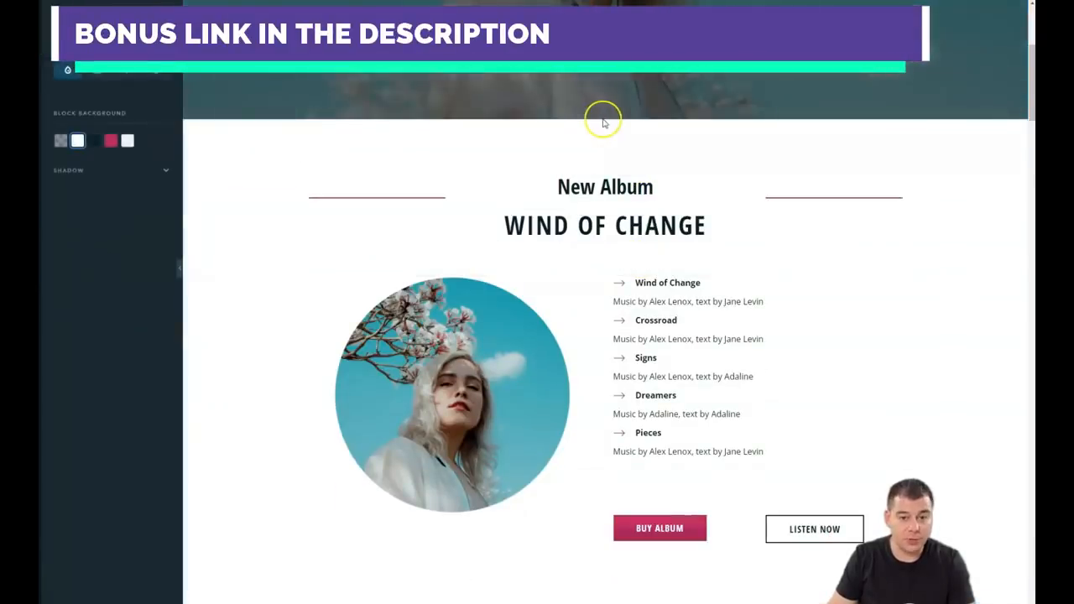
left_click(110, 141)
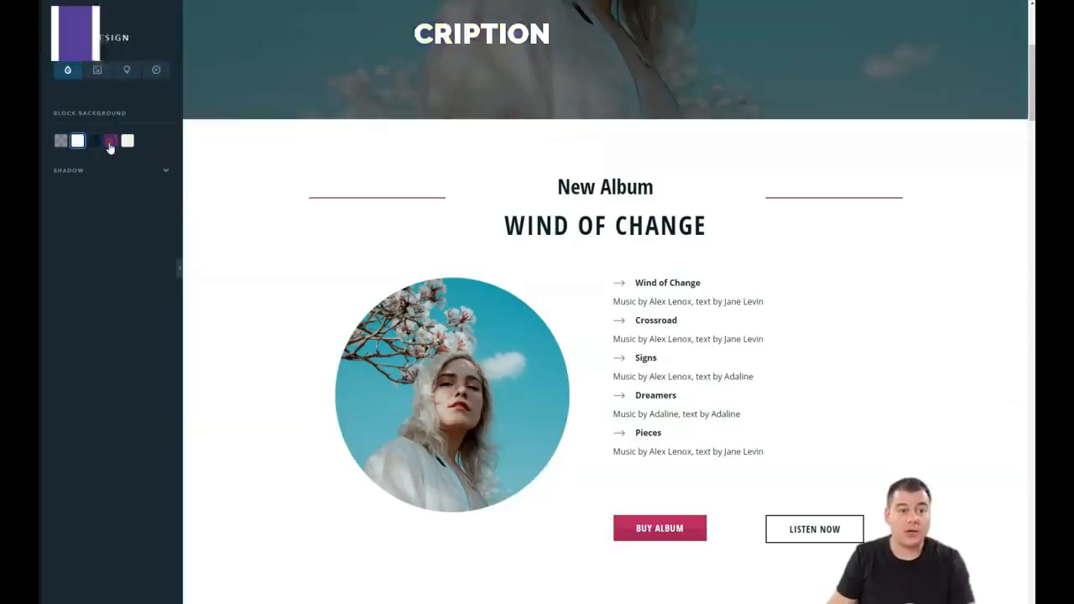
left_click(111, 141)
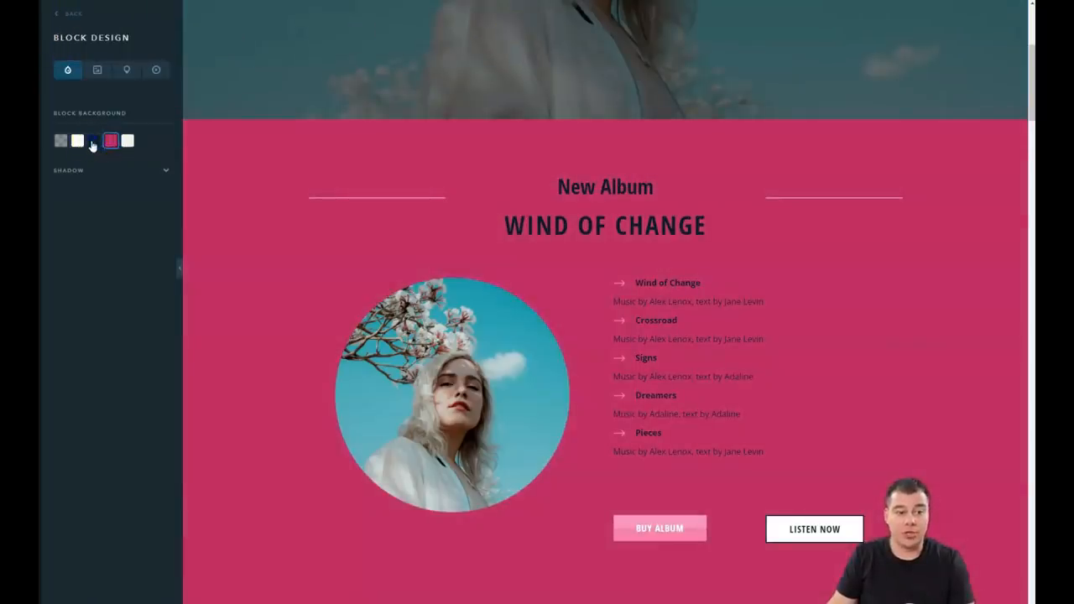
left_click(94, 141)
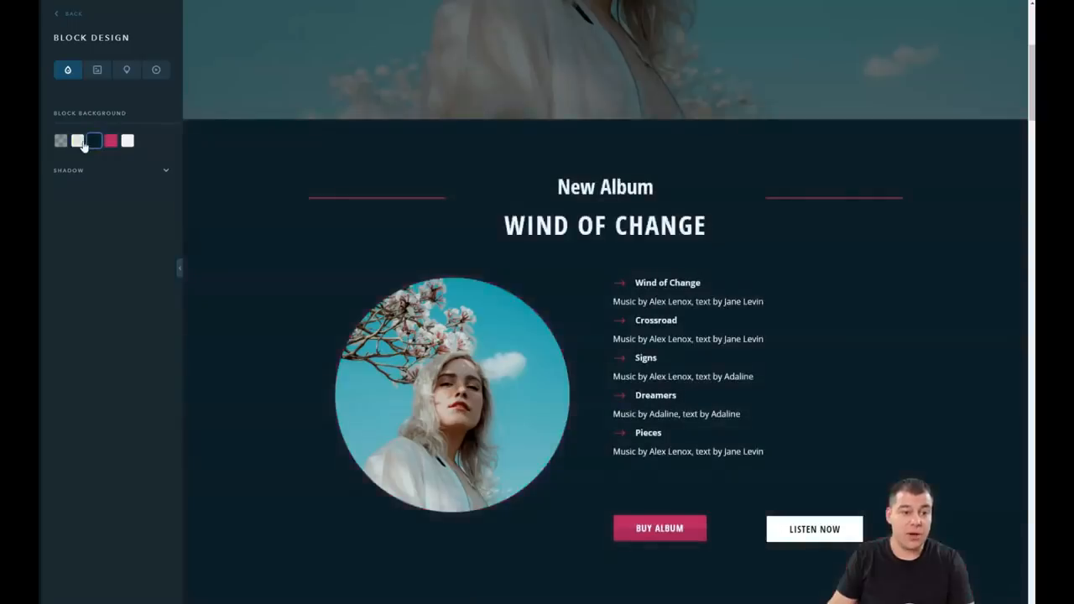
left_click(77, 141)
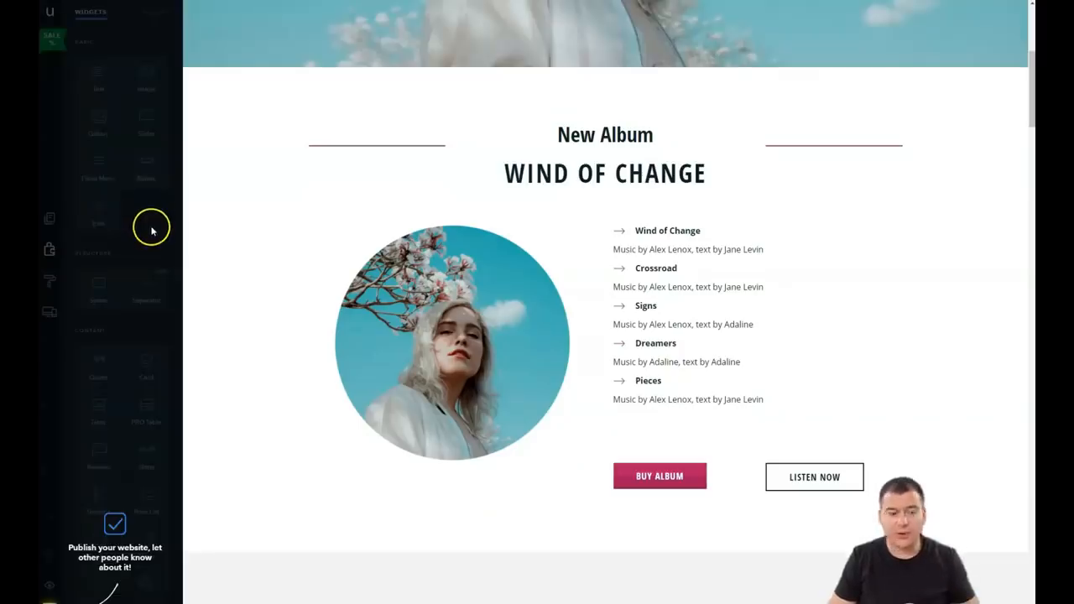
mouse_move(151, 224)
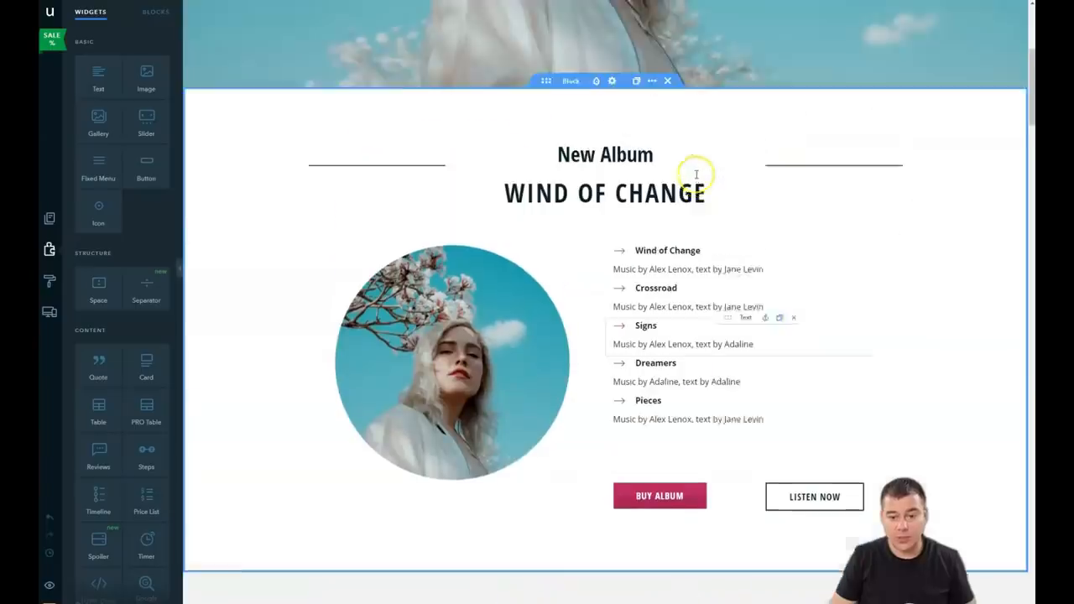
scroll("down", 3)
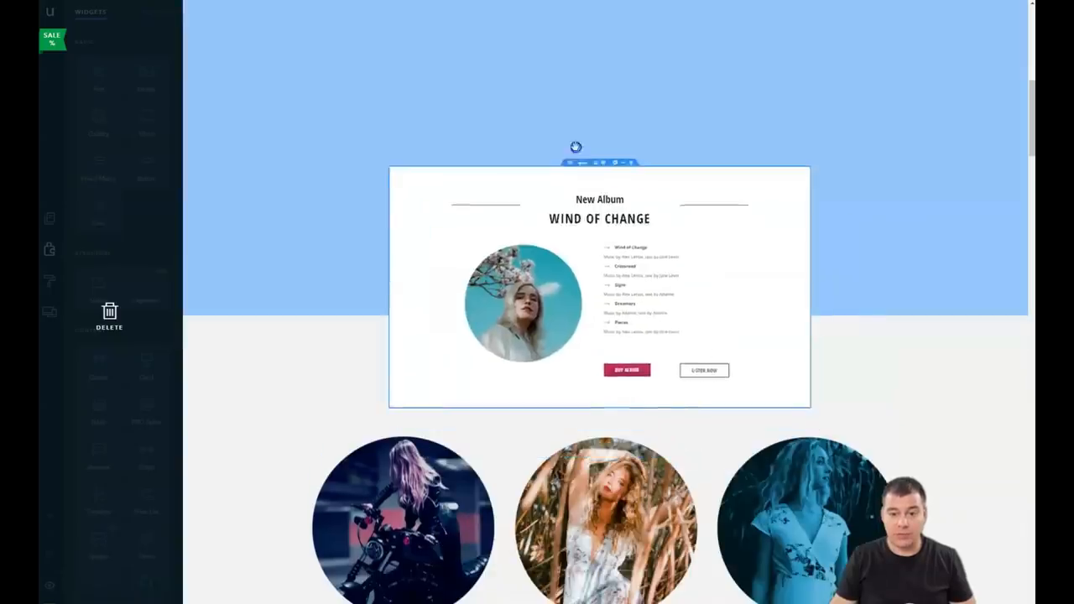
scroll("down", 3)
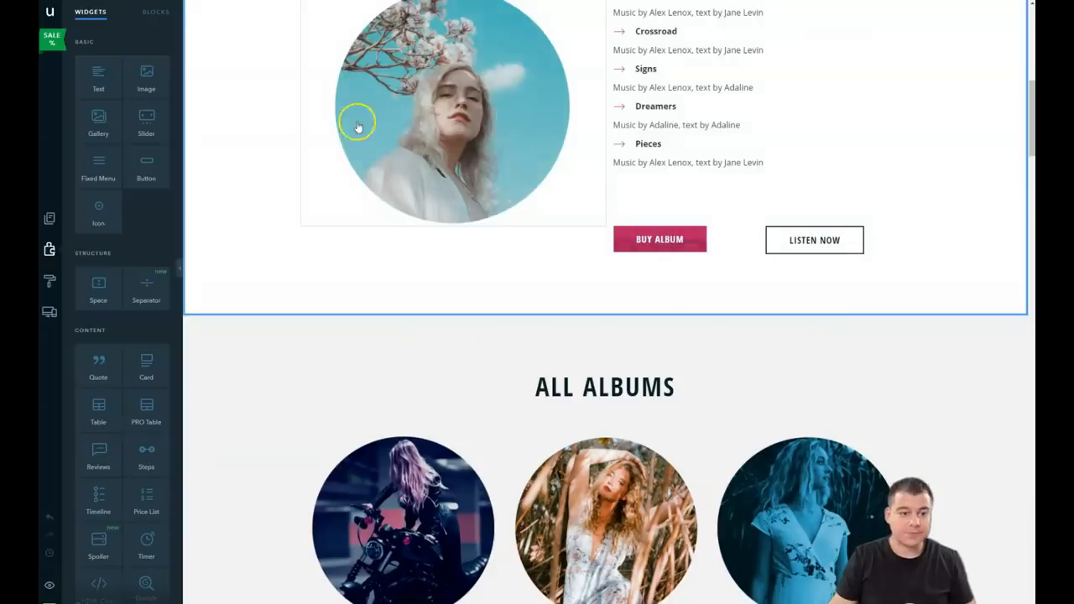
Bring up the catalogue of ready-made blocks with blank, title and content designs.
left_click(154, 11)
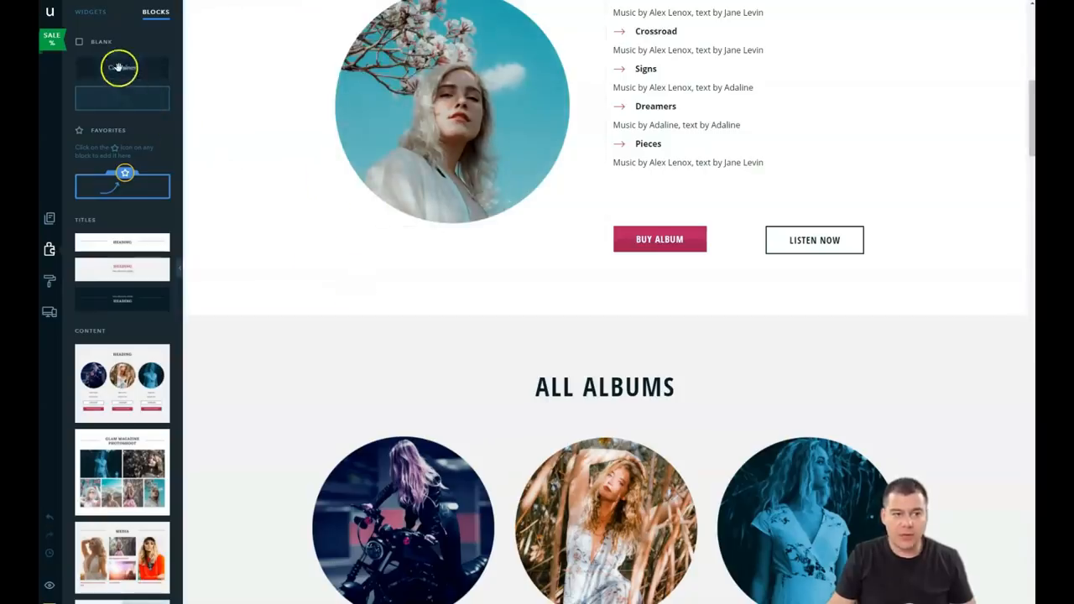
mouse_move(112, 75)
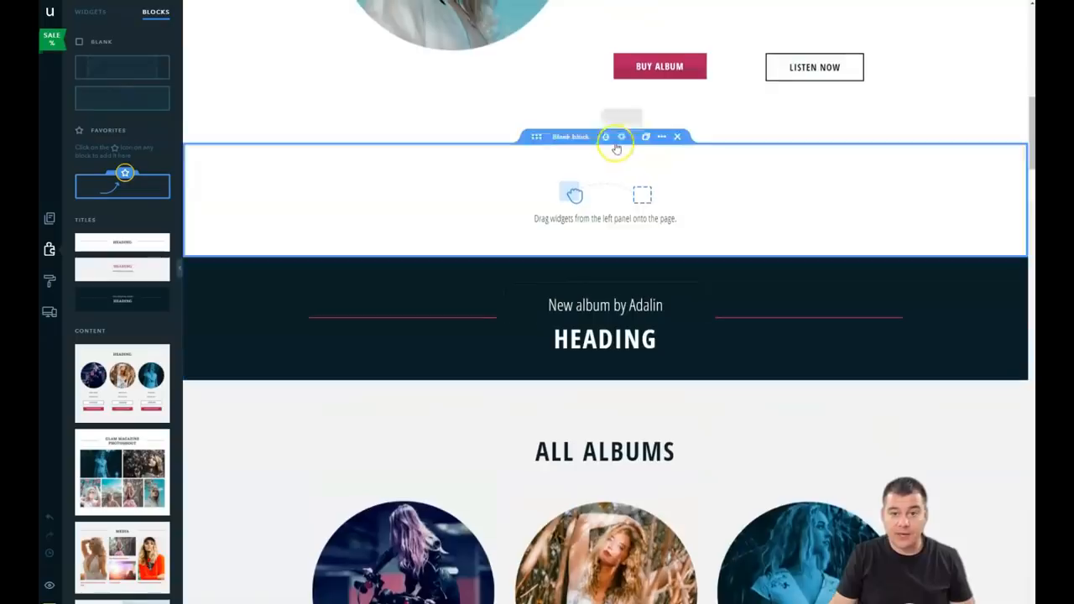
mouse_move(644, 221)
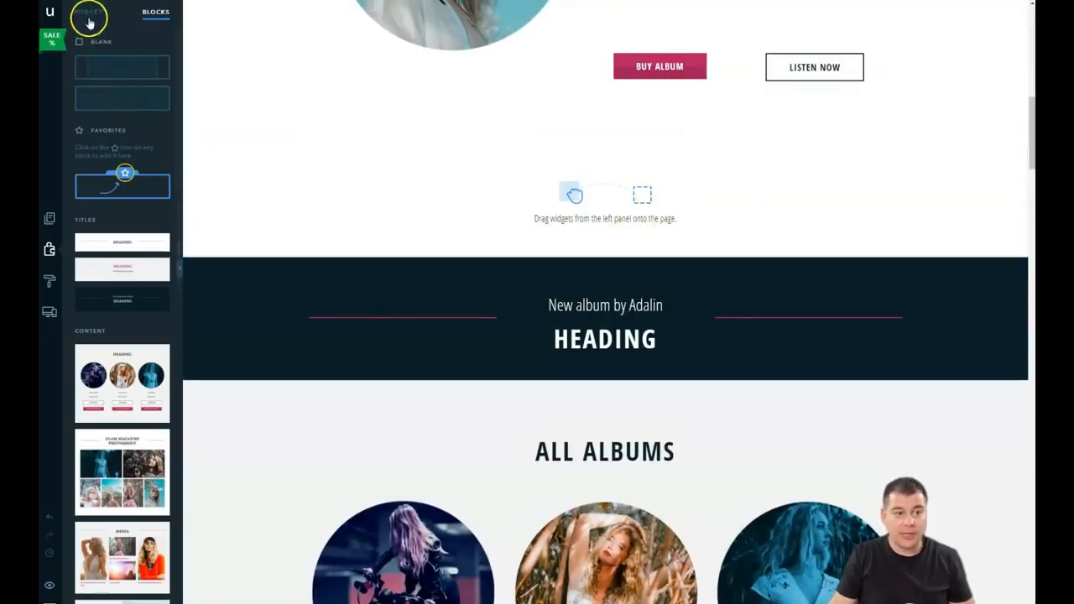
Add a Text widget from the Widgets panel into the new block beside the video placeholder.
left_click(91, 12)
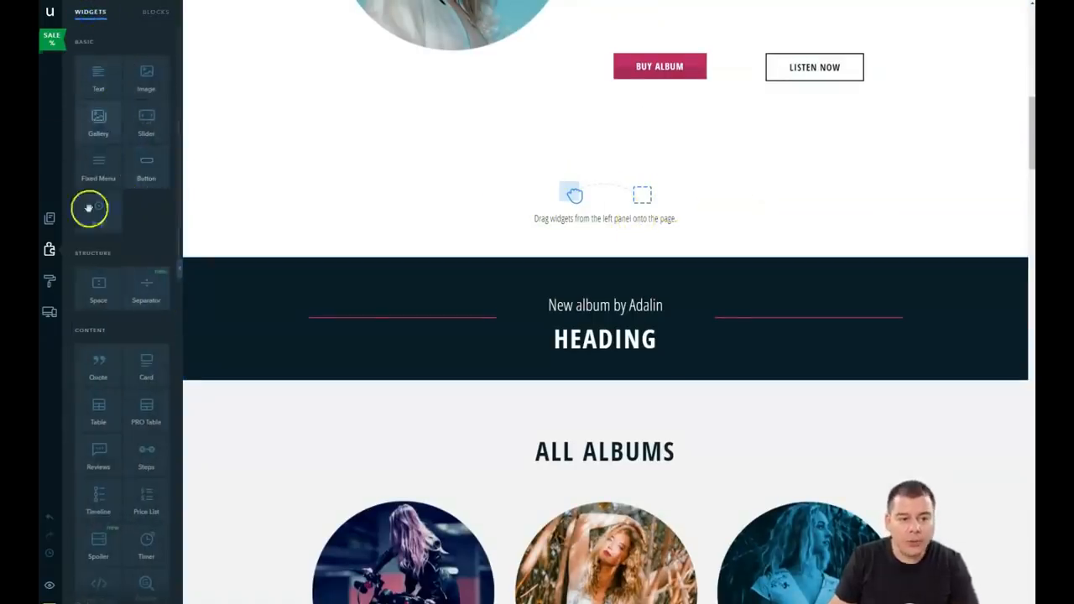
scroll("down", 3)
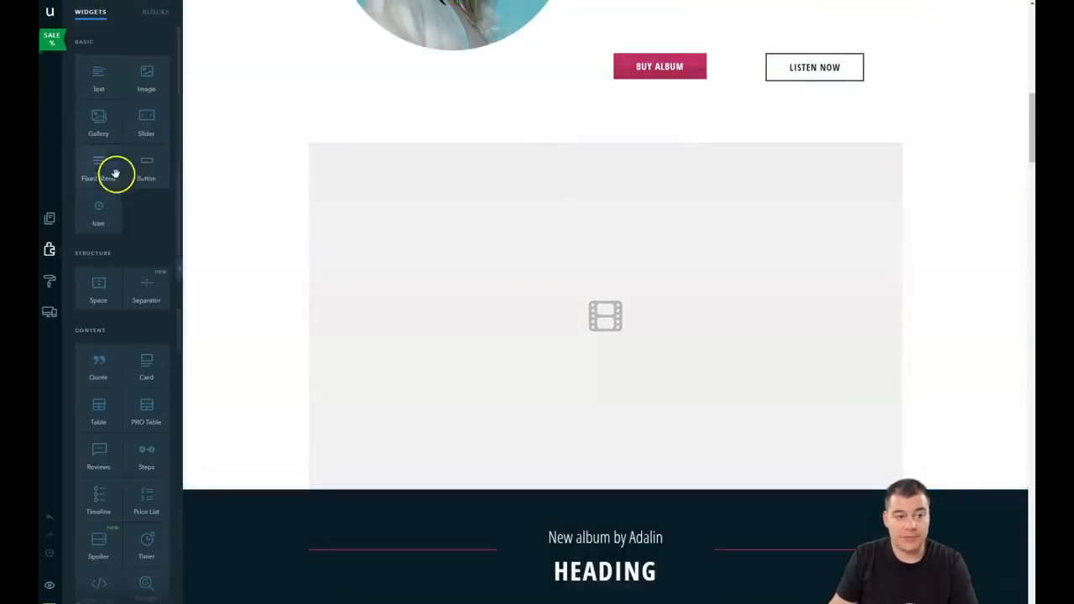
left_click(101, 76)
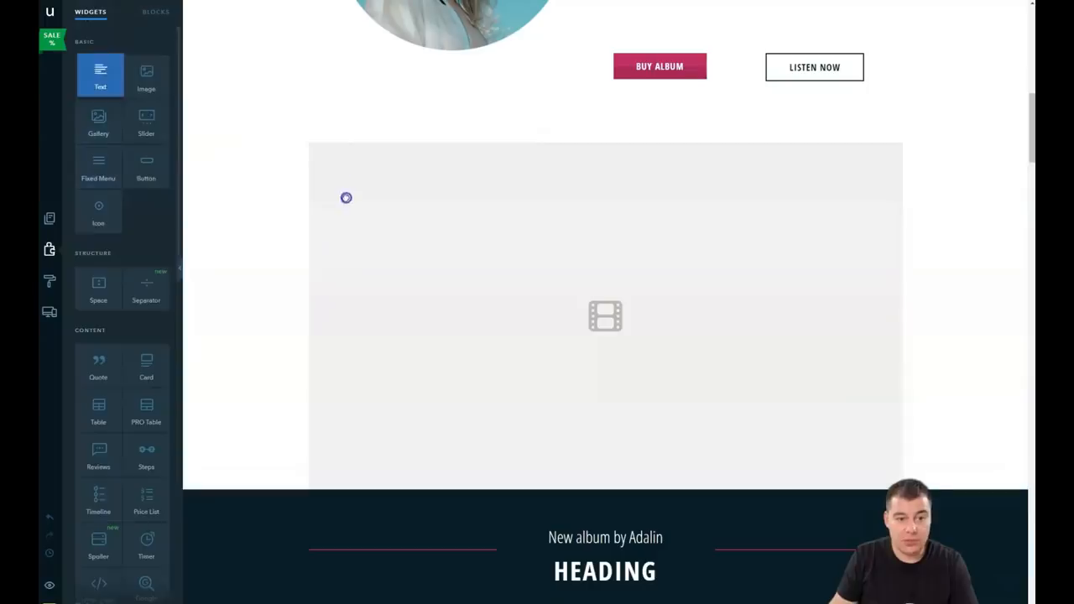
left_click_drag(101, 74, 328, 268)
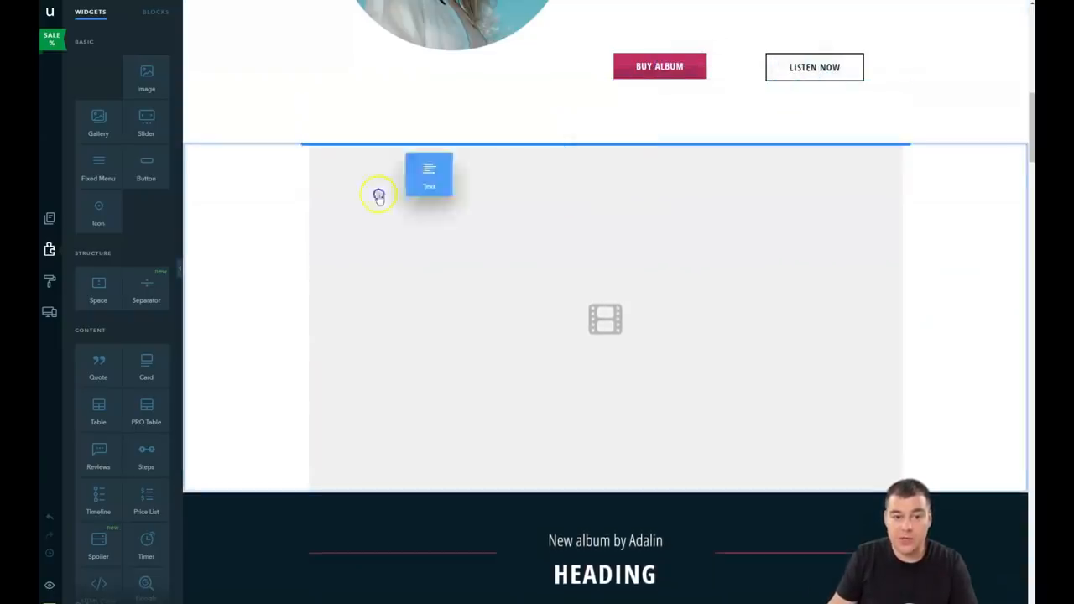
left_click_drag(430, 174, 312, 254)
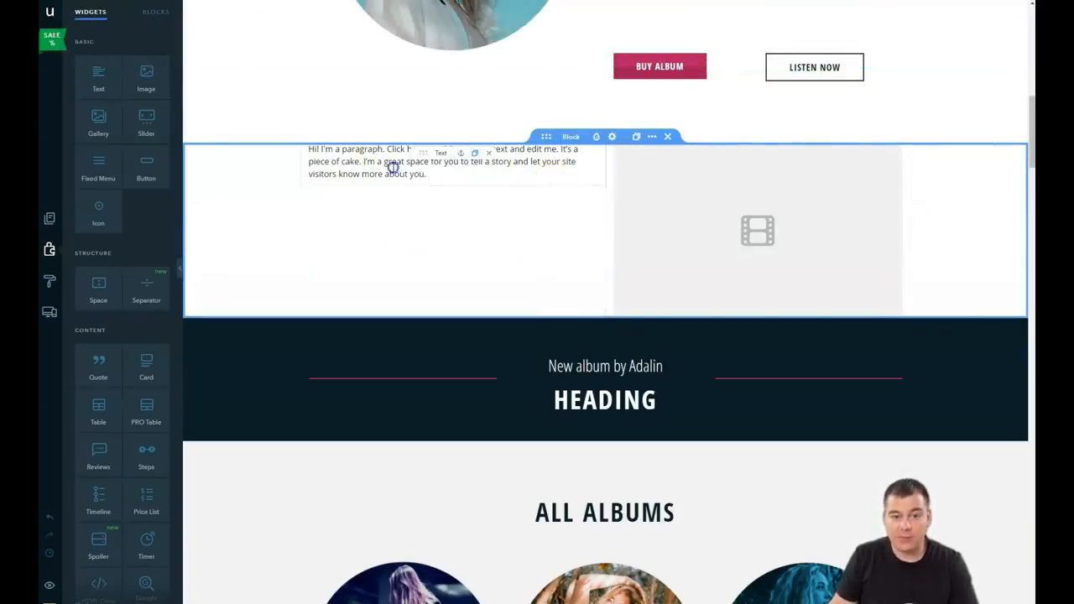
Style the placeholder paragraph as Important, then switch it to a large bold Heading style.
left_click(377, 161)
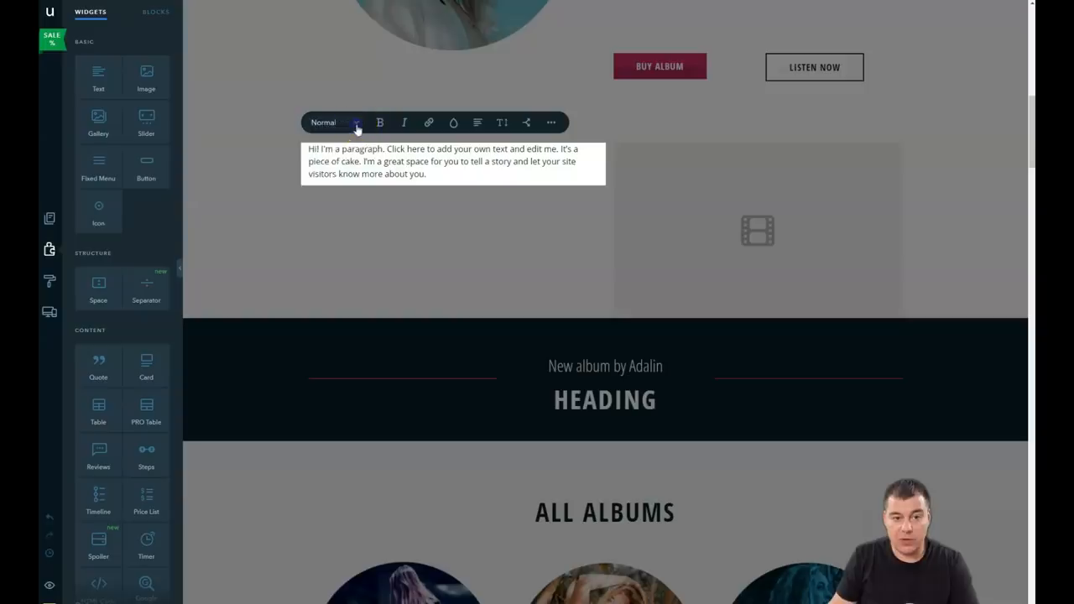
left_click(334, 122)
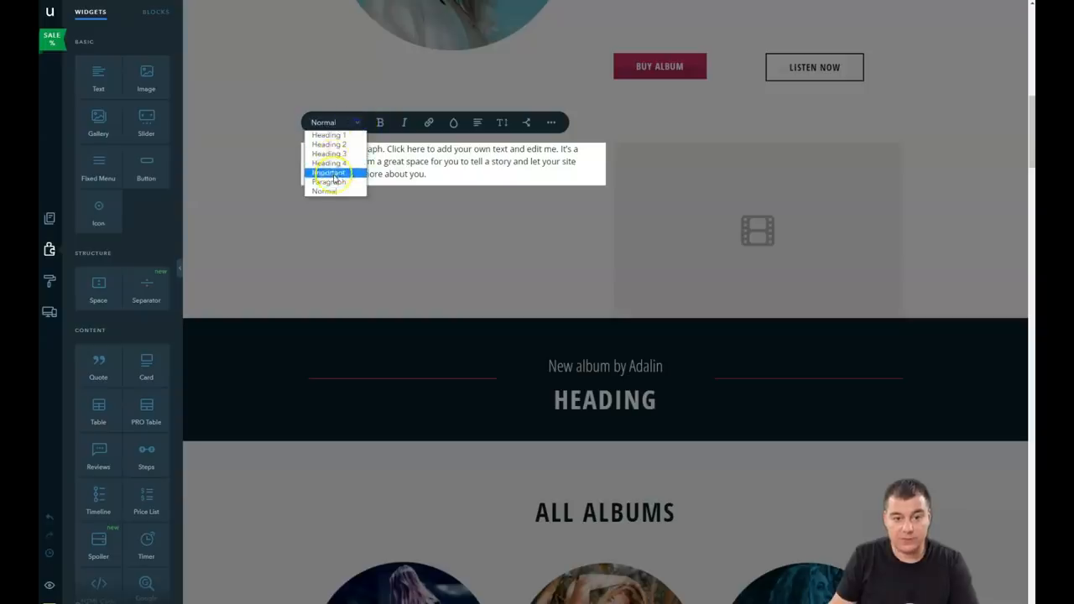
left_click(329, 173)
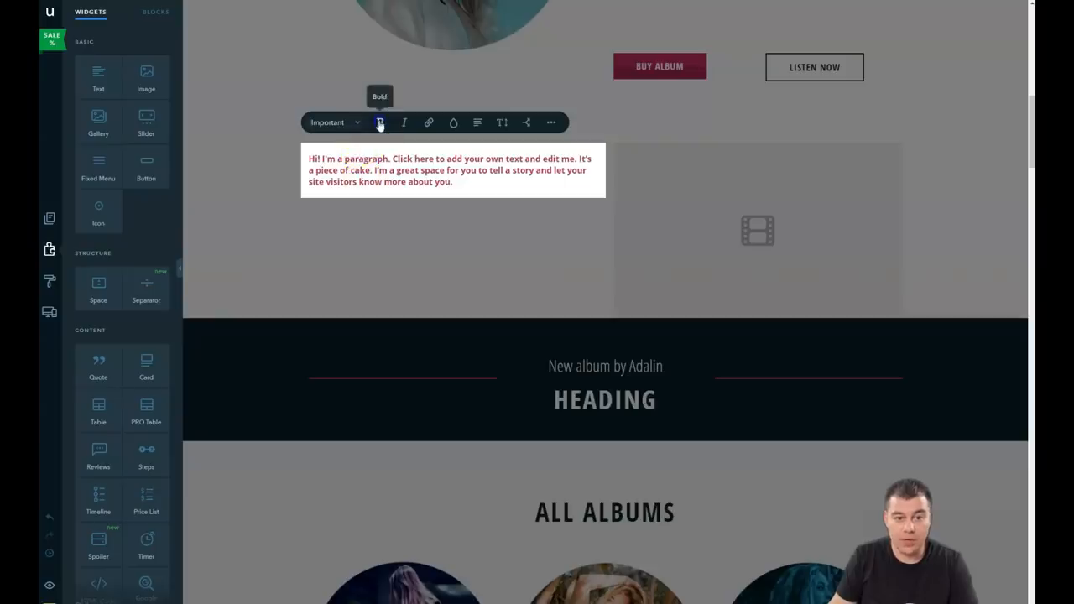
left_click(379, 123)
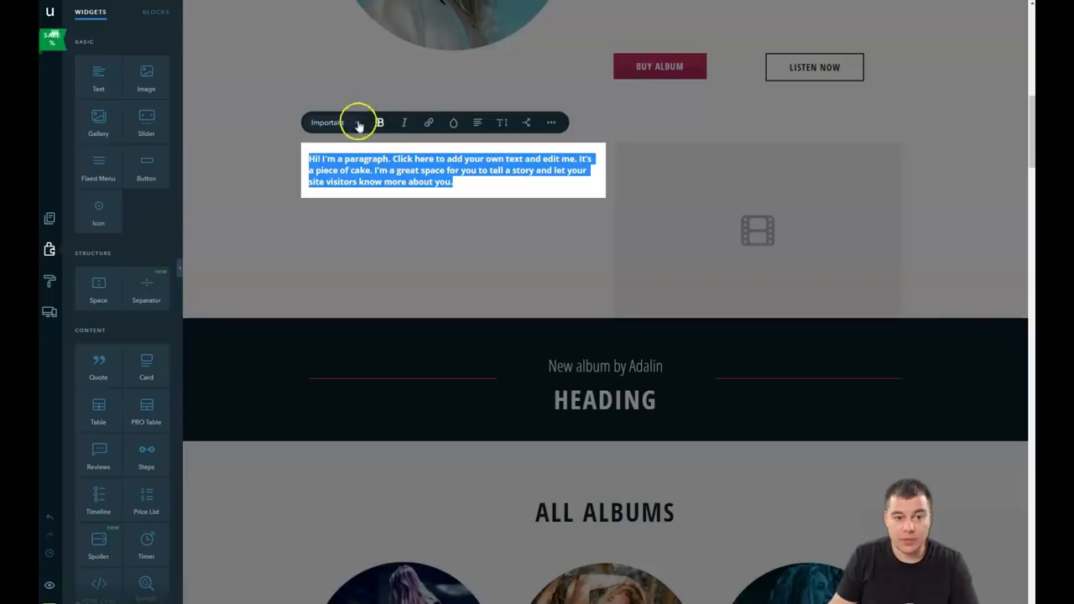
left_click(327, 122)
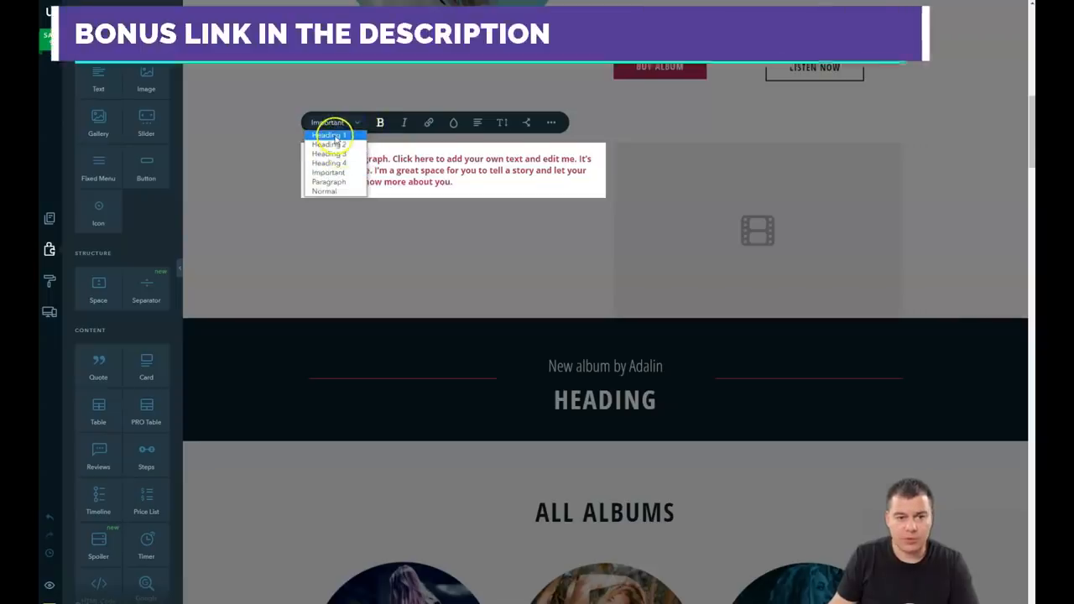
left_click(332, 122)
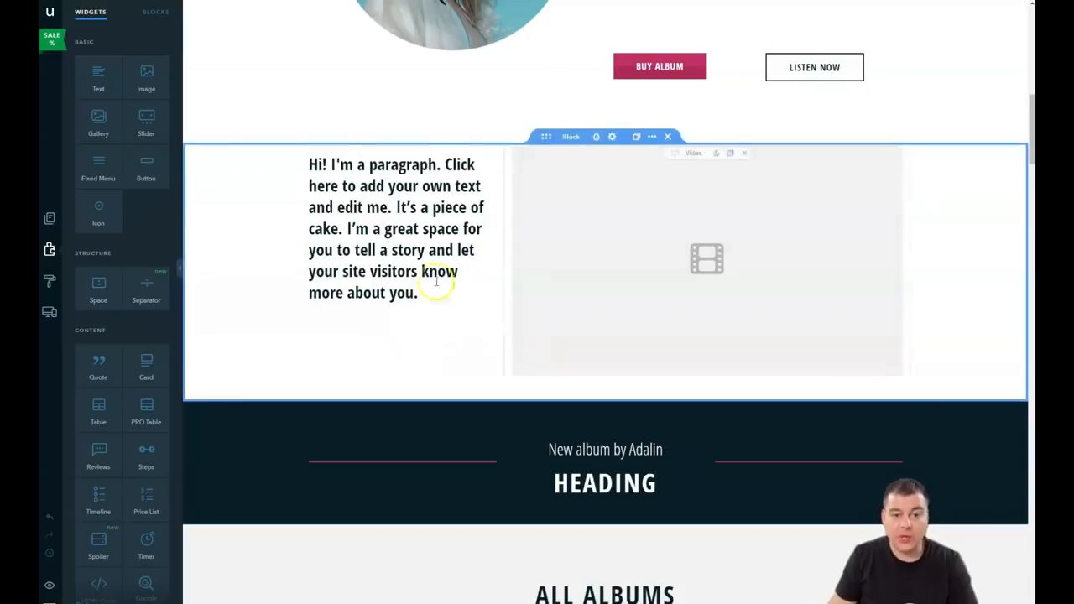
mouse_move(399, 366)
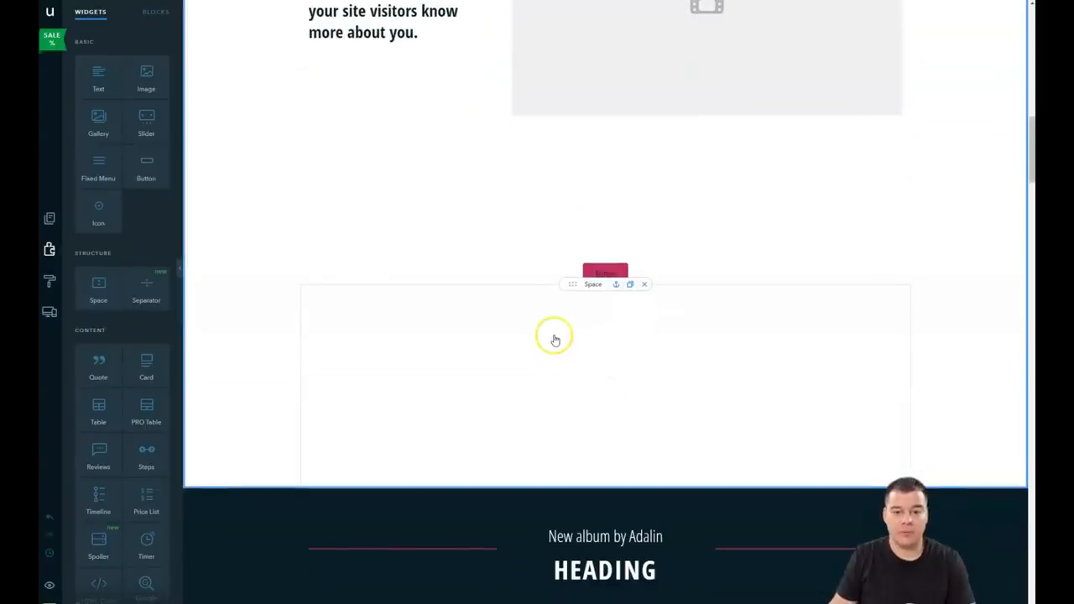
mouse_move(577, 342)
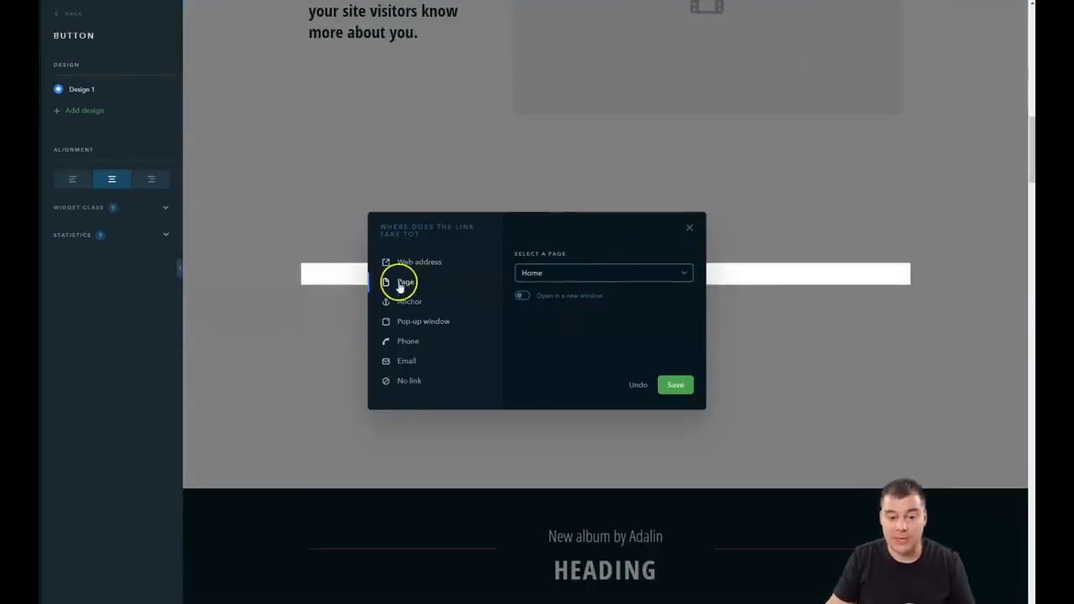
mouse_move(484, 351)
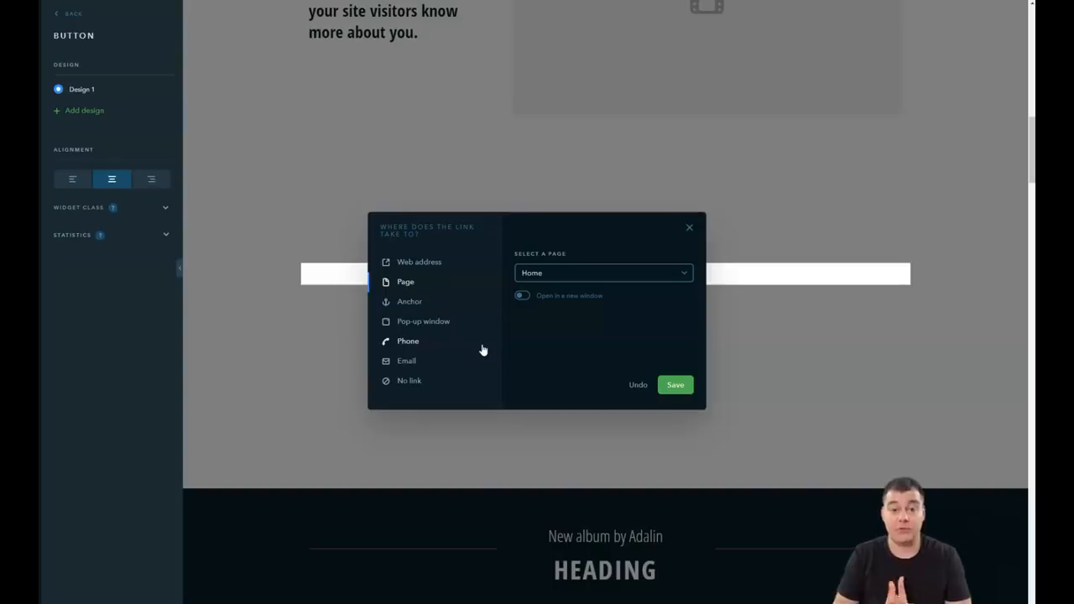
Set the button's link destination to a Pop-up window listing the Buy concert ticket form.
left_click(423, 322)
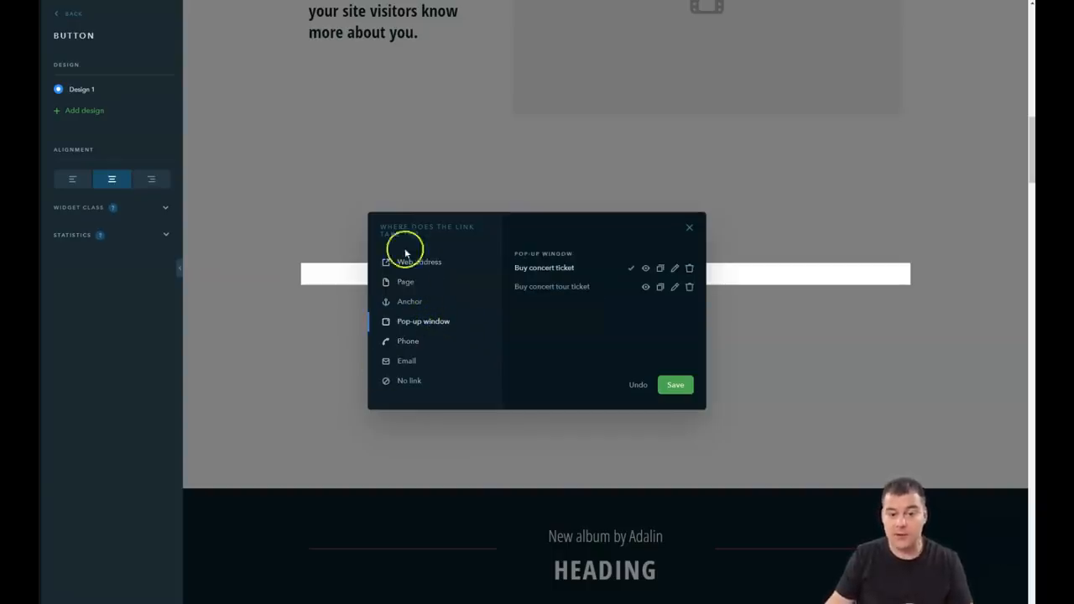
mouse_move(423, 335)
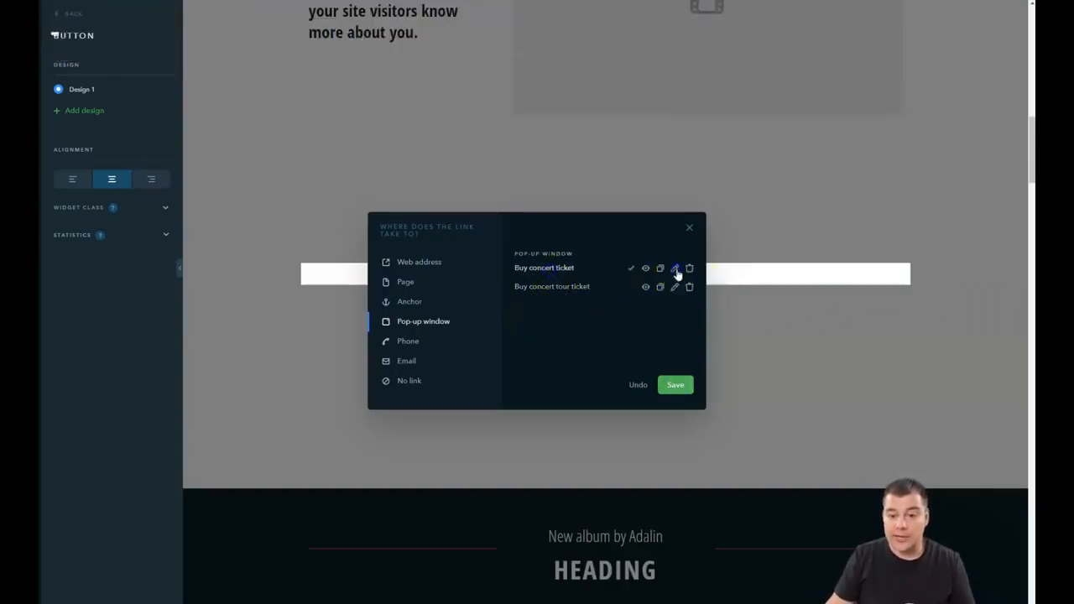
In the Buy concert ticket form settings, switch off the Product or service and Phone number fields.
left_click(675, 269)
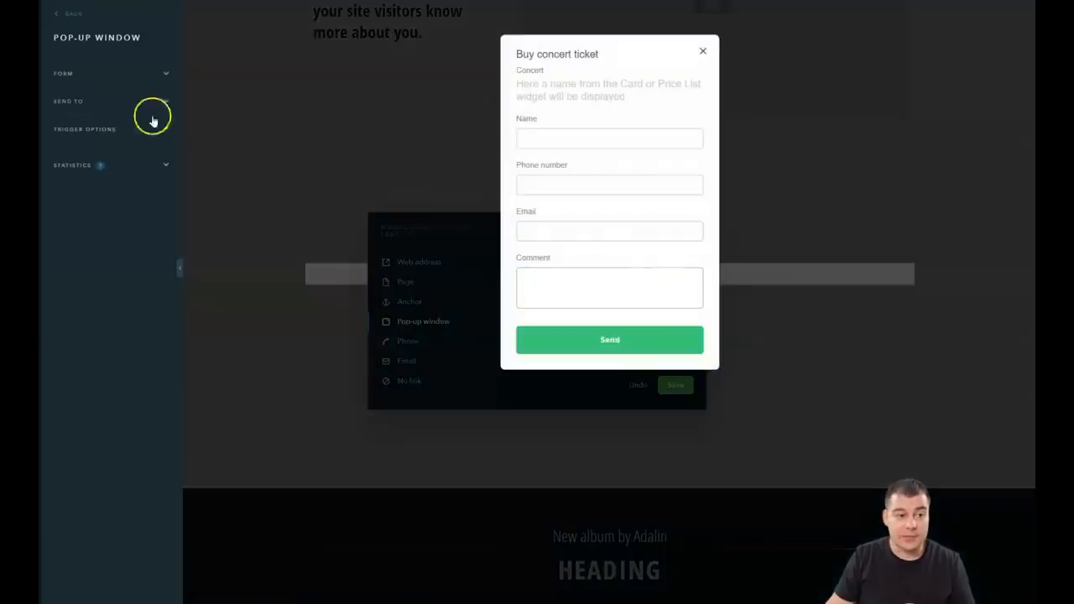
mouse_move(232, 120)
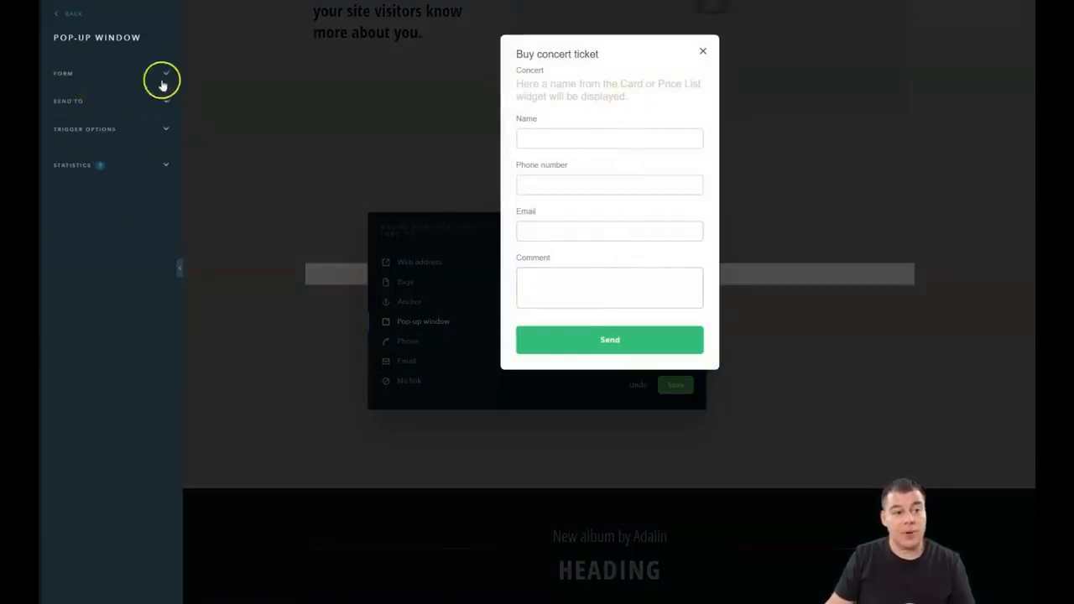
left_click(164, 73)
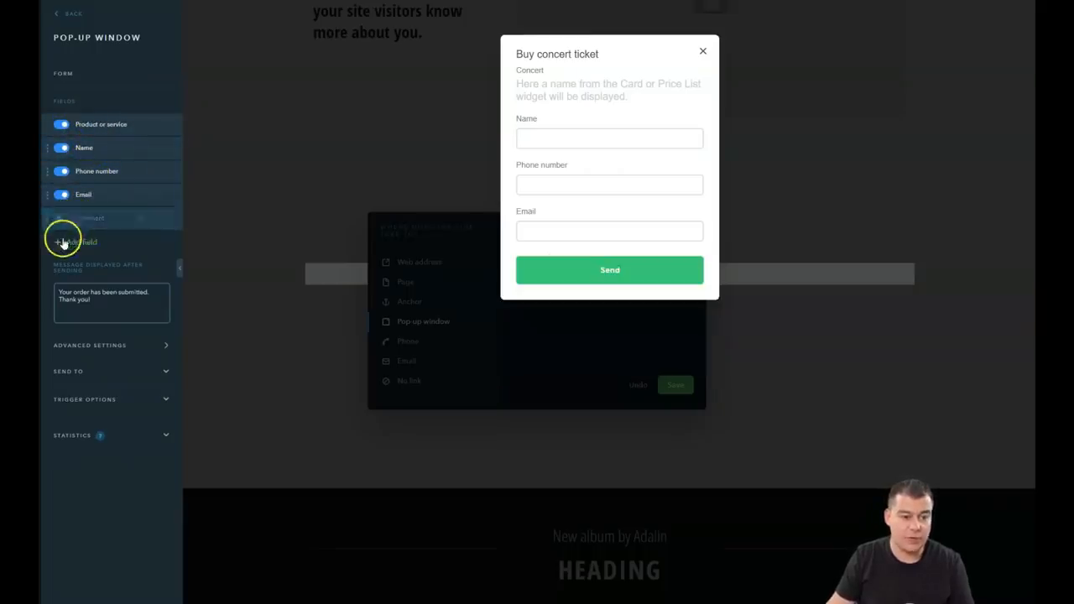
left_click(81, 242)
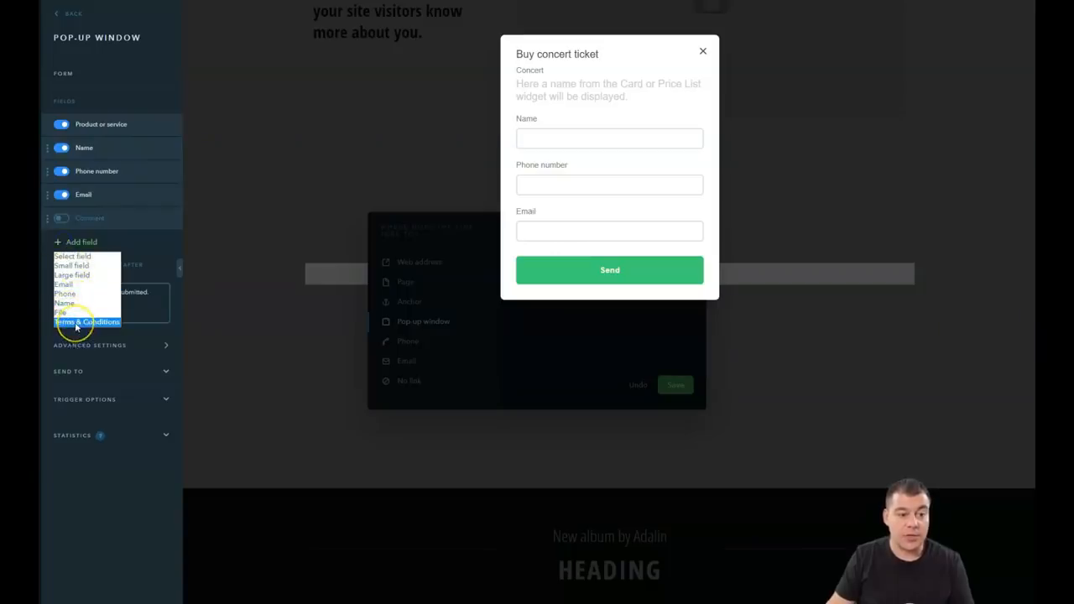
mouse_move(258, 296)
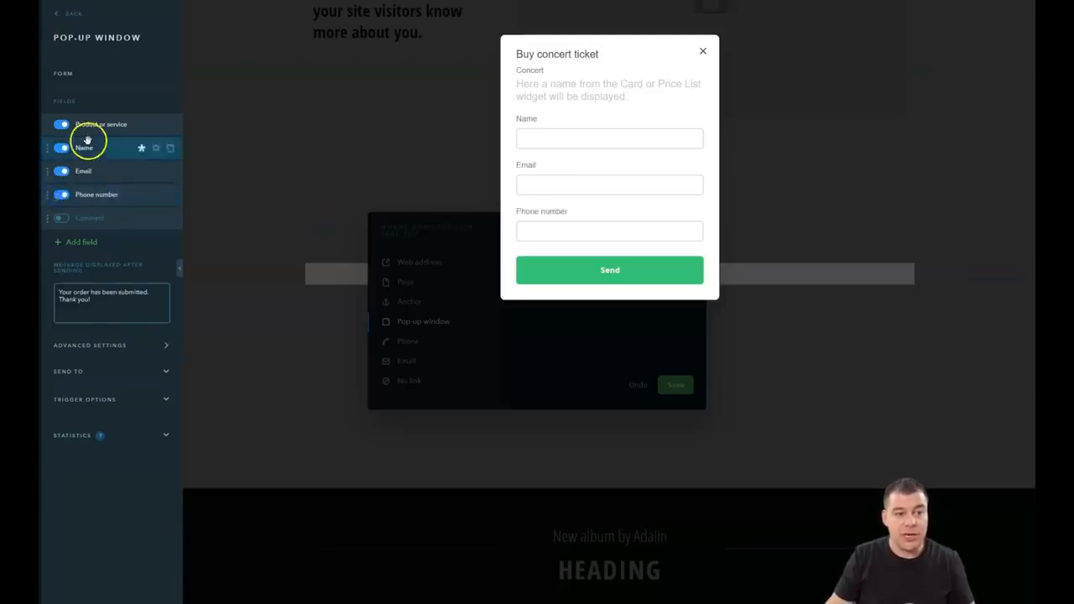
left_click(62, 124)
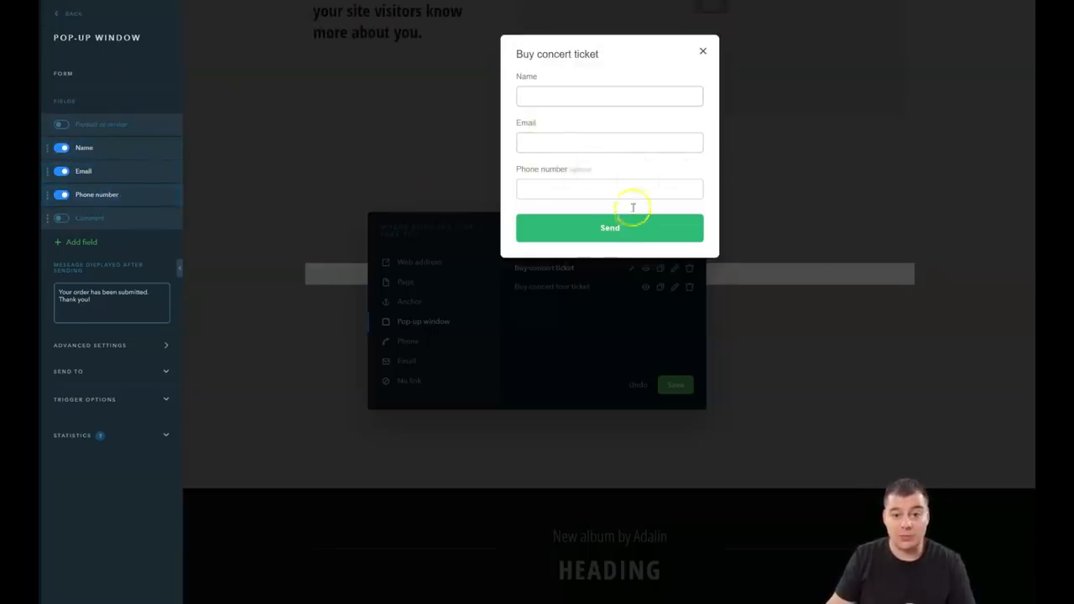
mouse_move(625, 183)
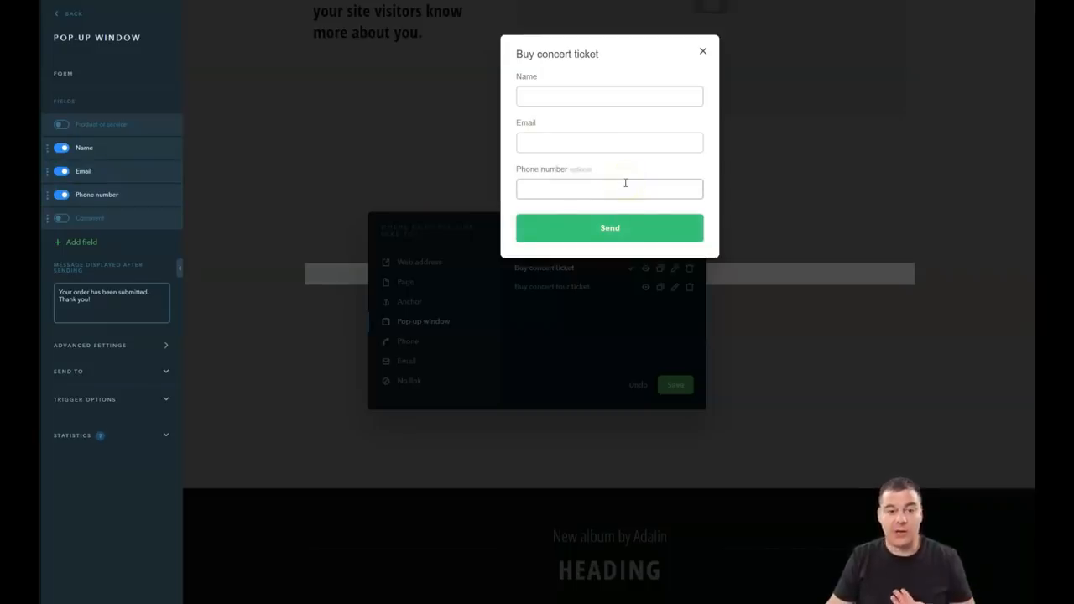
mouse_move(403, 182)
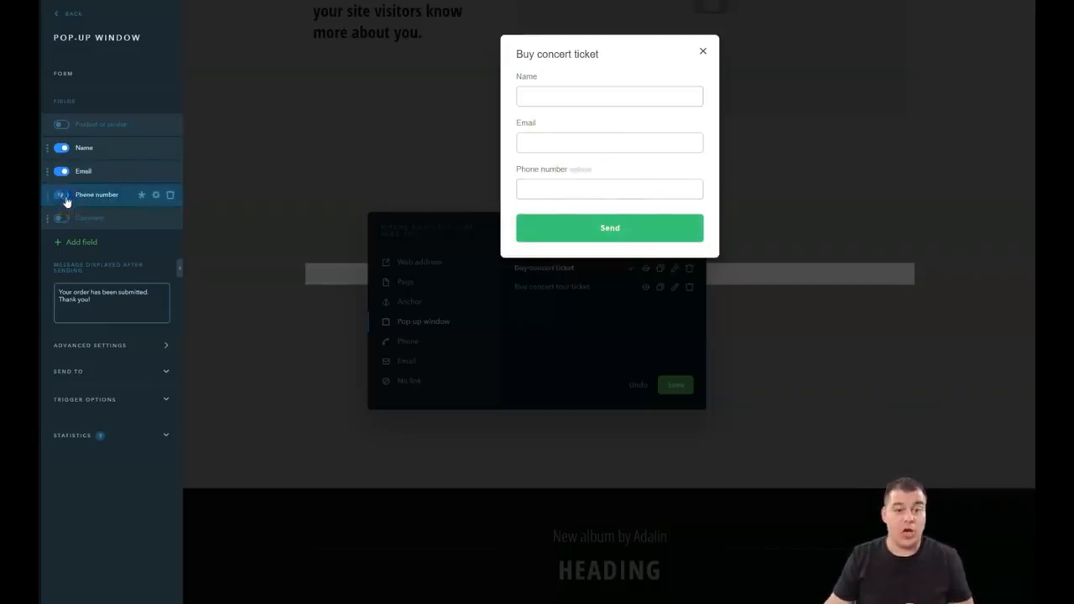
left_click(60, 194)
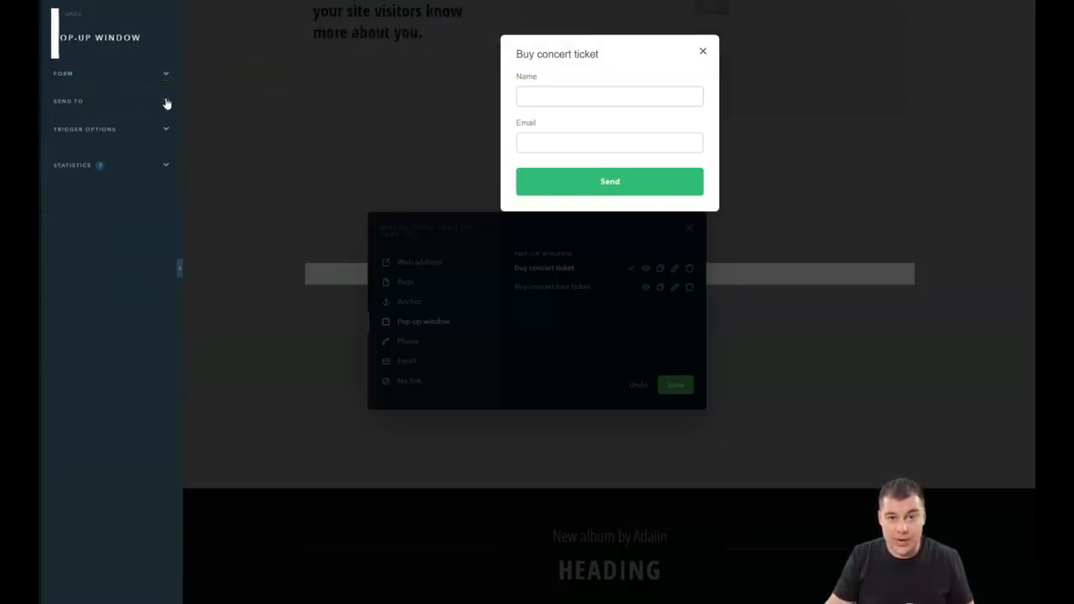
Check the form's Send to recipient and return to the link dialog with changes saved.
left_click(165, 101)
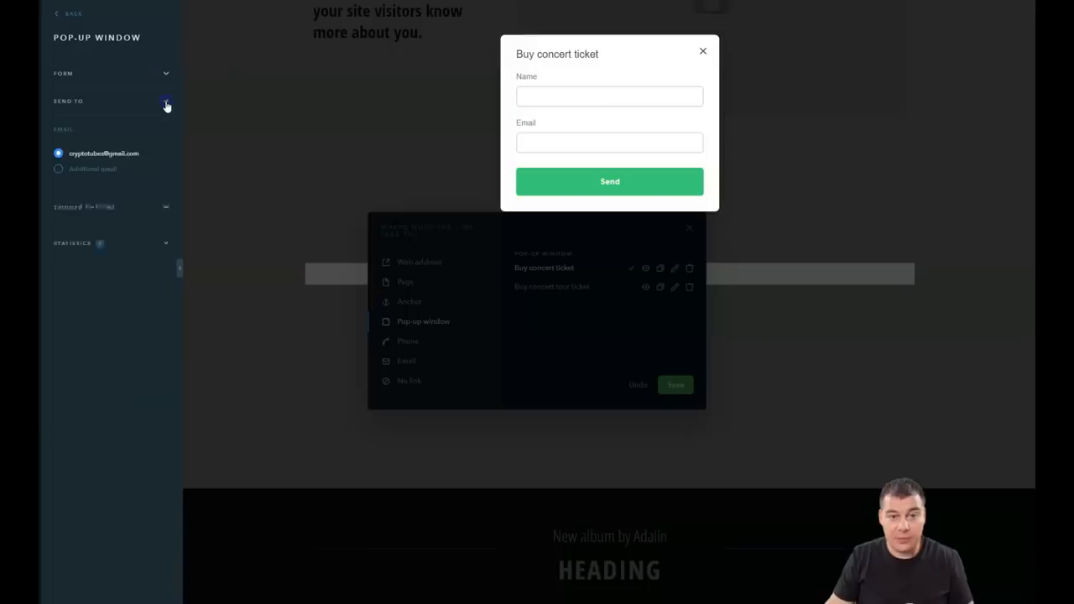
left_click(166, 104)
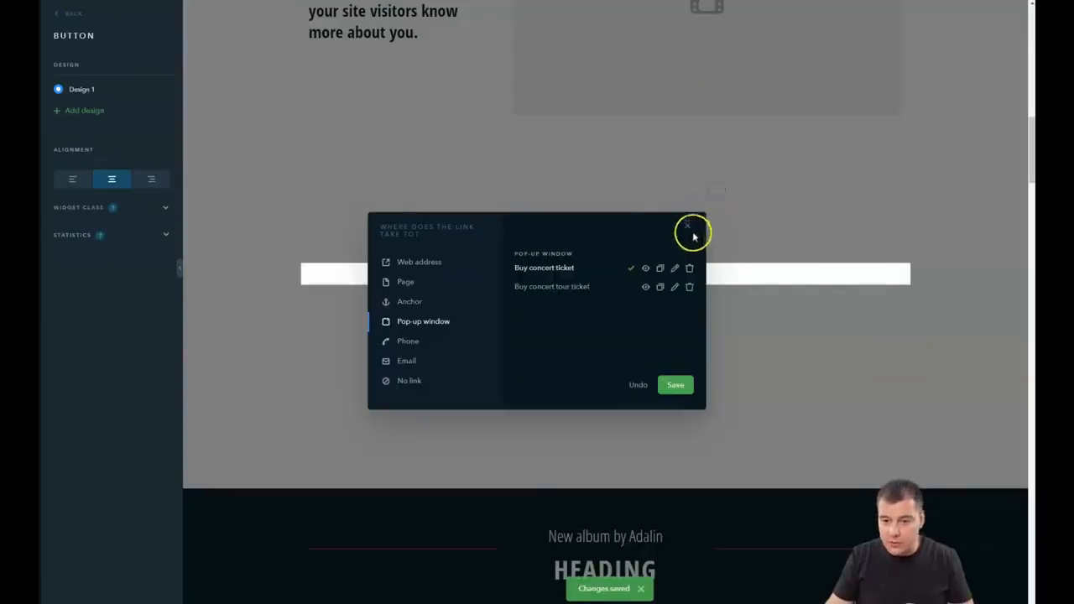
Close the link settings, select the new button below the video and bring up its style options.
left_click(688, 225)
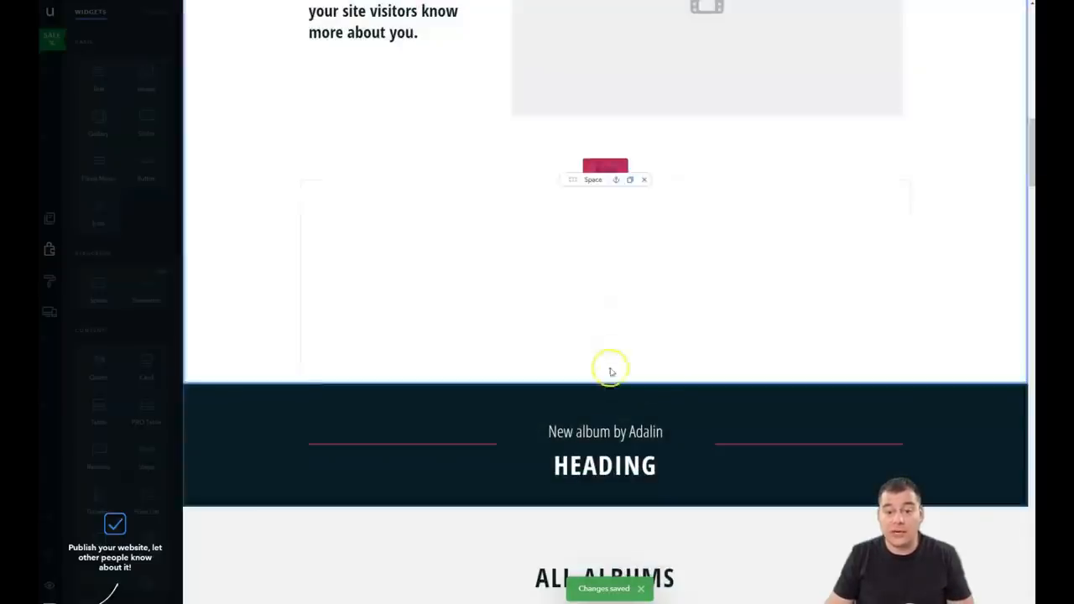
left_click(604, 168)
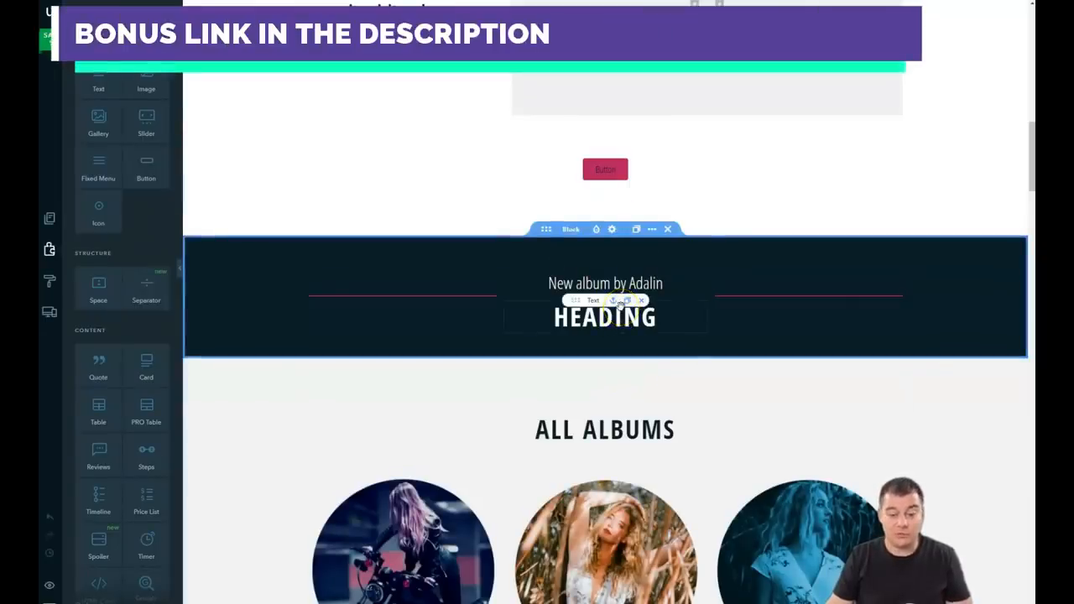
left_click(605, 170)
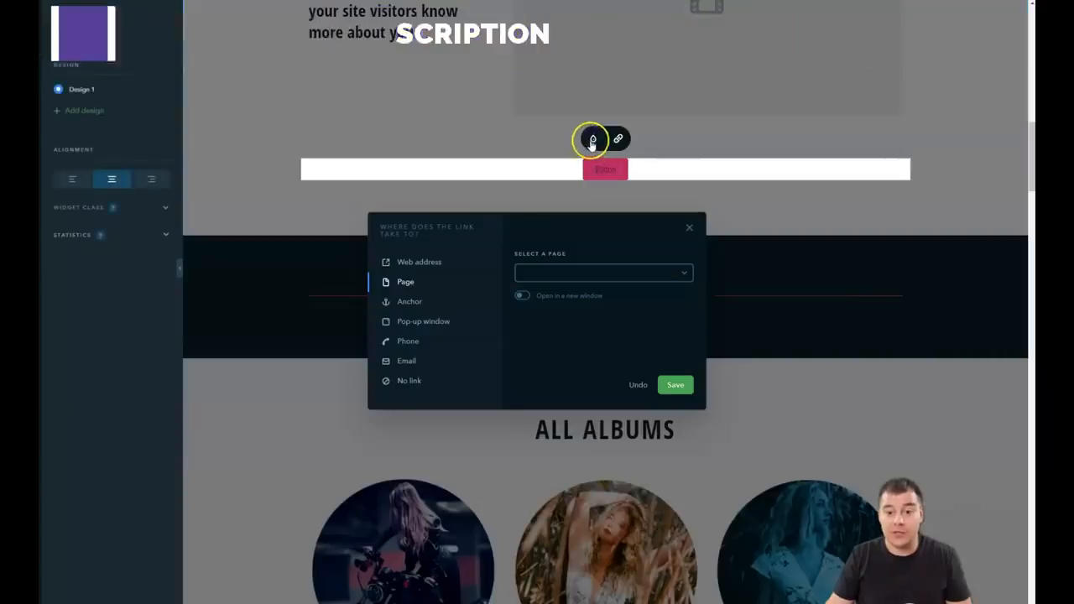
left_click(595, 138)
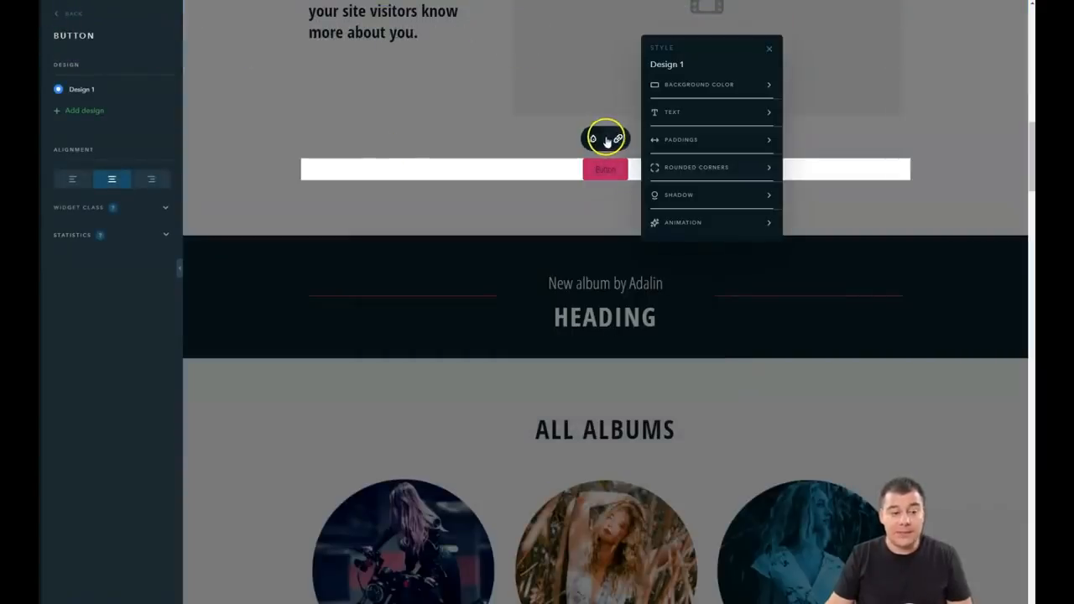
mouse_move(575, 218)
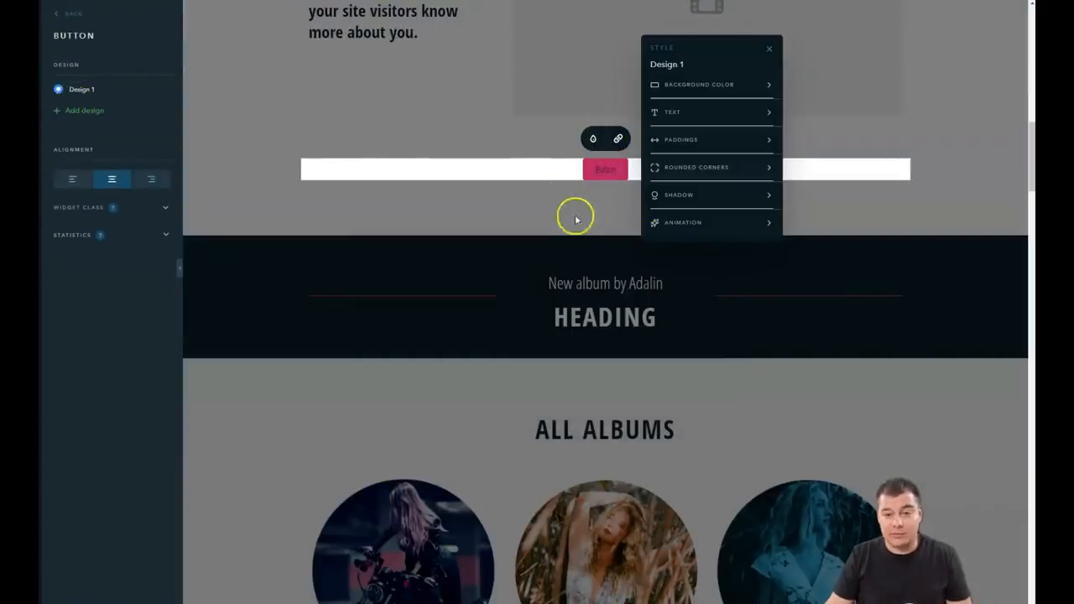
mouse_move(769, 52)
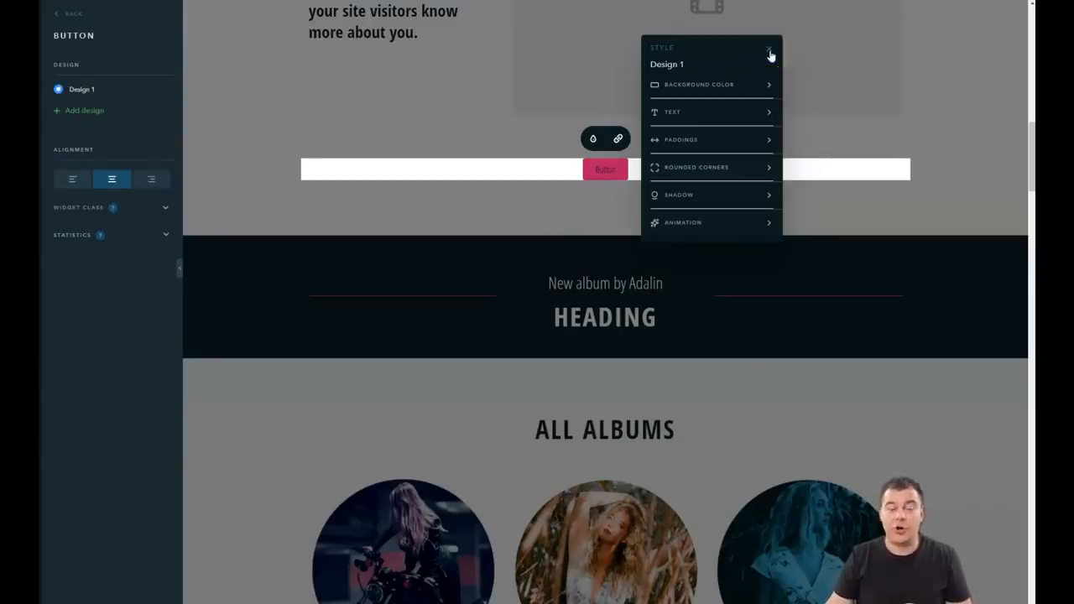
left_click(770, 52)
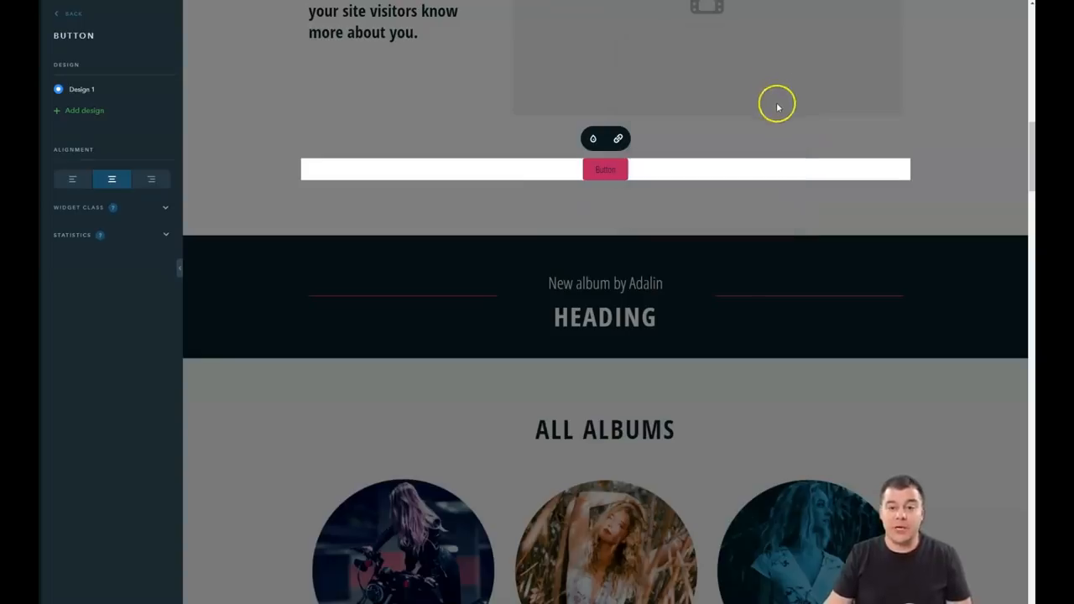